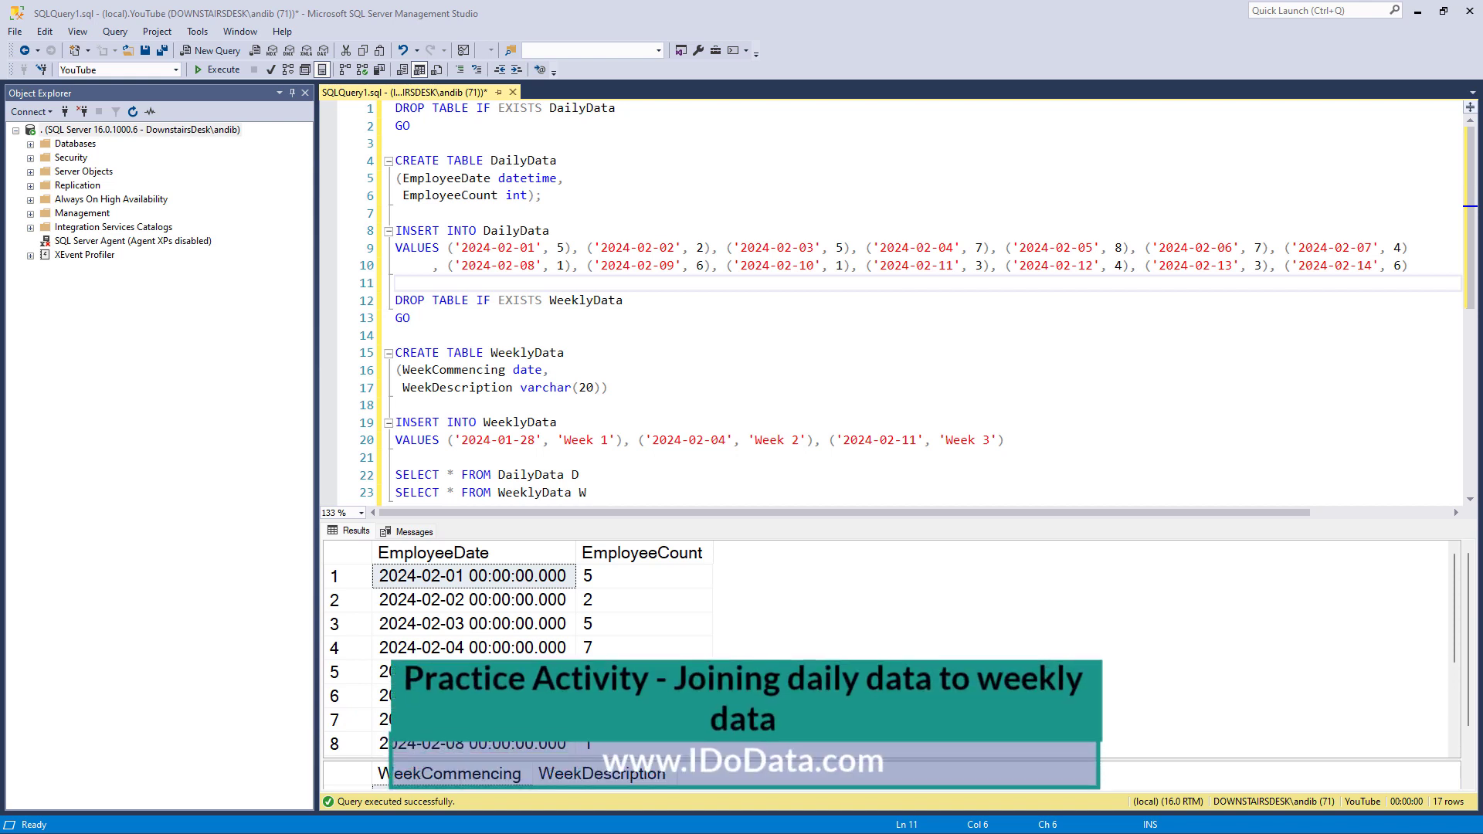
pyautogui.moveTo(485, 353)
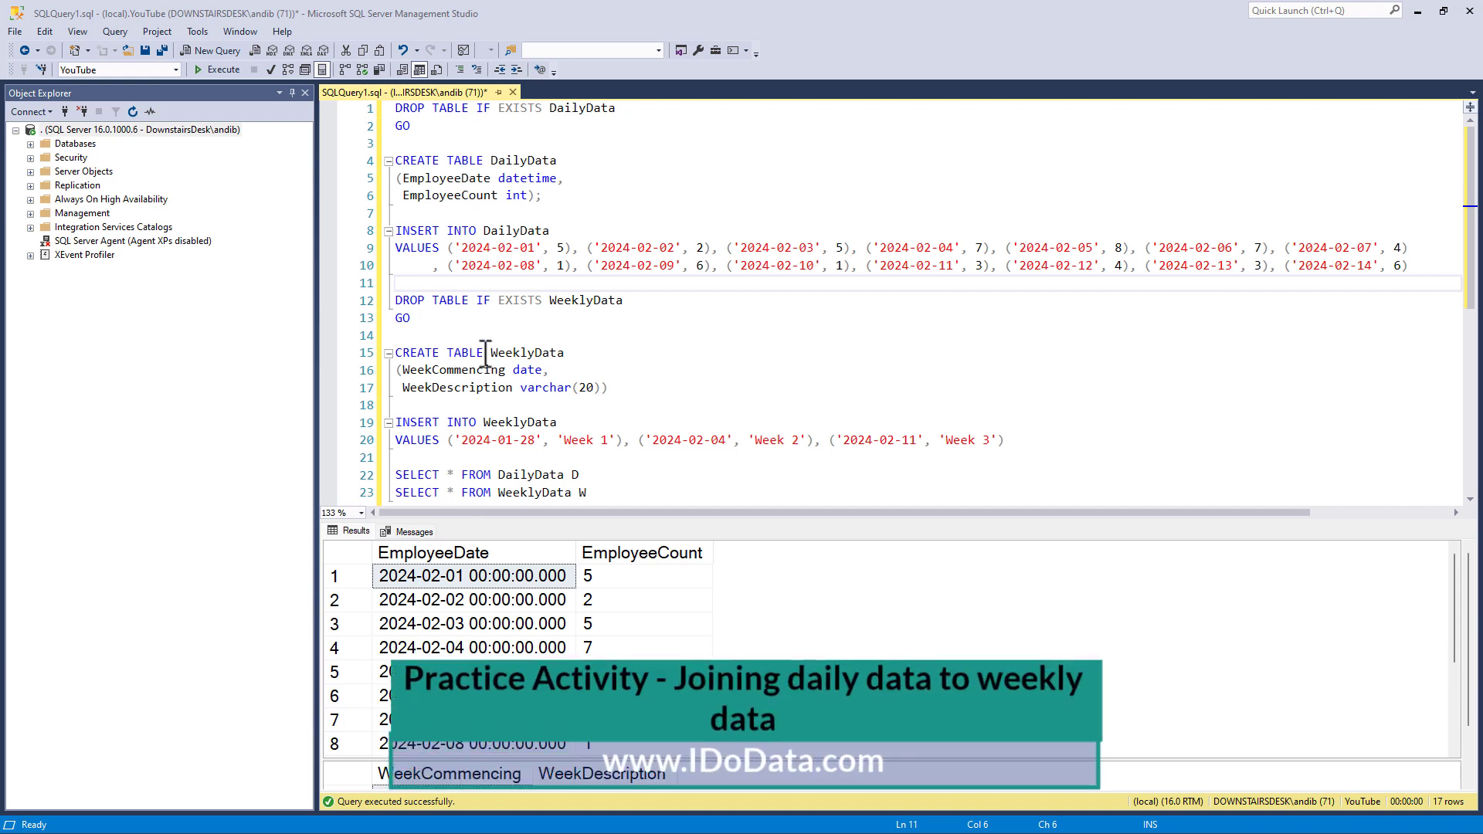
# - Review the daily EmployeeCount results, resize the grids to show all three weeks, and move to line 25
pyautogui.moveTo(399, 160); pyautogui.dragTo(535, 195)
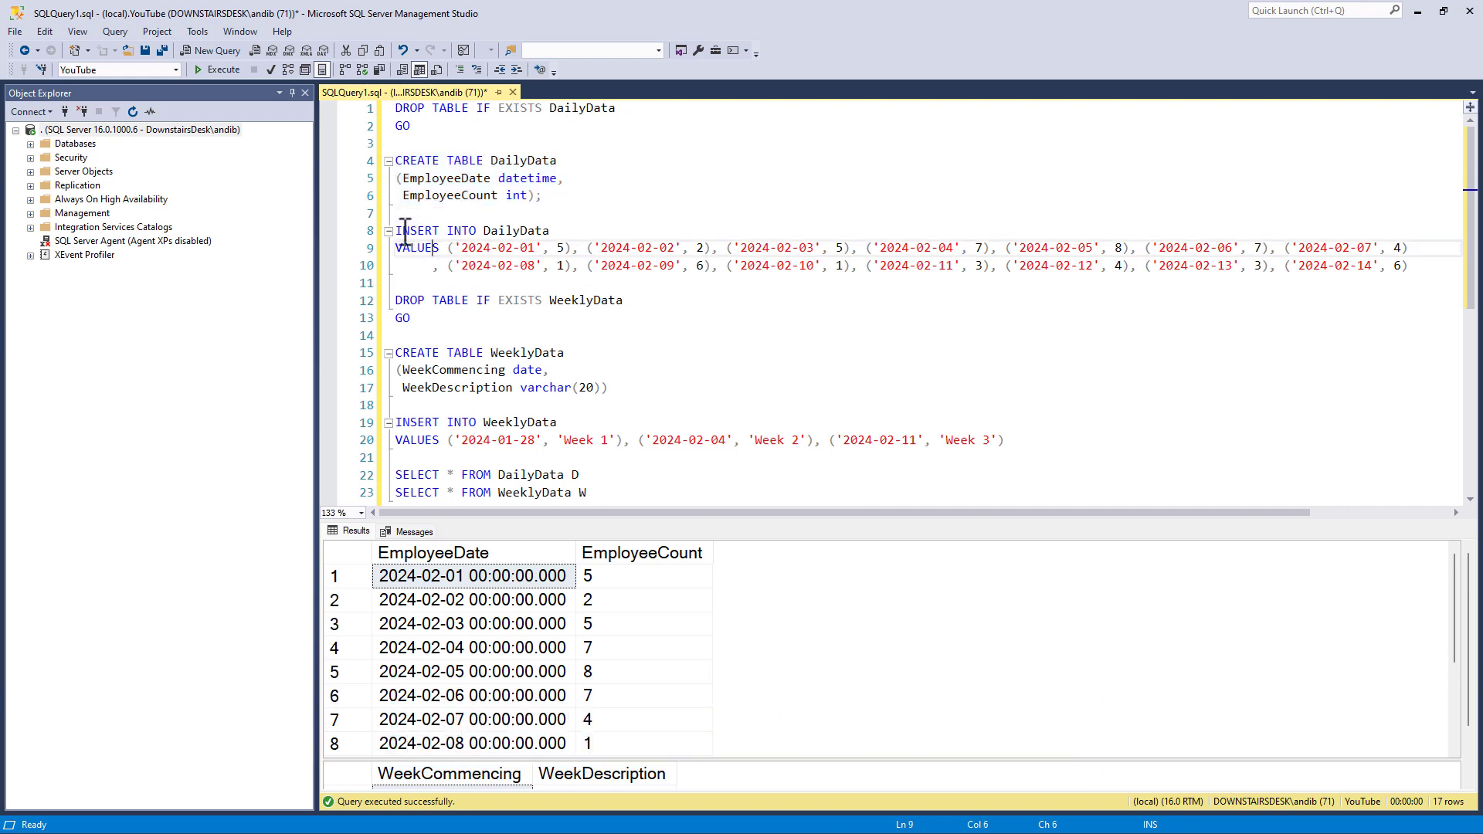
pyautogui.moveTo(391, 230); pyautogui.dragTo(1407, 265)
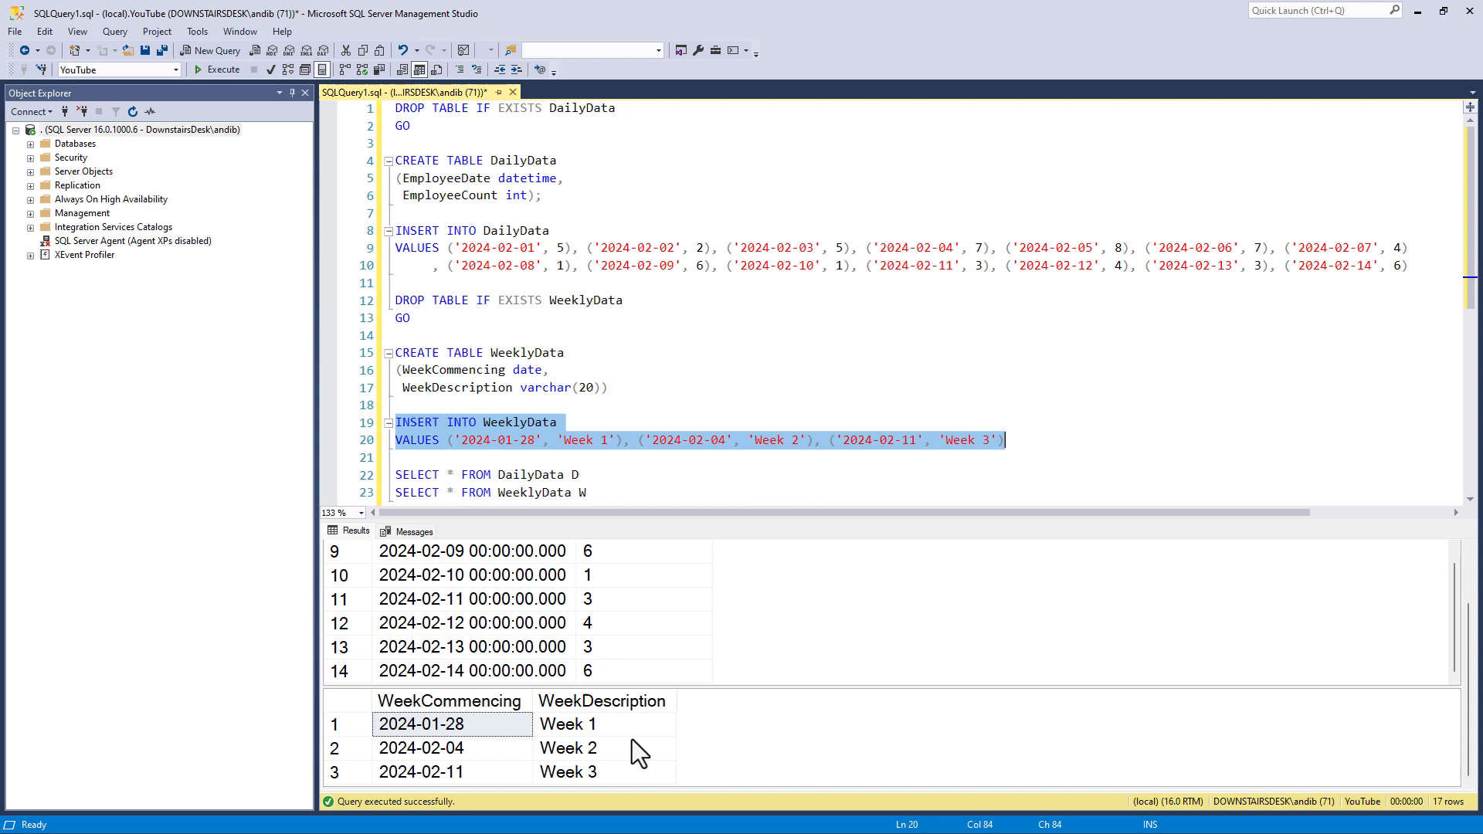
pyautogui.click(602, 701)
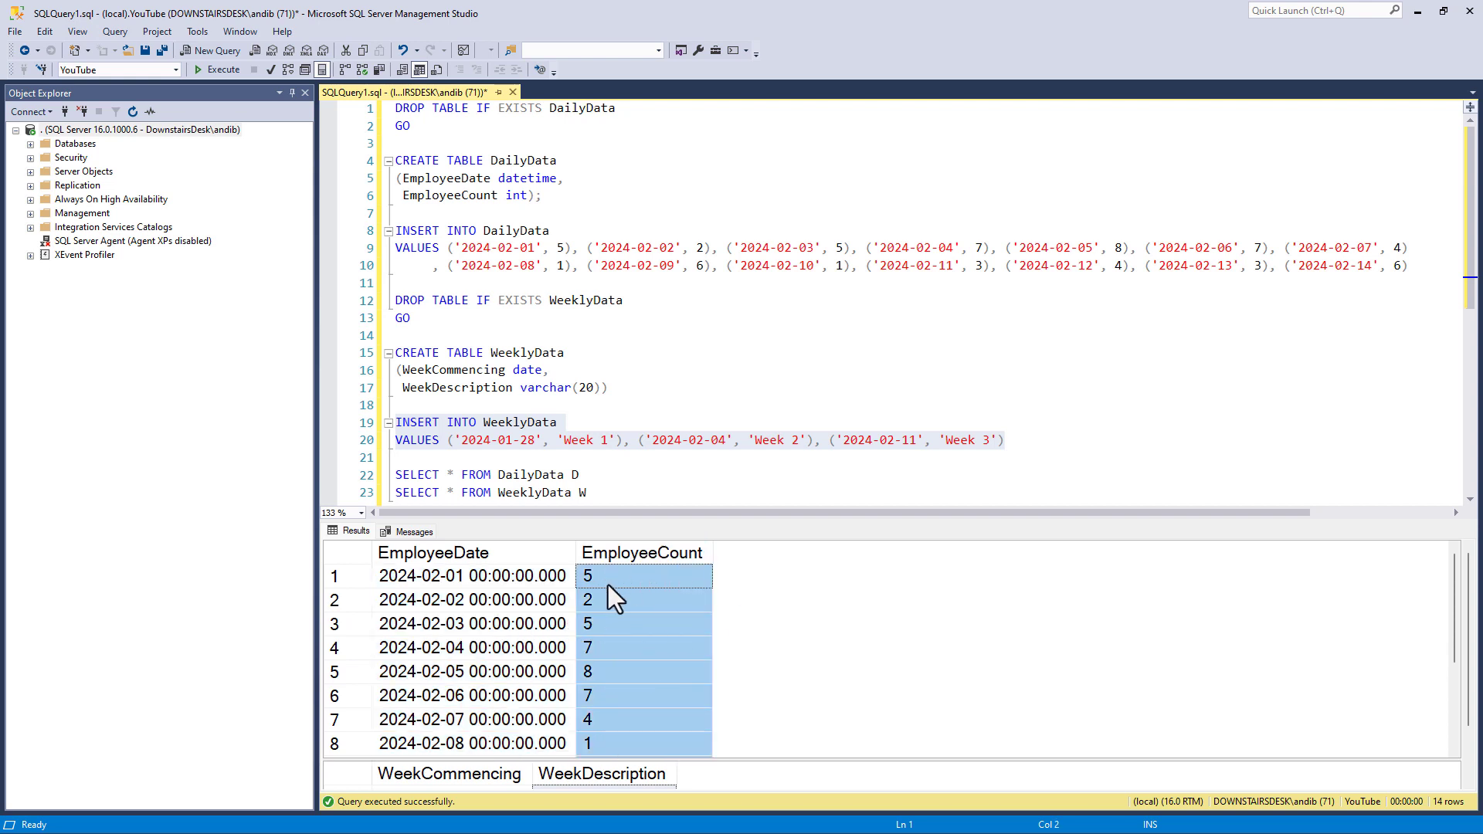
pyautogui.scroll(-3)
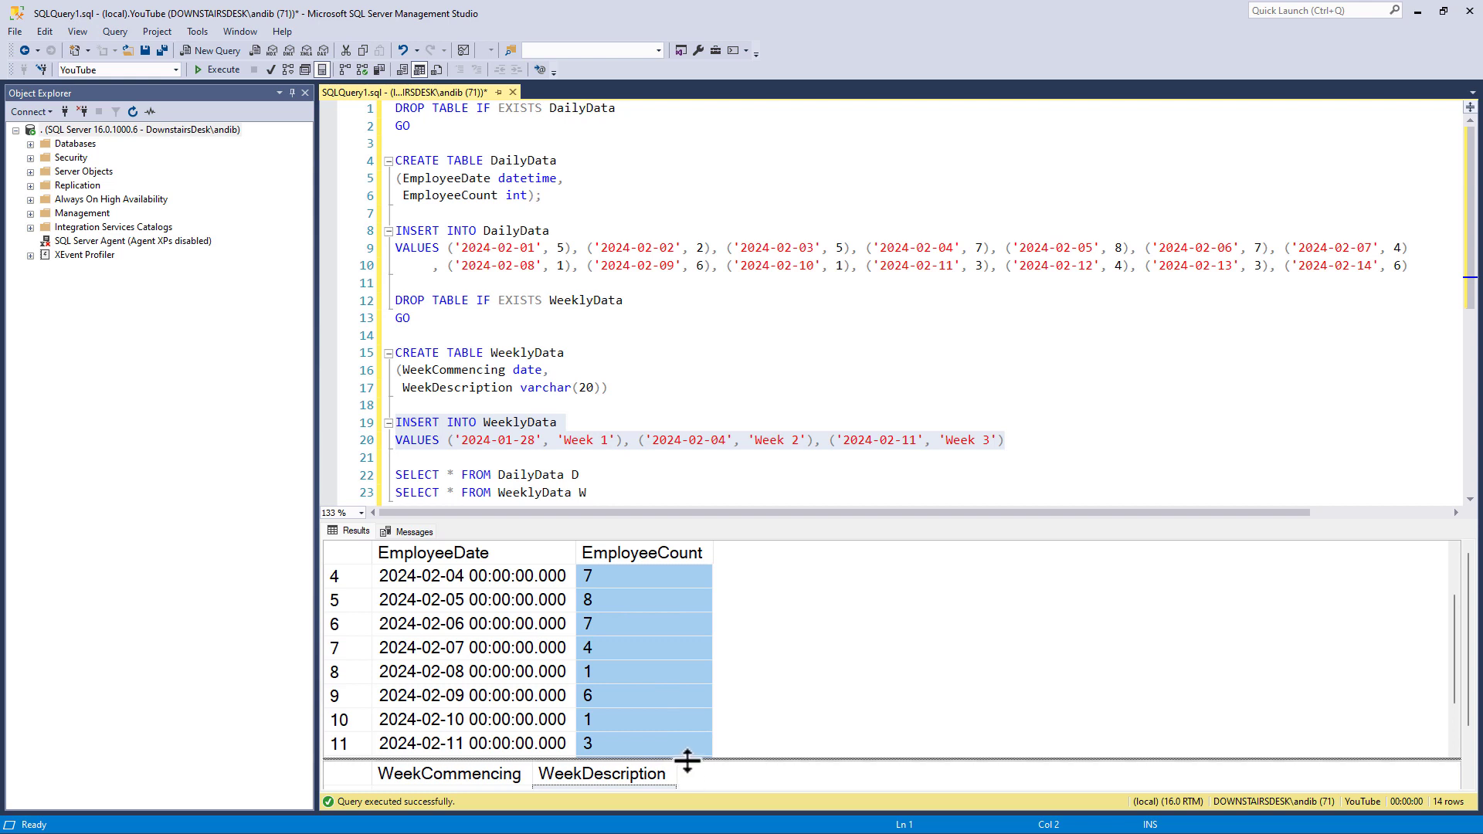
pyautogui.moveTo(687, 761); pyautogui.dragTo(688, 691)
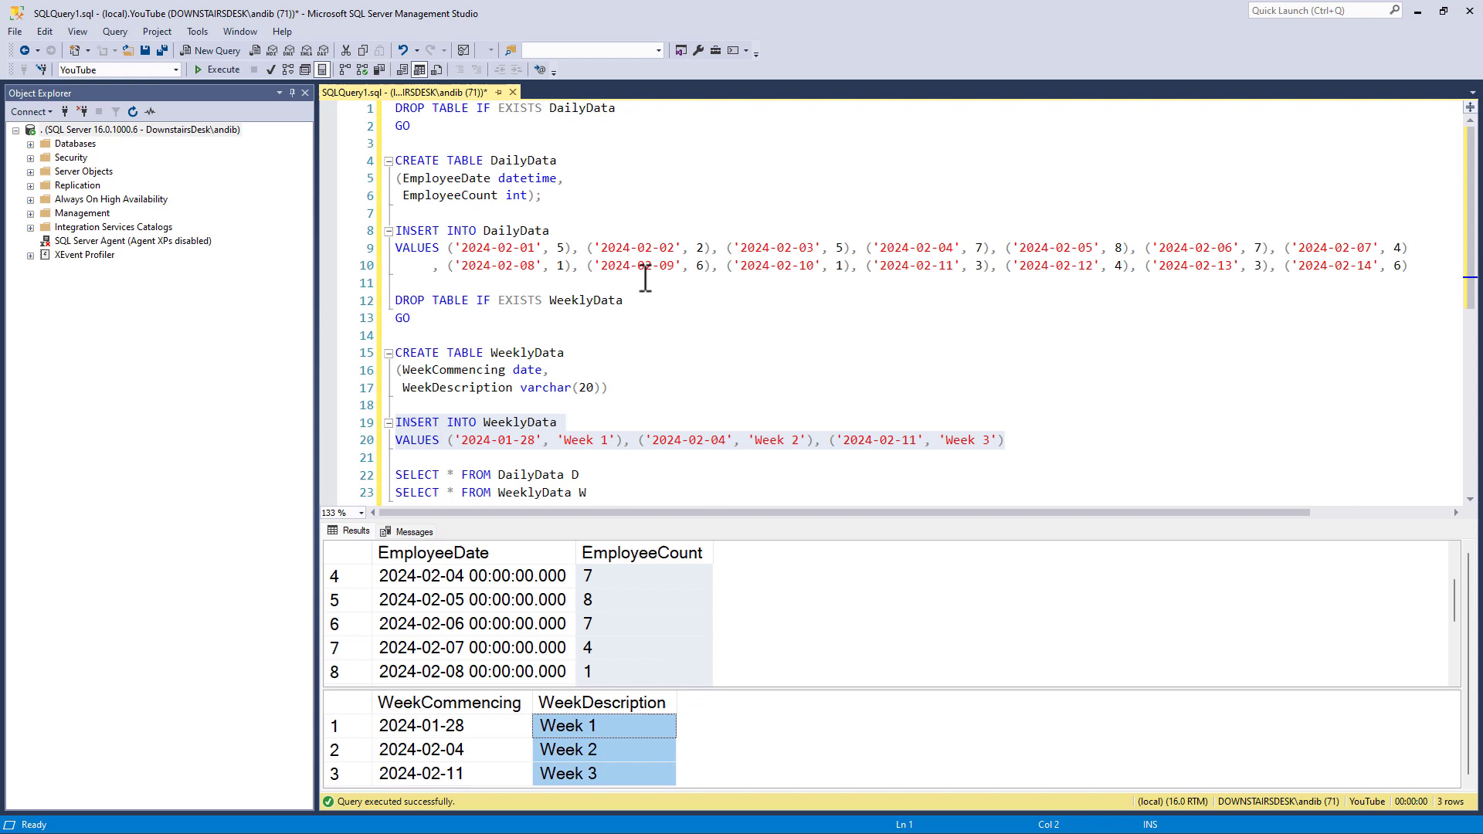
pyautogui.click(670, 358)
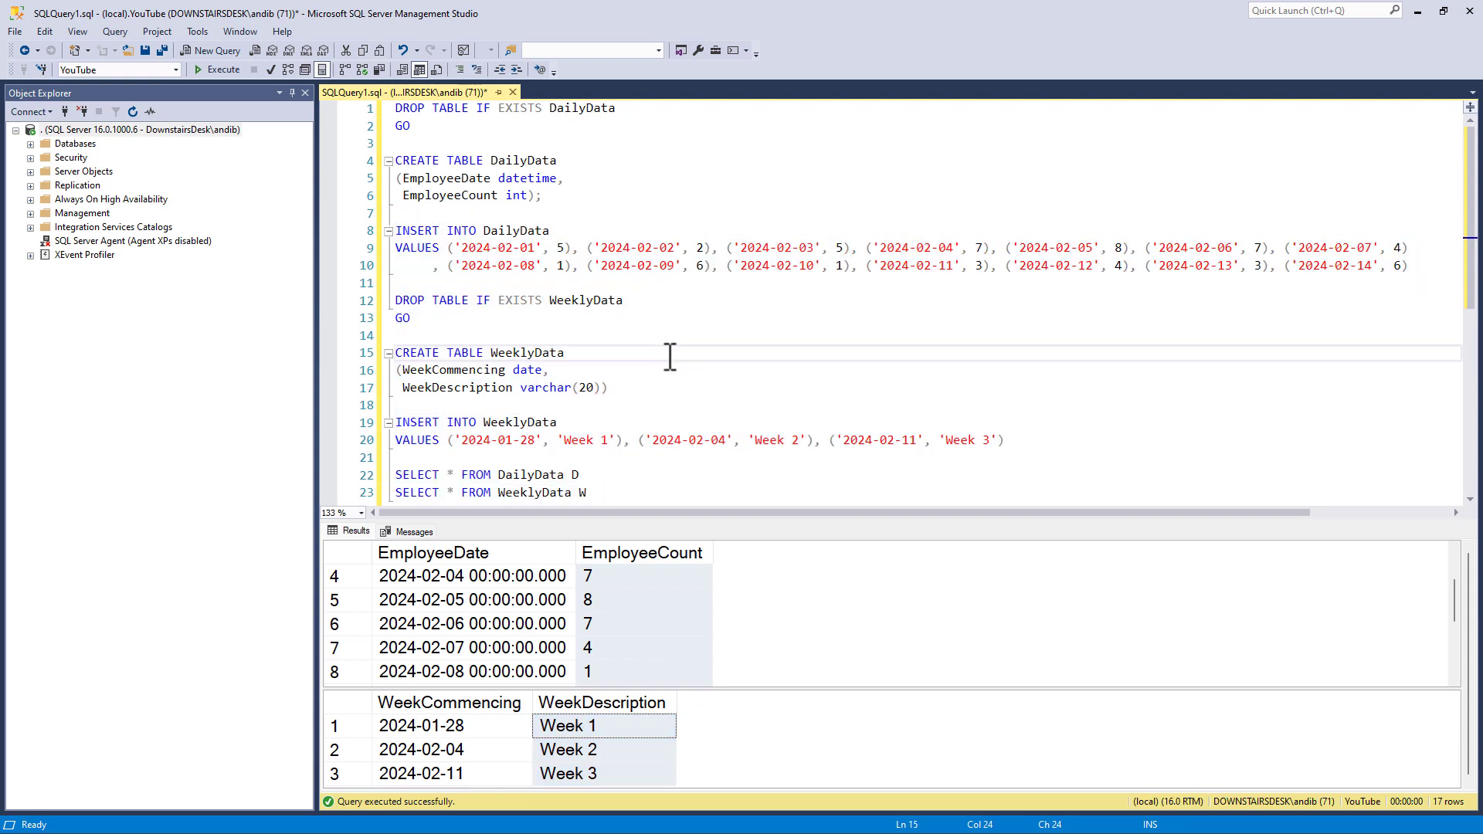
pyautogui.click(565, 352)
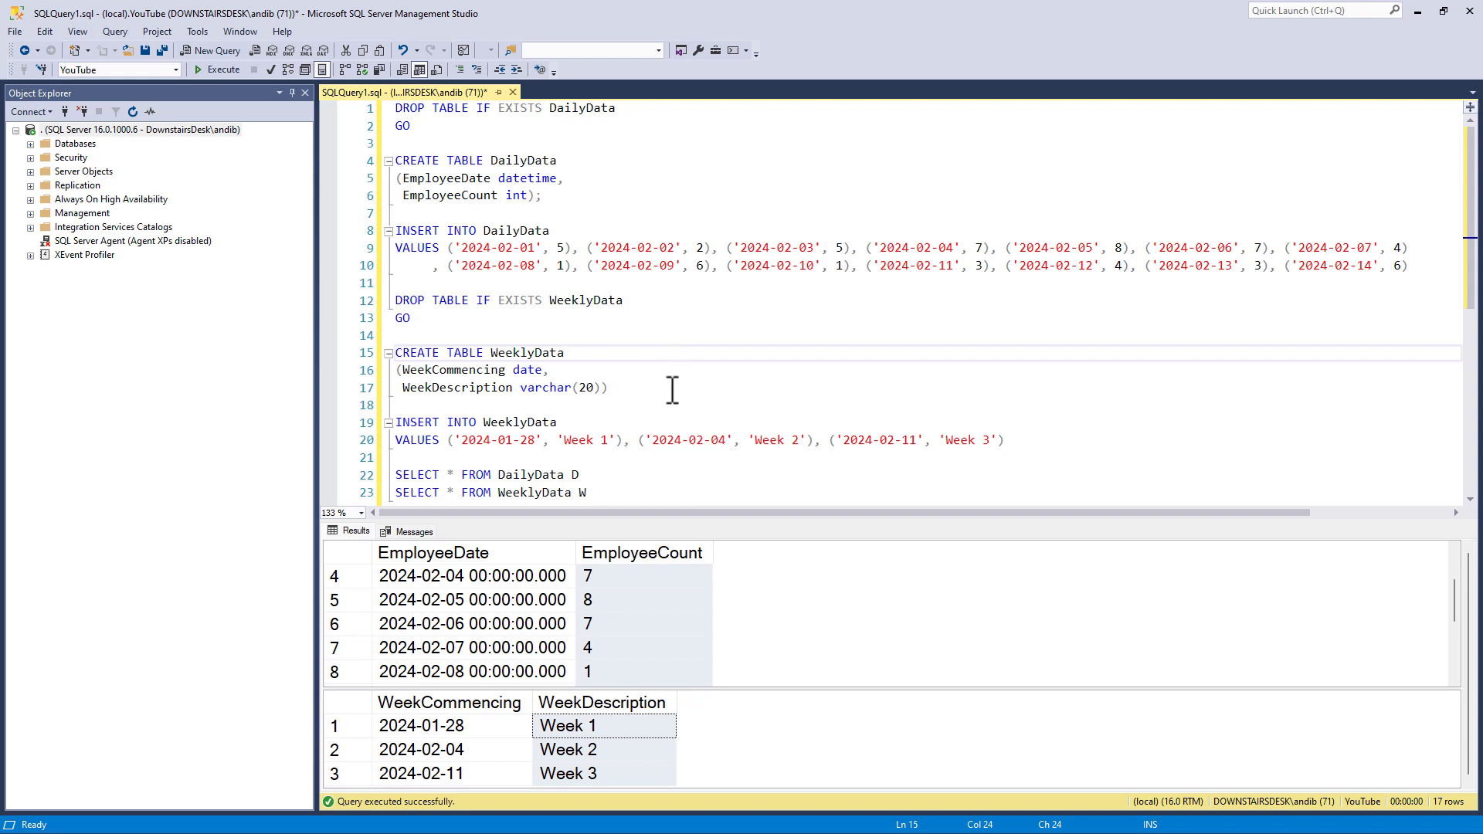
pyautogui.click(421, 725)
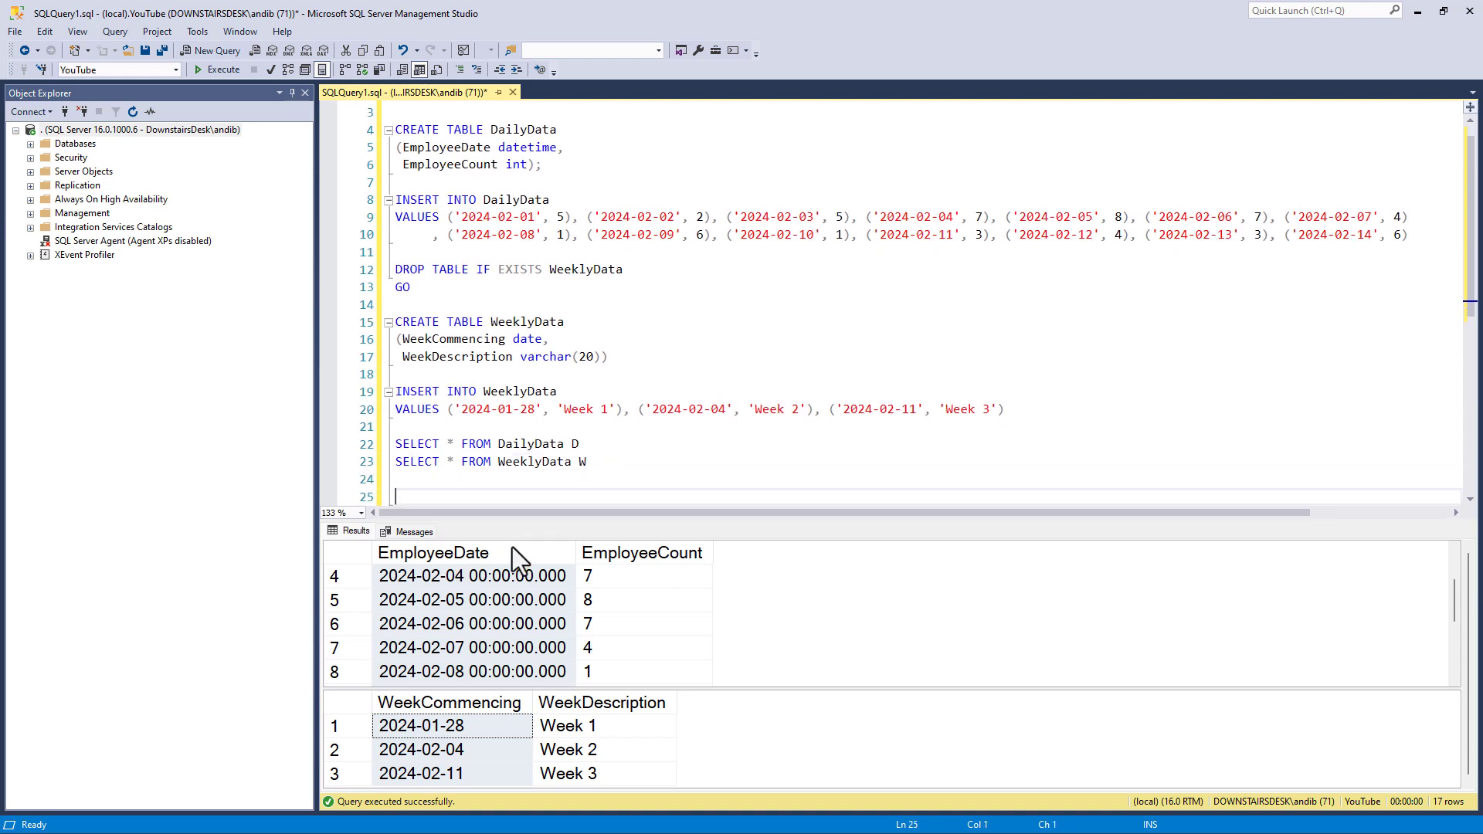
# - Write SELECT *, DATEPART(WEEKDAY, EmployeeDate) FROM DailyData D on line 25
pyautogui.write('S')
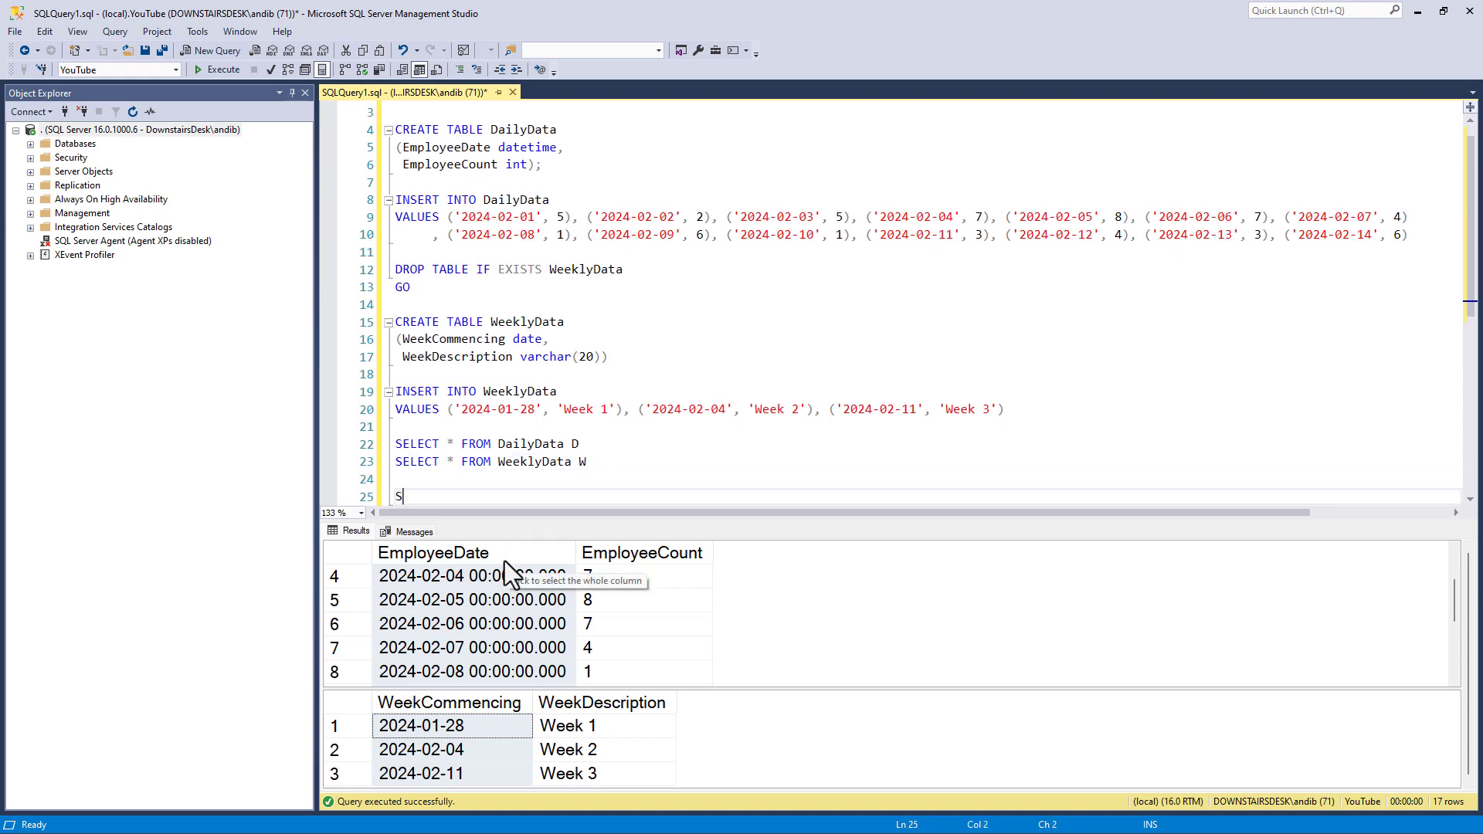
pyautogui.write('ELECT *')
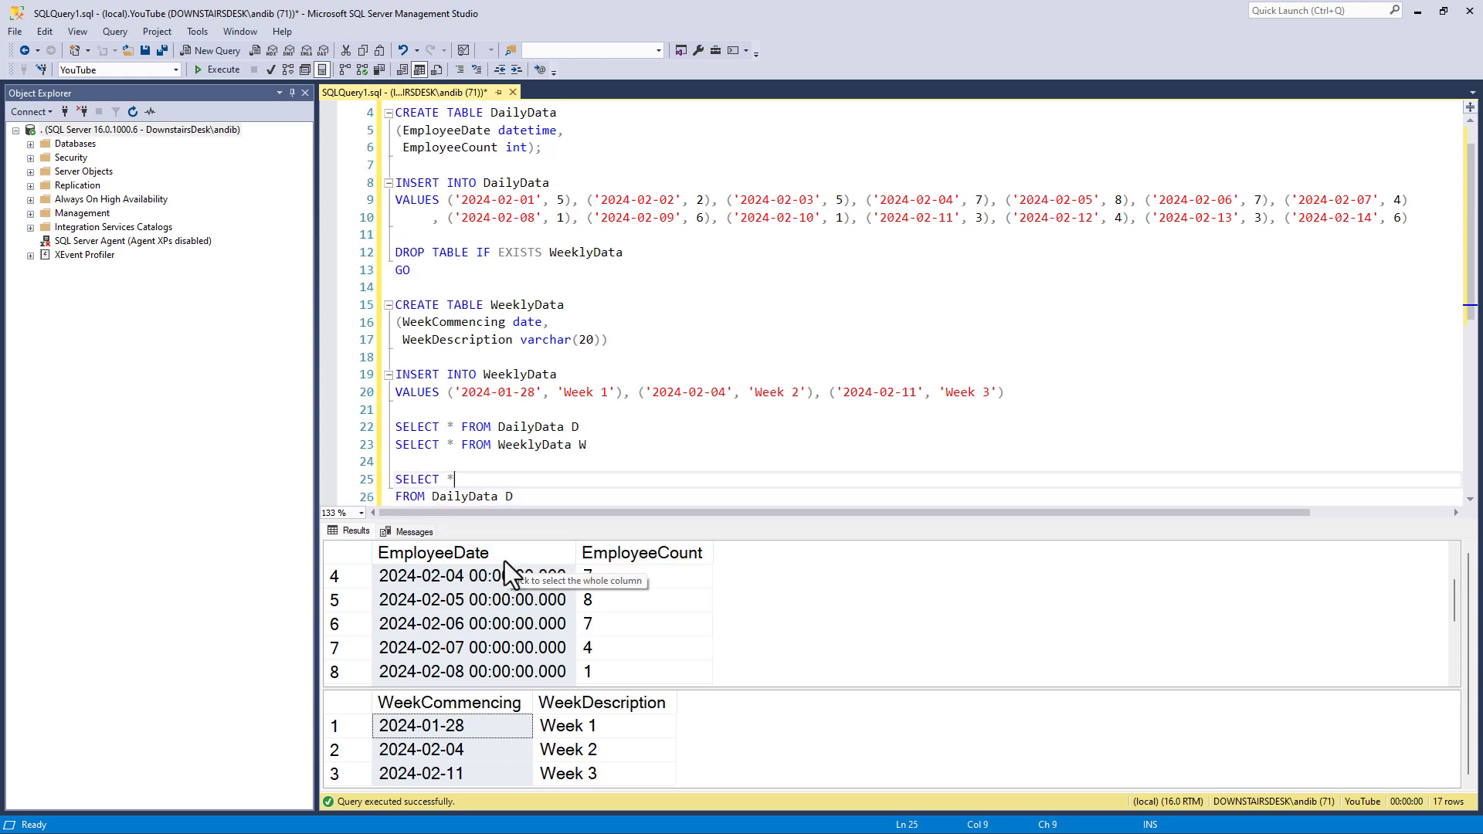
pyautogui.write(',')
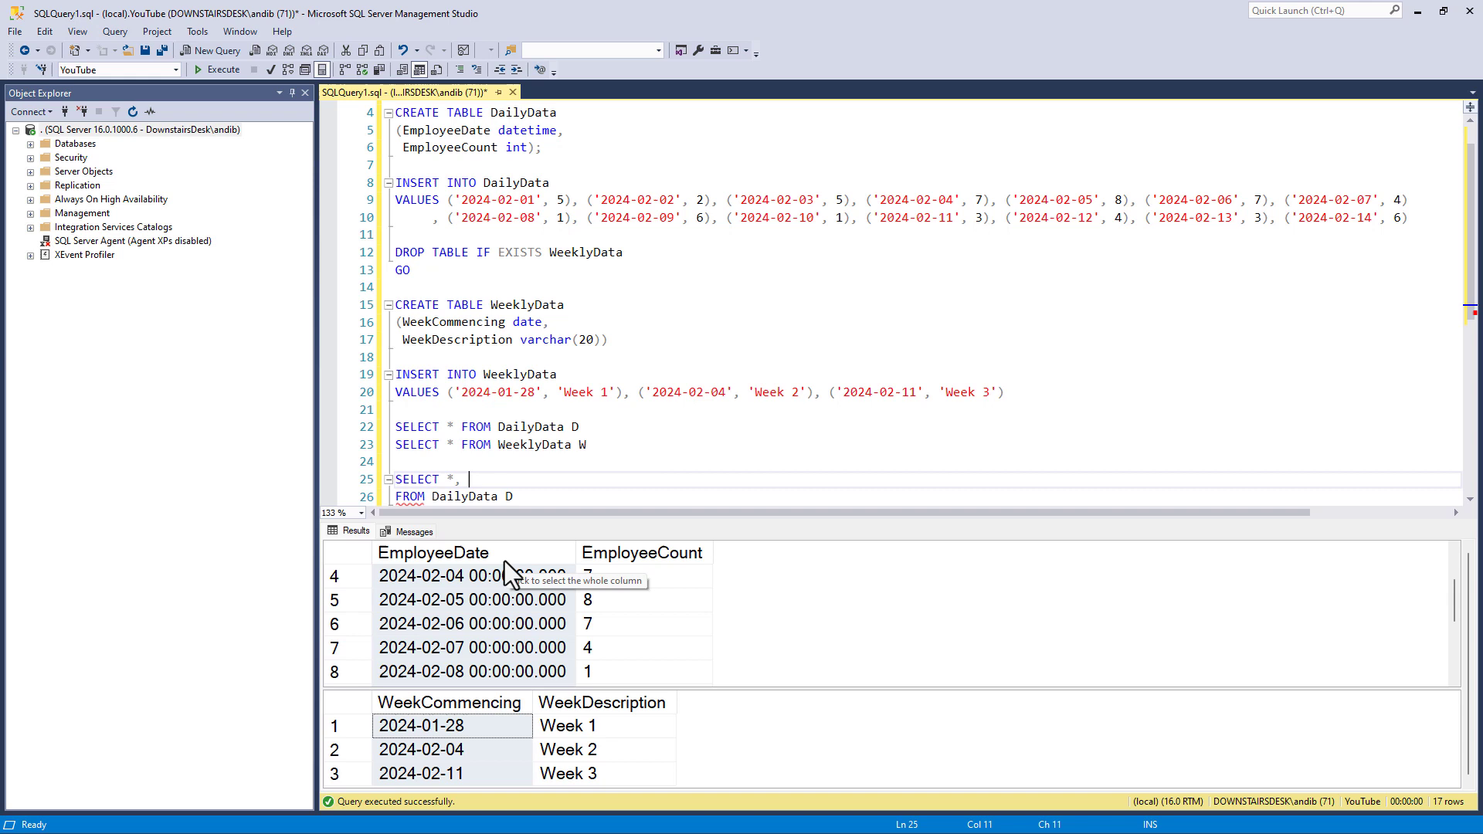
pyautogui.write('DATEPART')
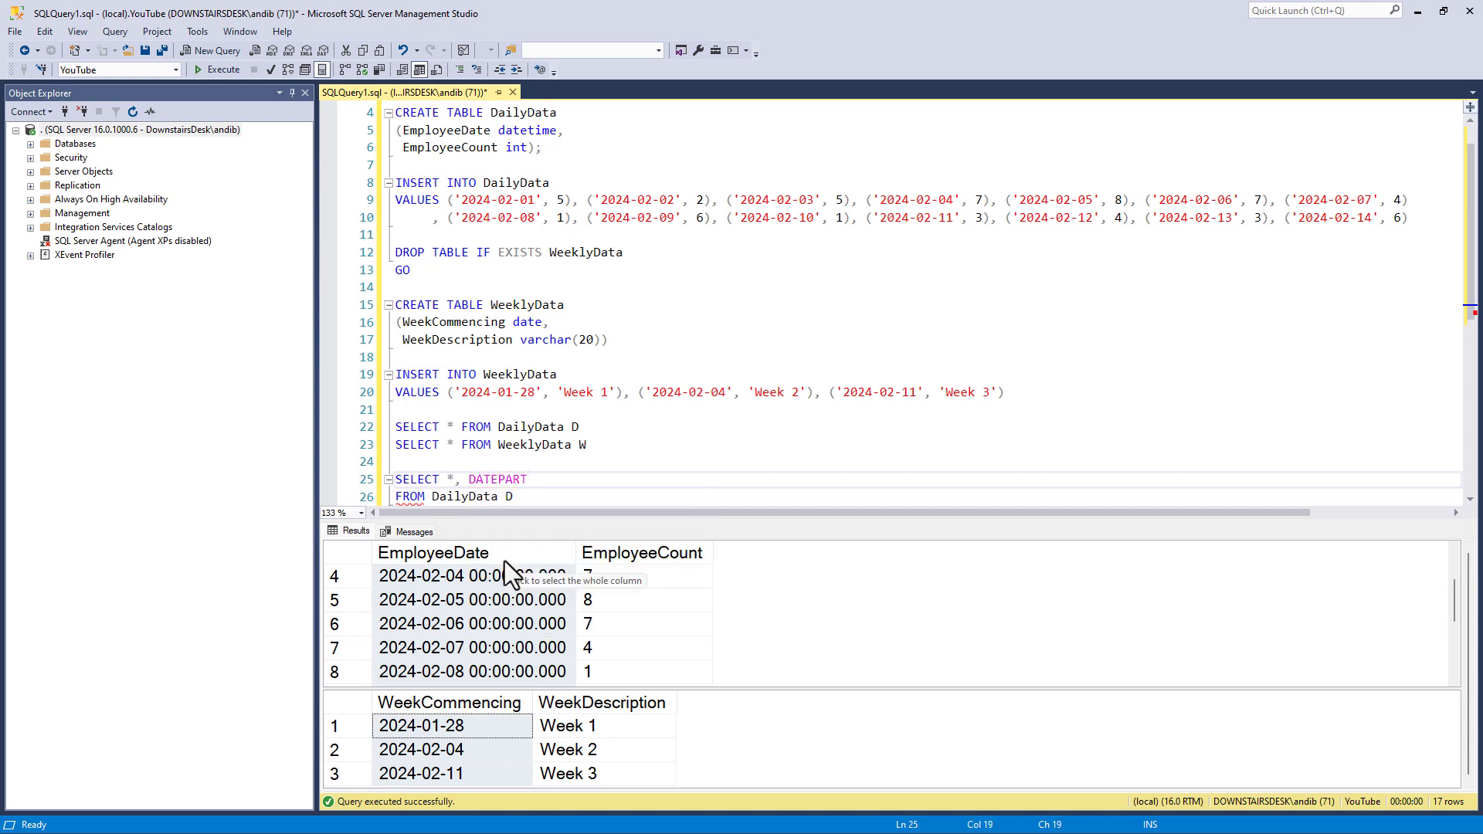
pyautogui.write('(WEEKDAY,')
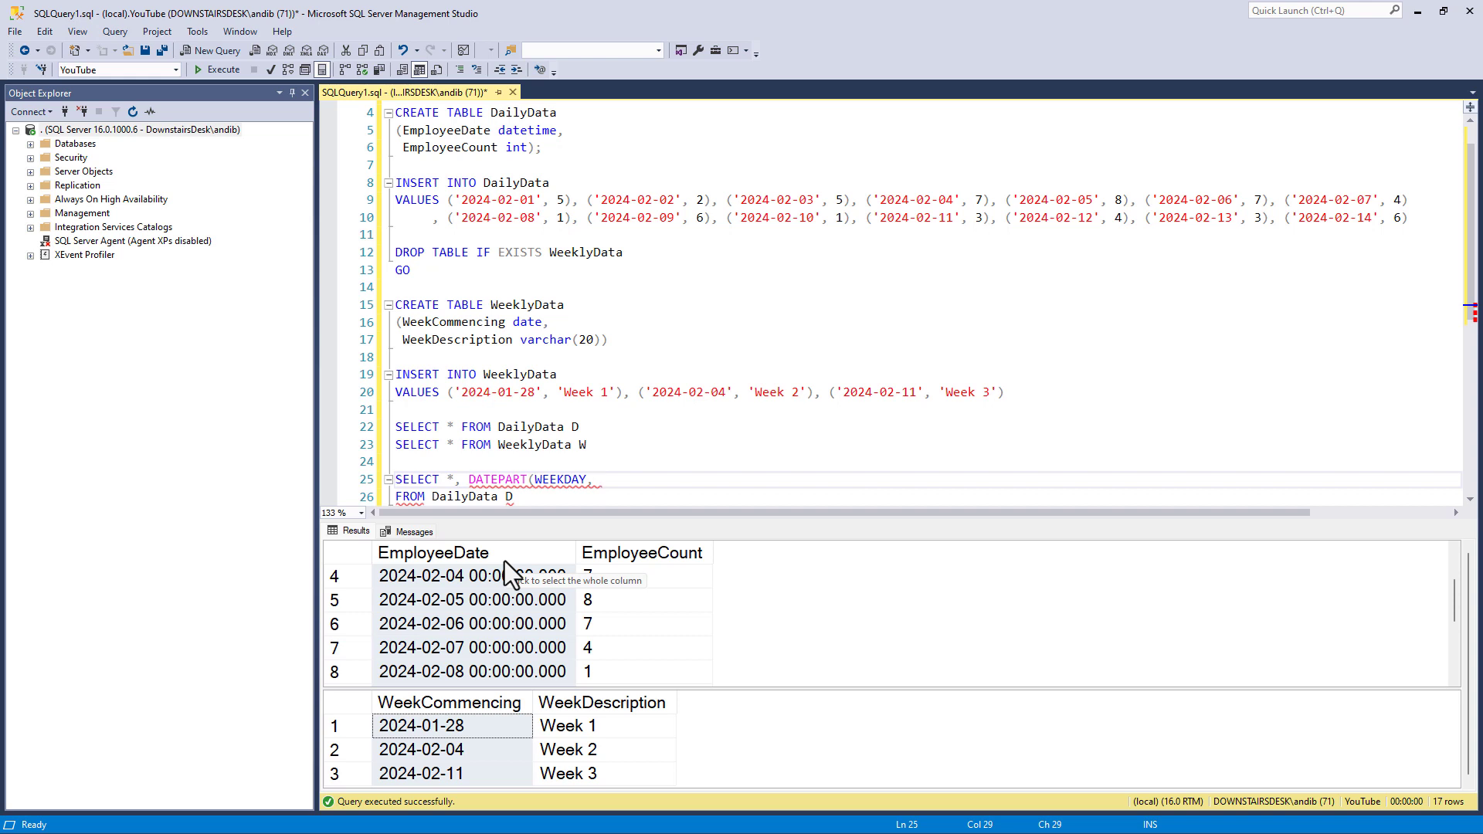
pyautogui.write('EmployyD')
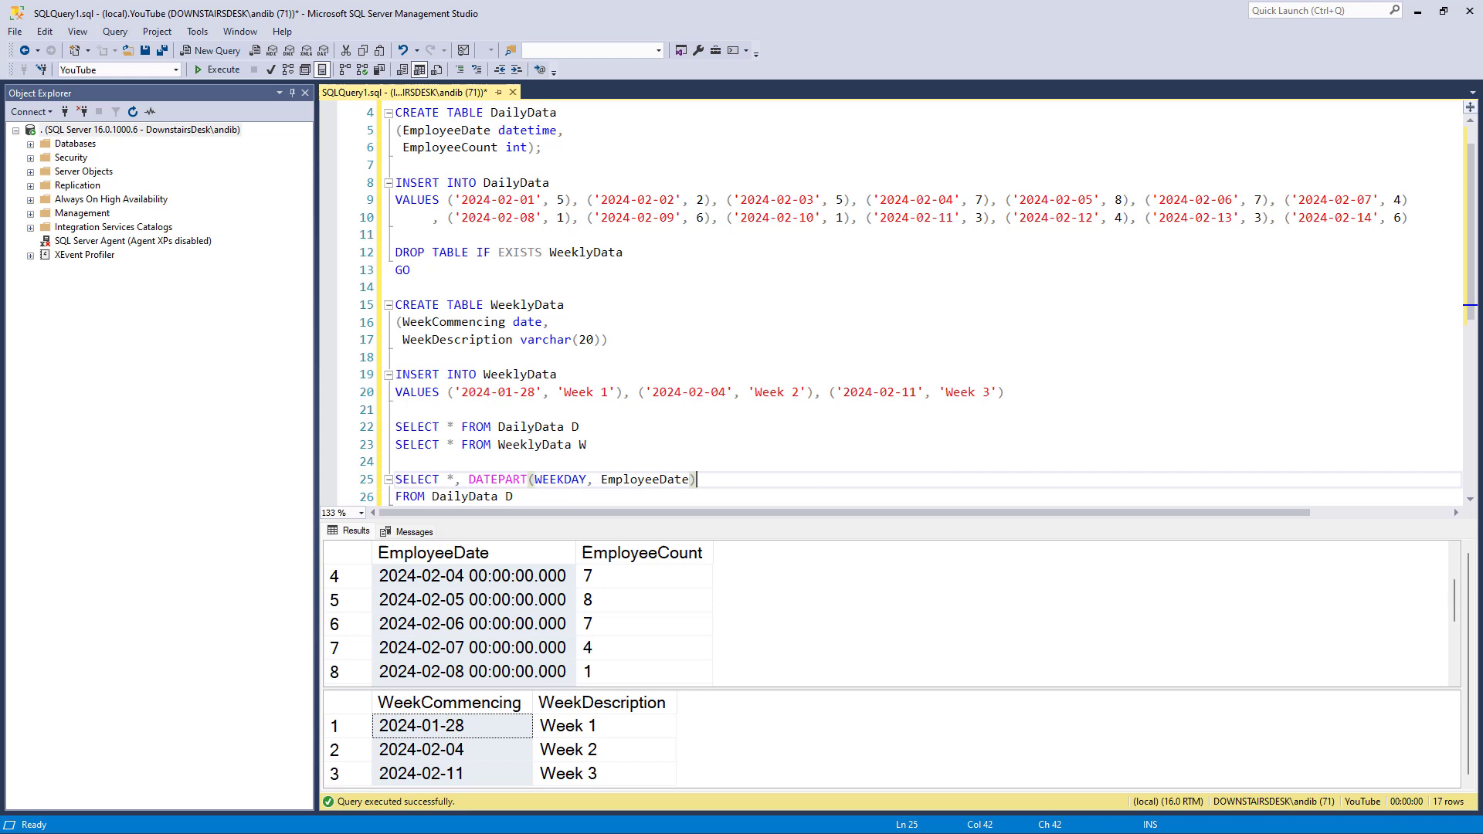
pyautogui.moveTo(488, 540)
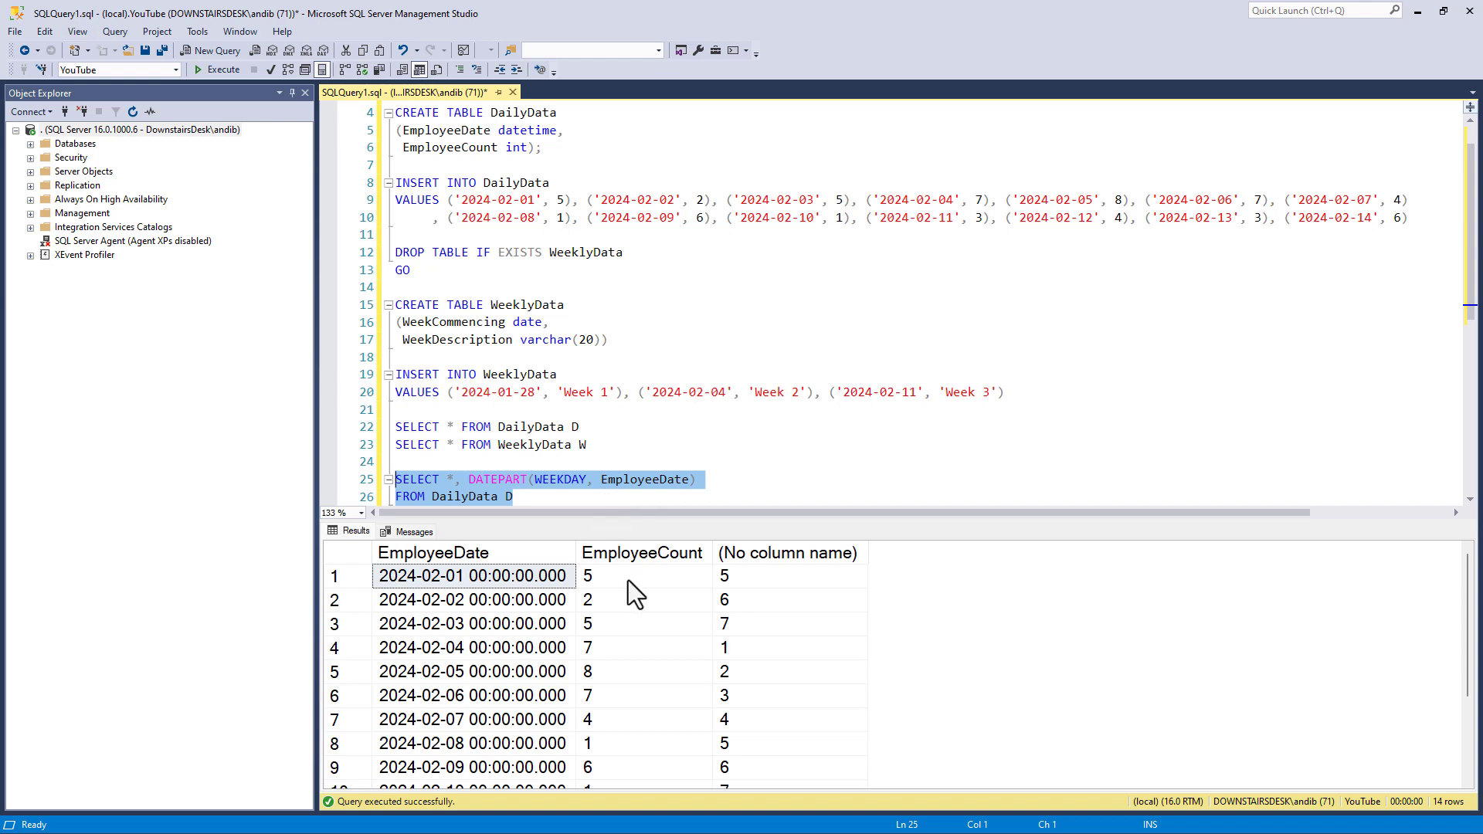
pyautogui.moveTo(757, 620)
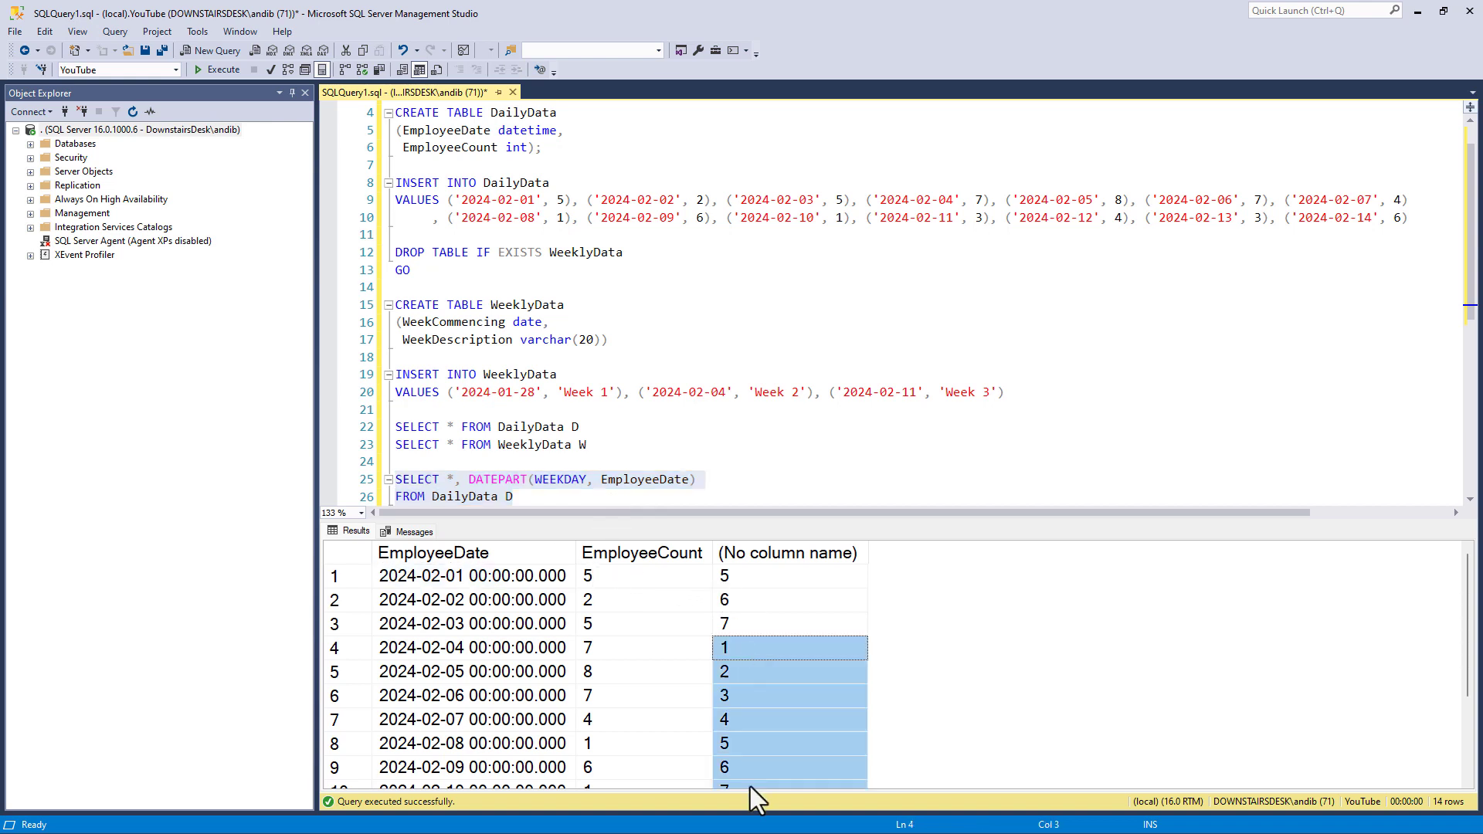
pyautogui.moveTo(776, 745)
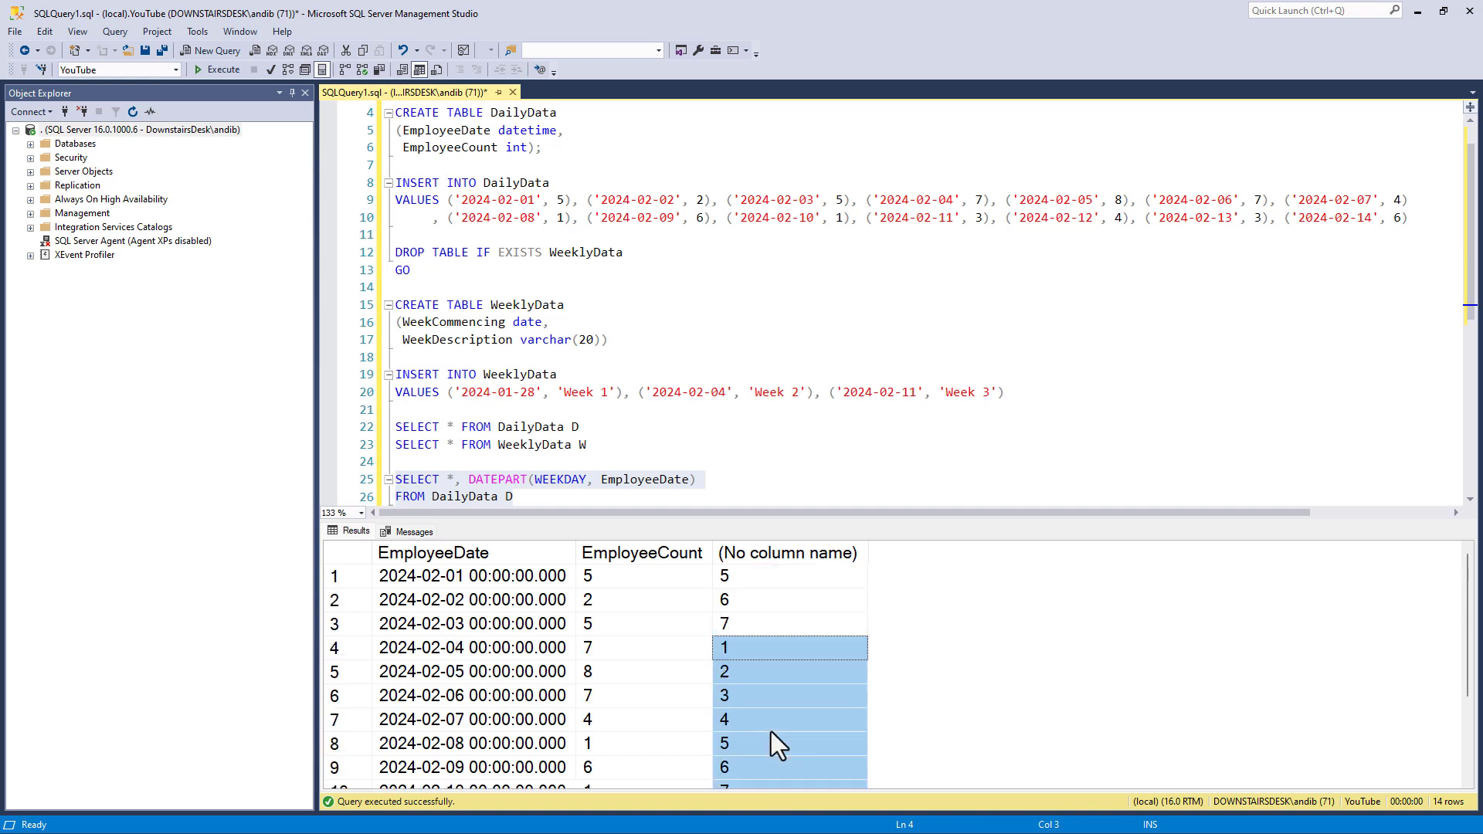
# - Run the weekday query and confirm that 2024-02-04 shows weekday number 1
pyautogui.click(337, 648)
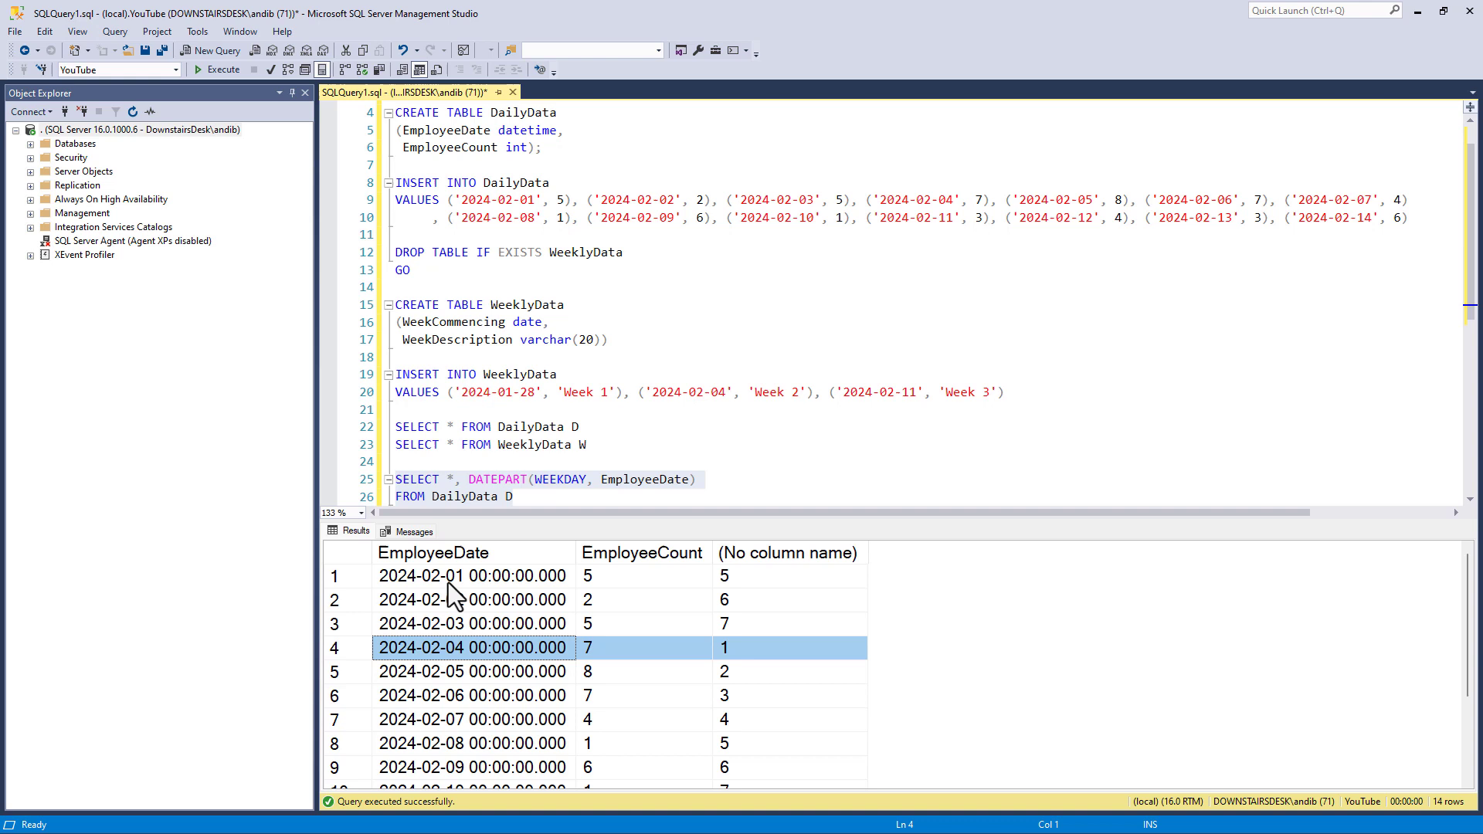
pyautogui.moveTo(399, 426); pyautogui.dragTo(585, 445)
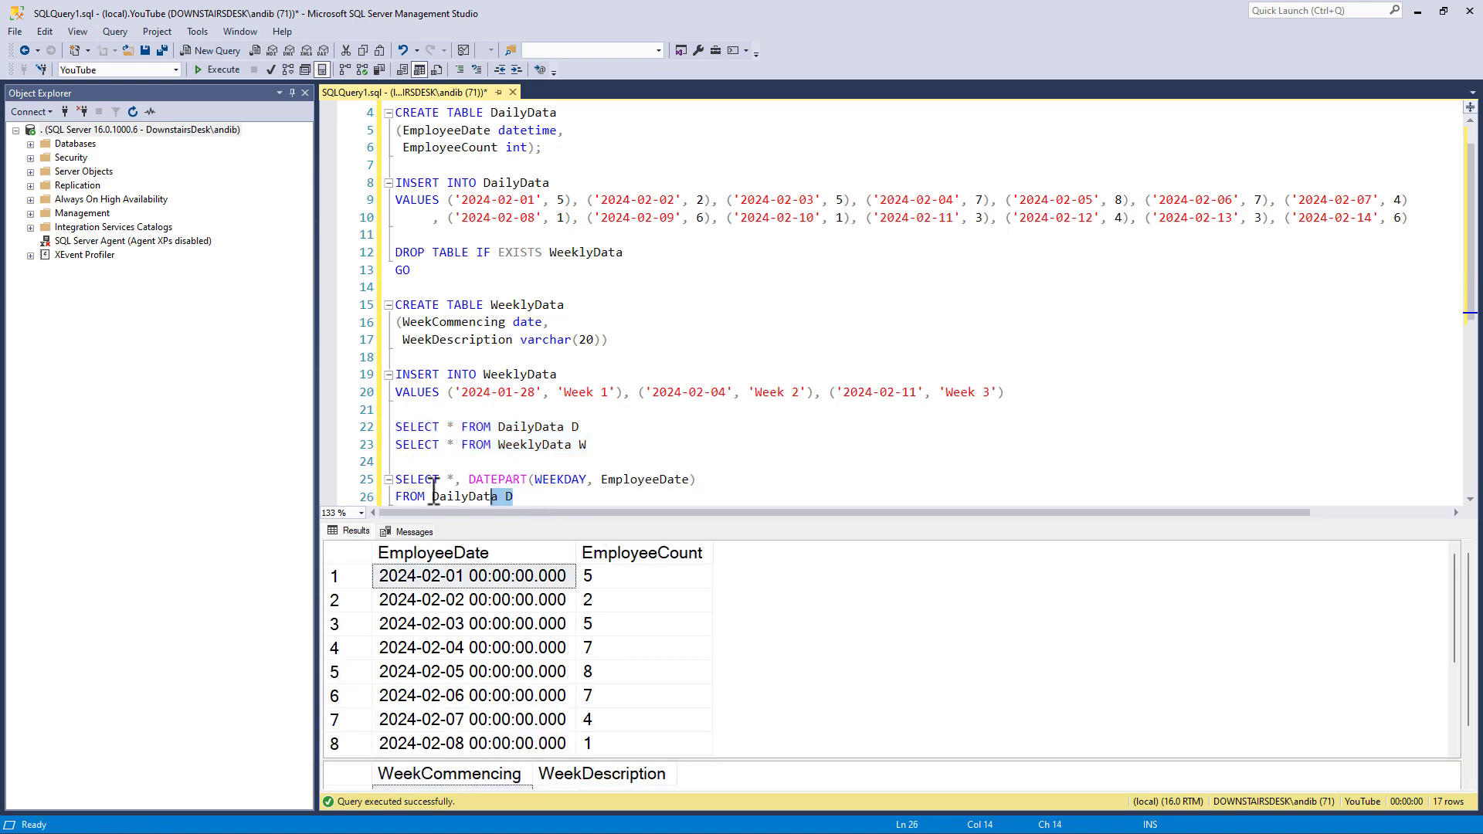
pyautogui.click(218, 68)
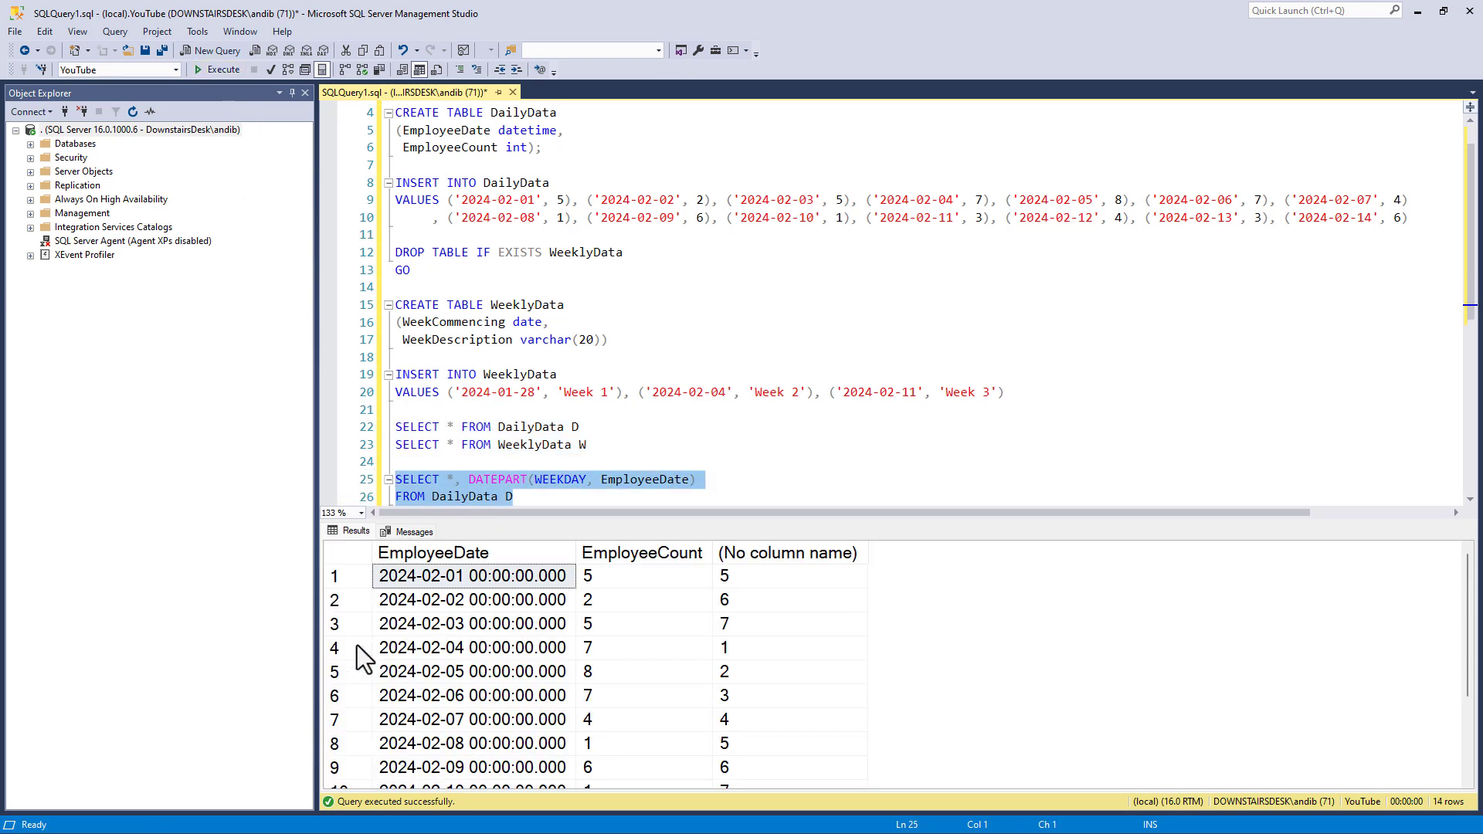
pyautogui.click(337, 648)
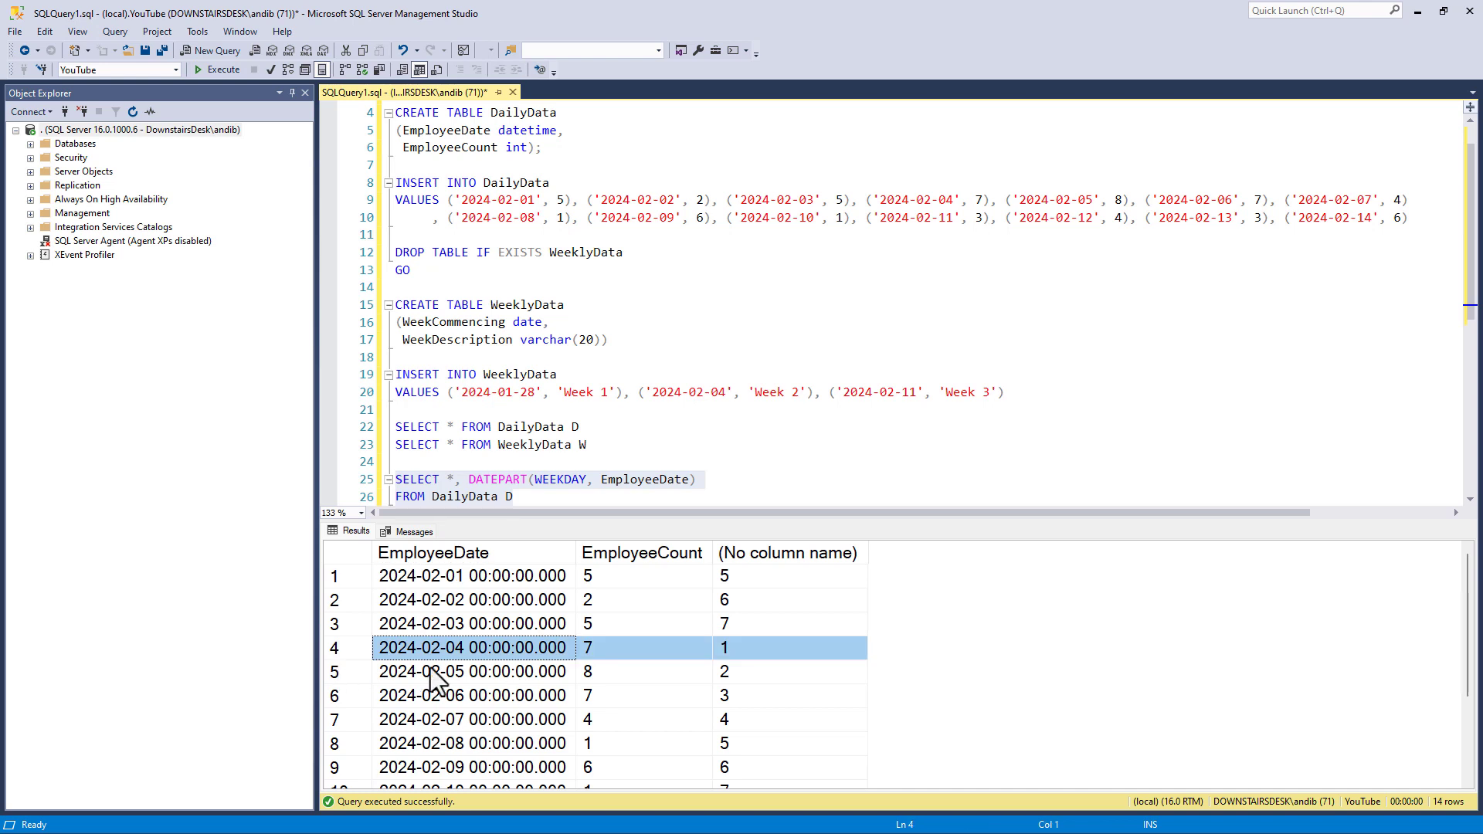
pyautogui.moveTo(476, 665)
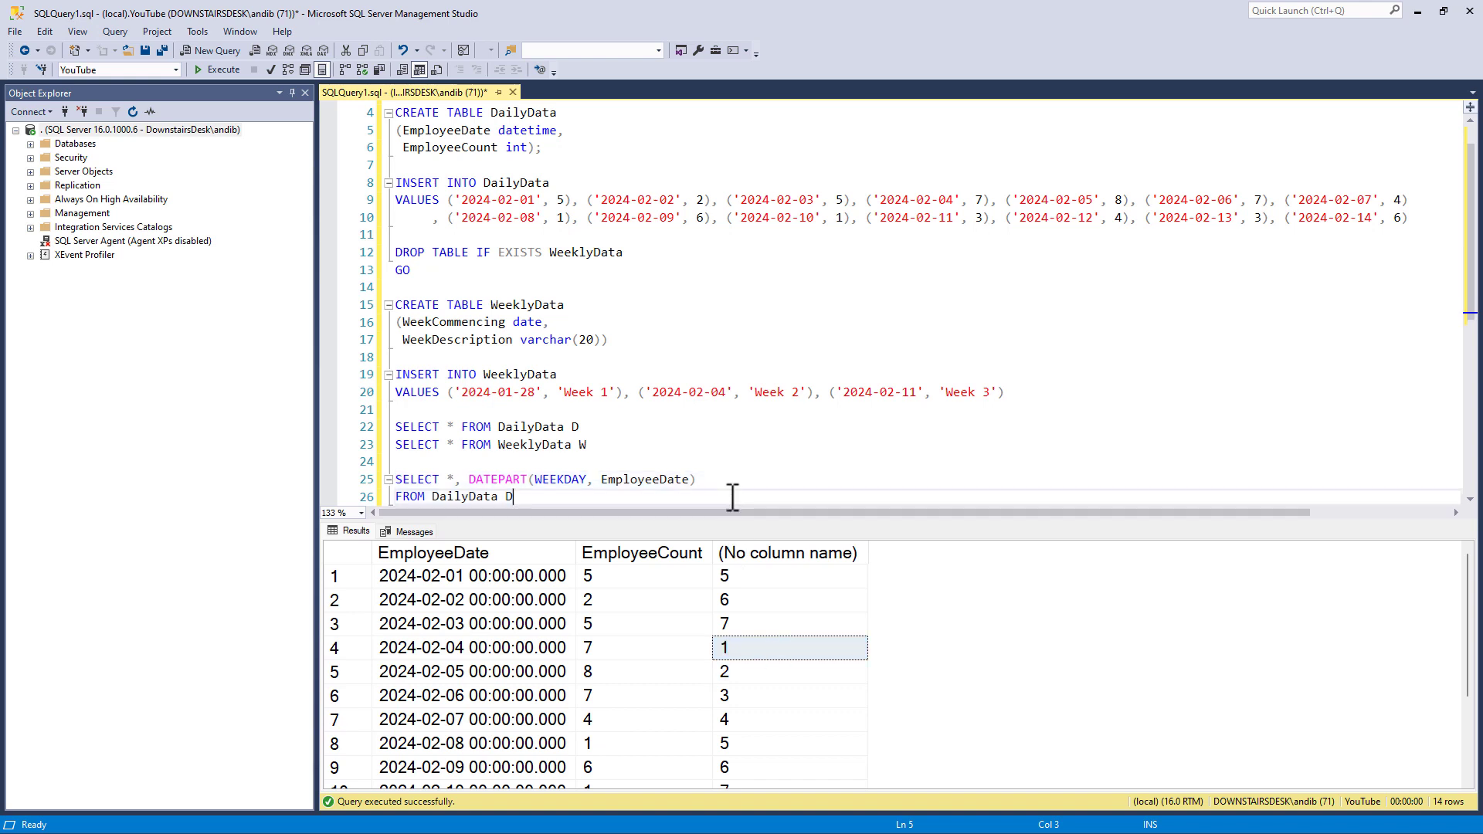
# - Subtract 1 from DATEPART, rerun to see 0 for 2024-02-04, then prefix EmployeeDate
pyautogui.write('- 1')
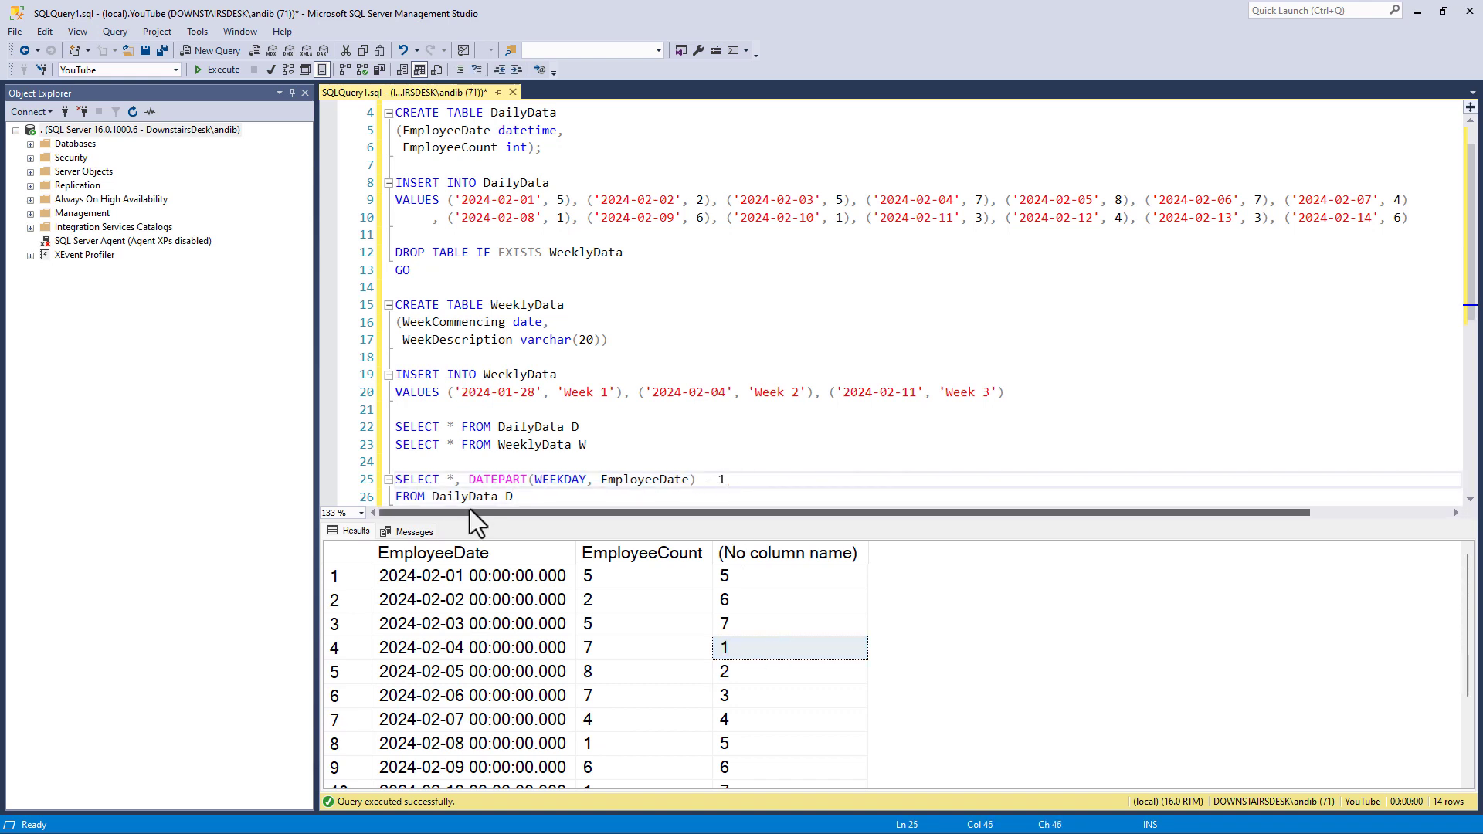
pyautogui.click(217, 69)
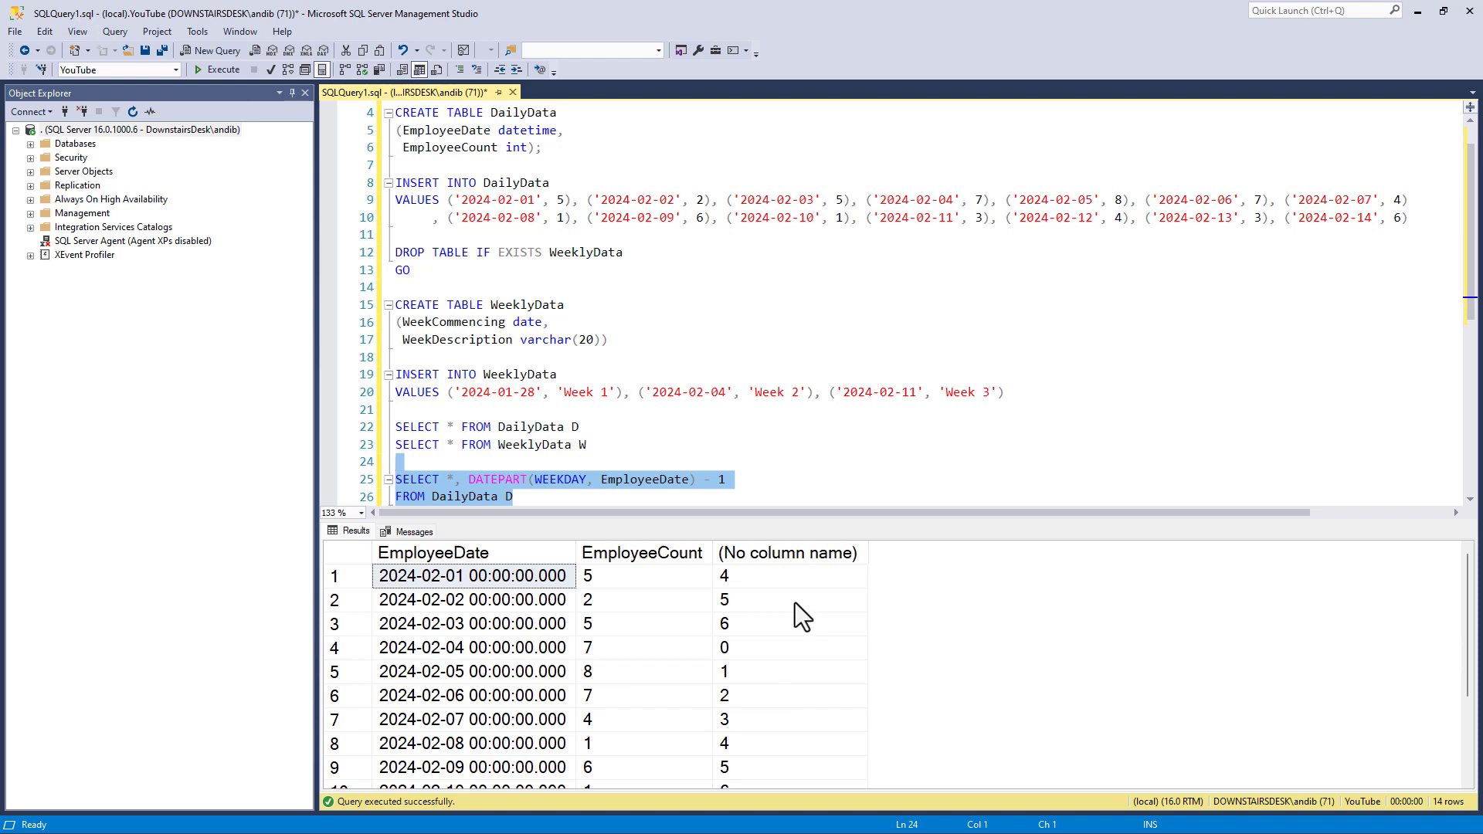
pyautogui.click(473, 648)
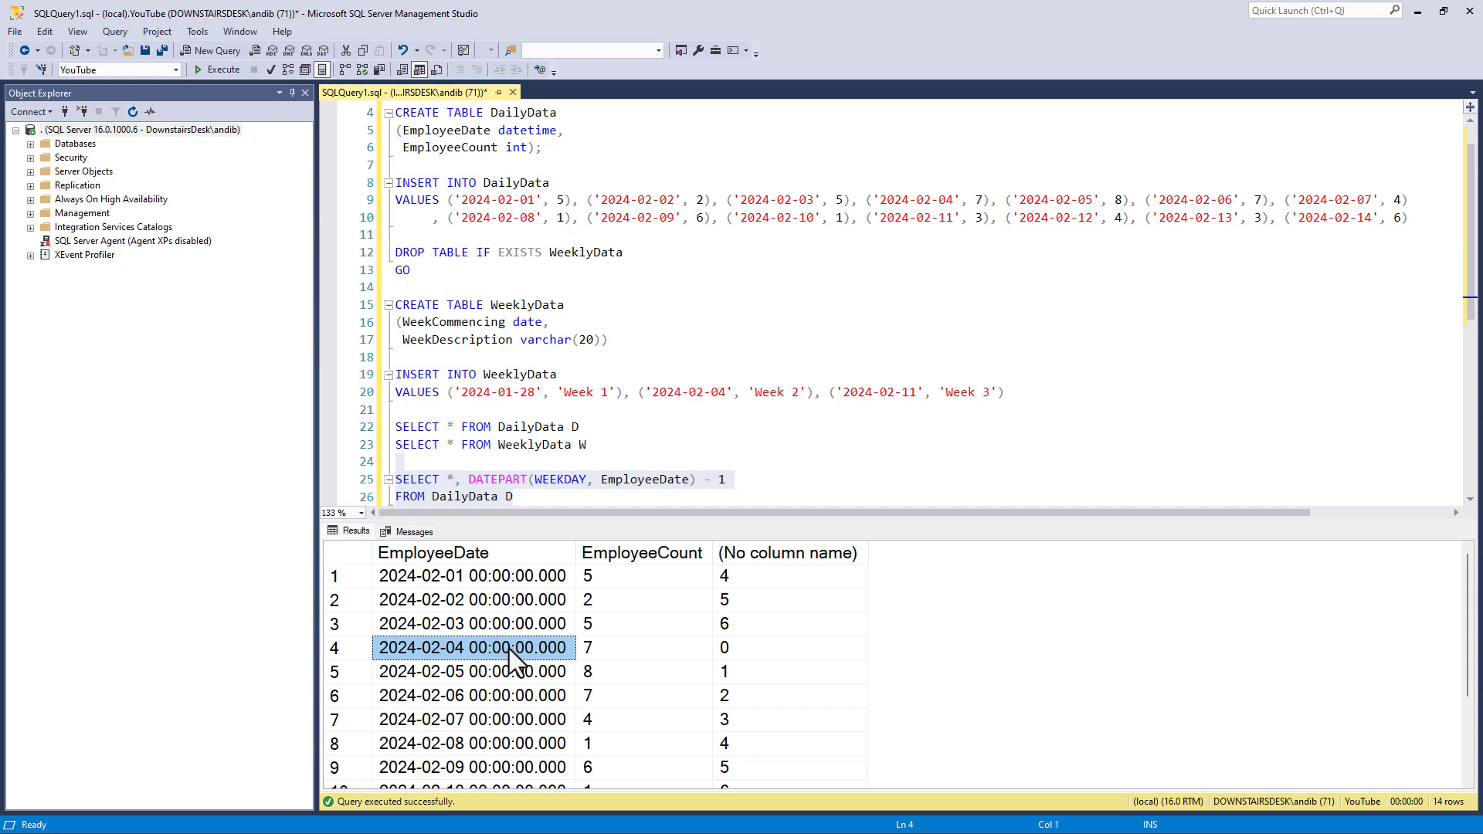
pyautogui.click(472, 480)
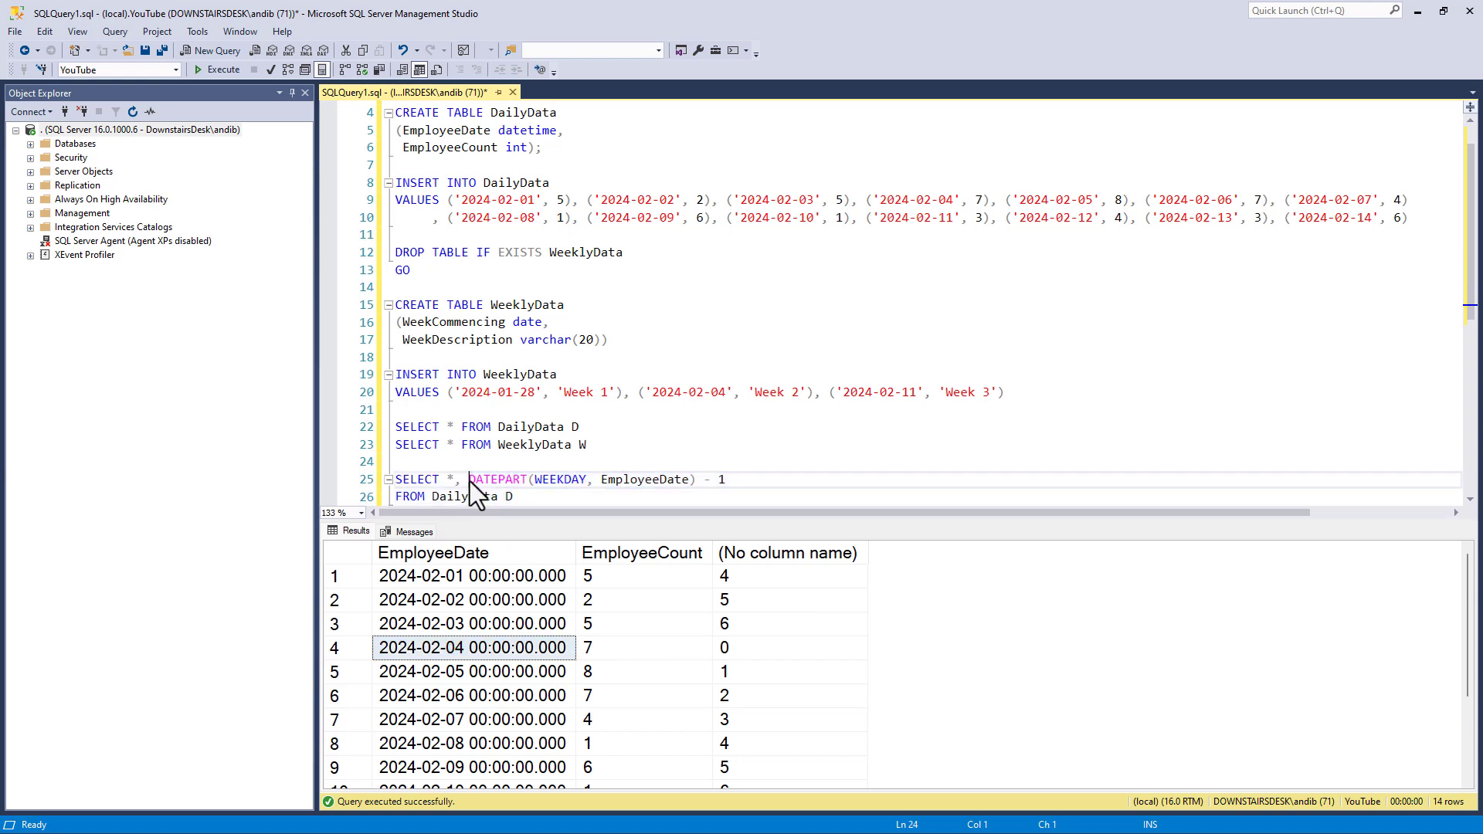
pyautogui.write('EmployeeDate -')
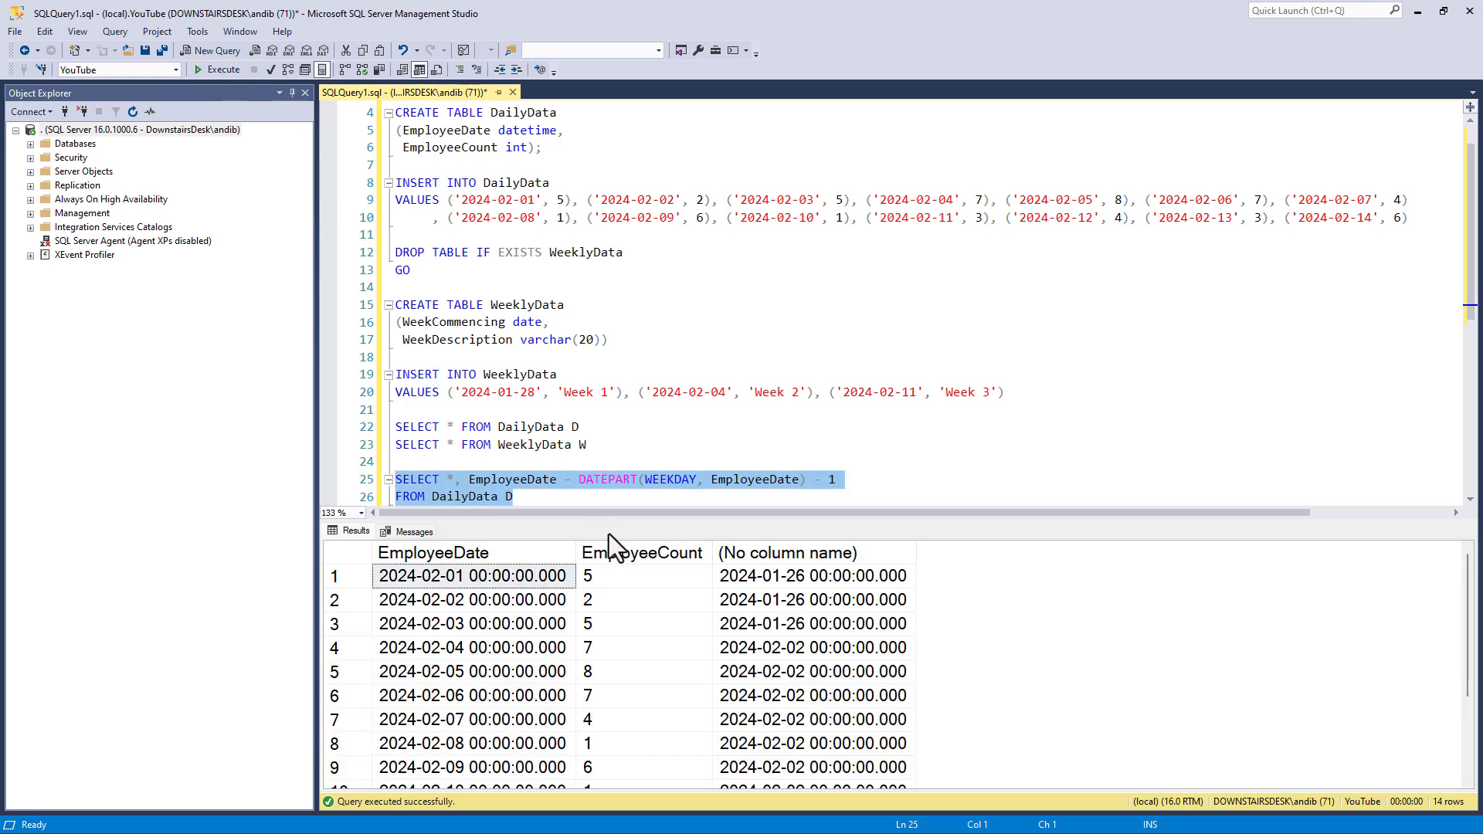
pyautogui.moveTo(553, 511)
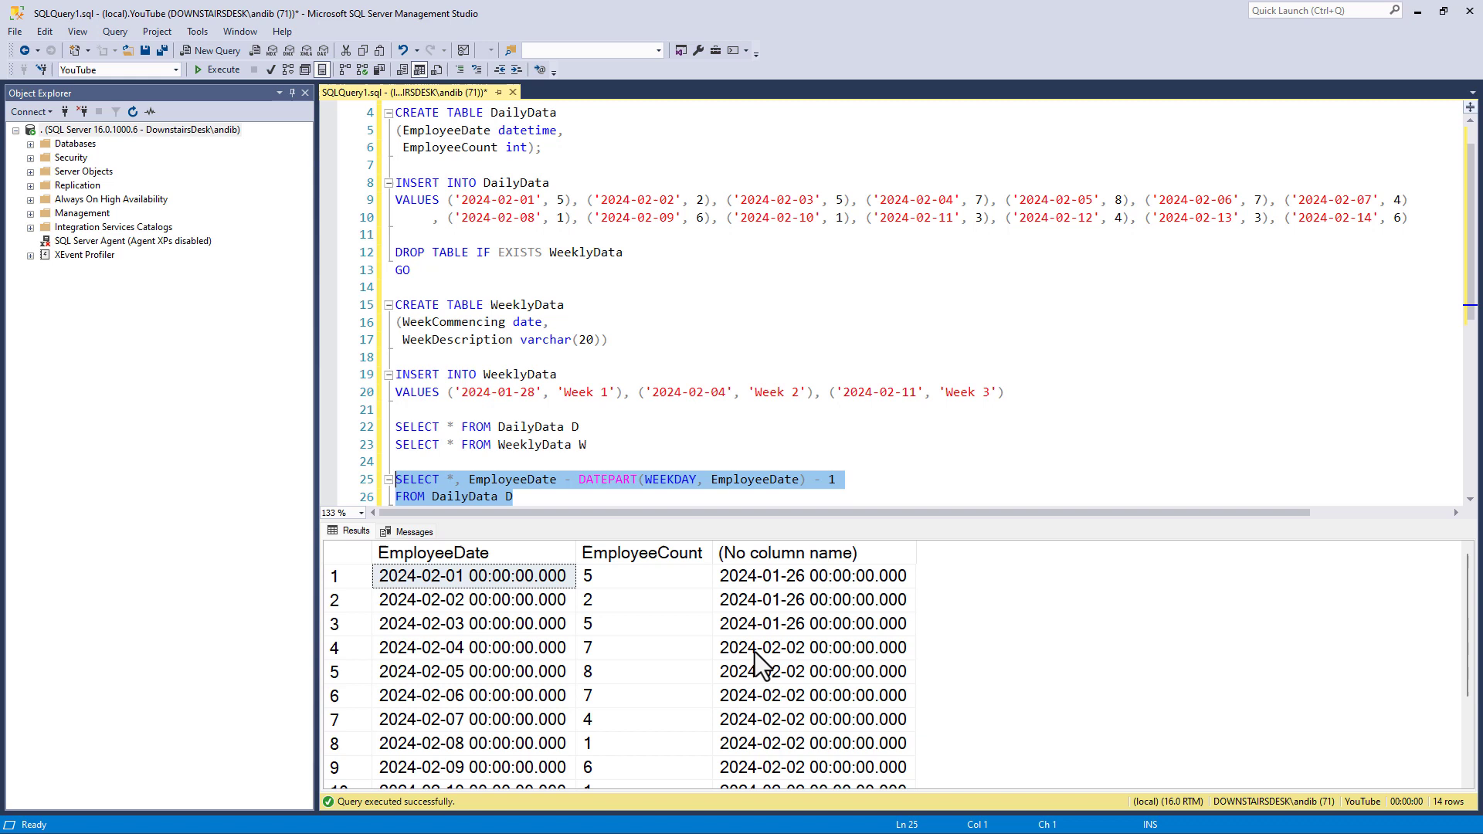
pyautogui.moveTo(789, 667)
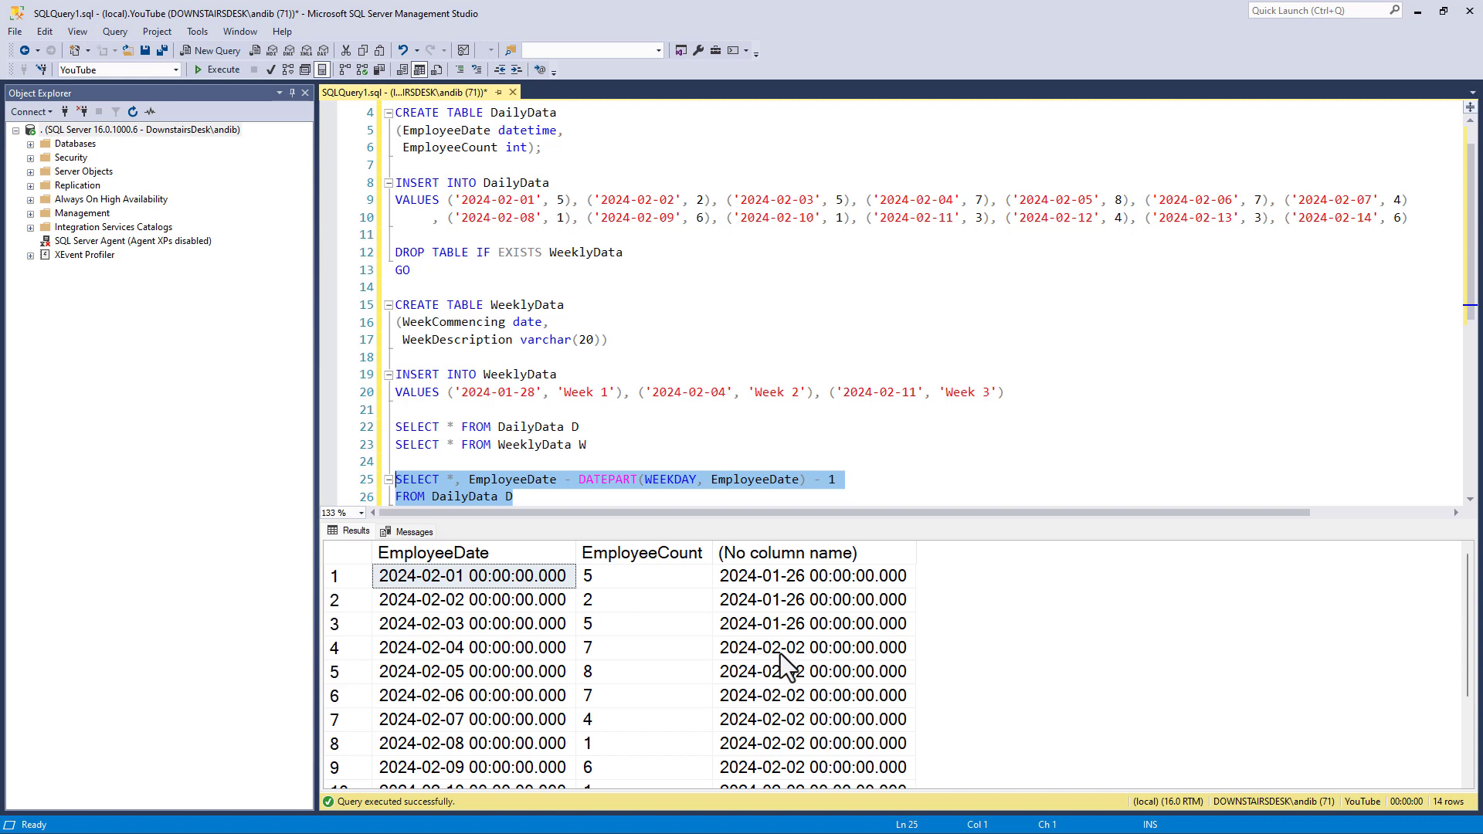
pyautogui.moveTo(797, 659)
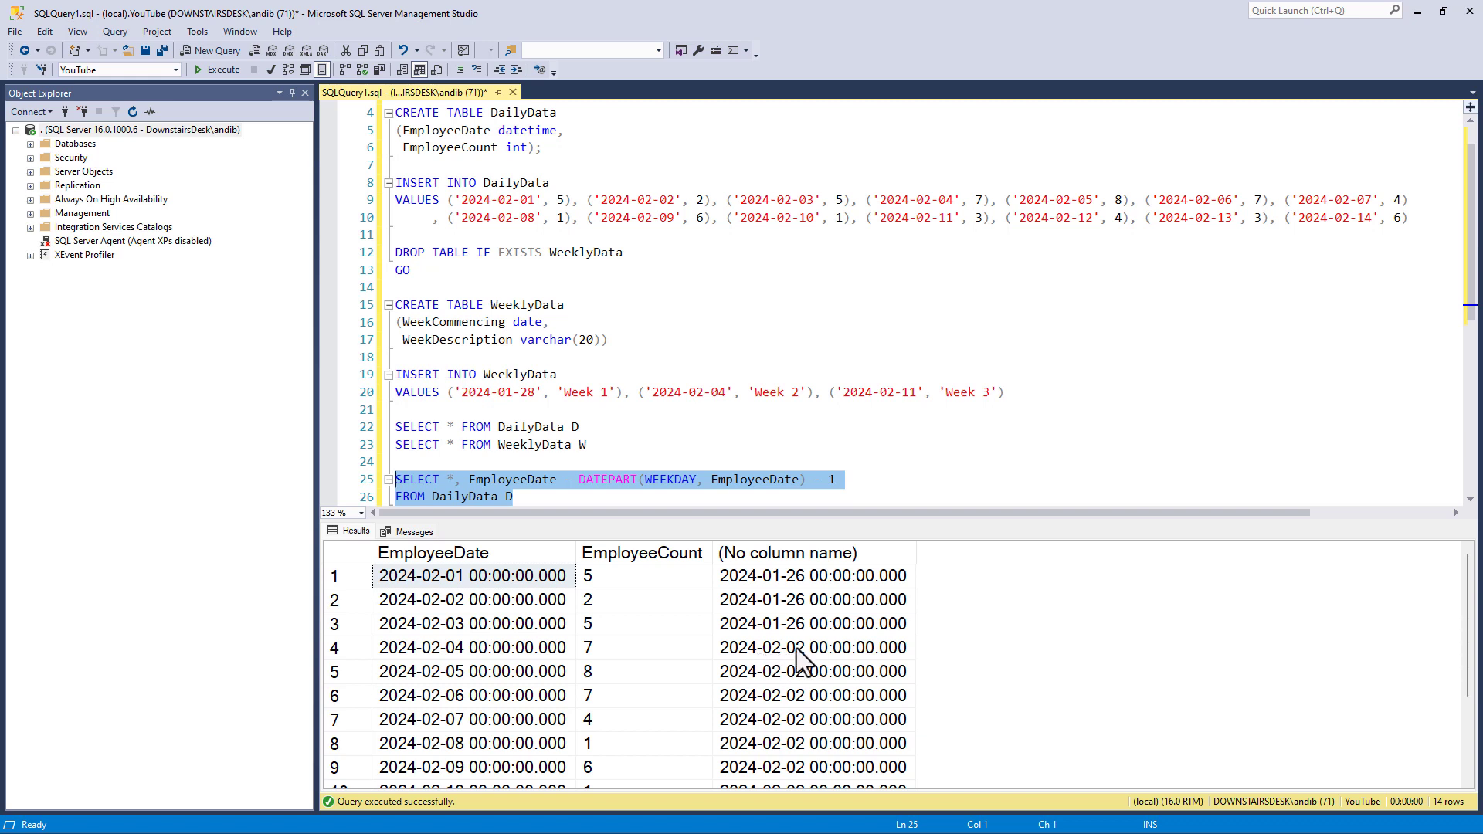
# - Place the cursor for the opening parenthesis before DATEPART(WEEKDAY, EmployeeDate) - 1
pyautogui.click(590, 480)
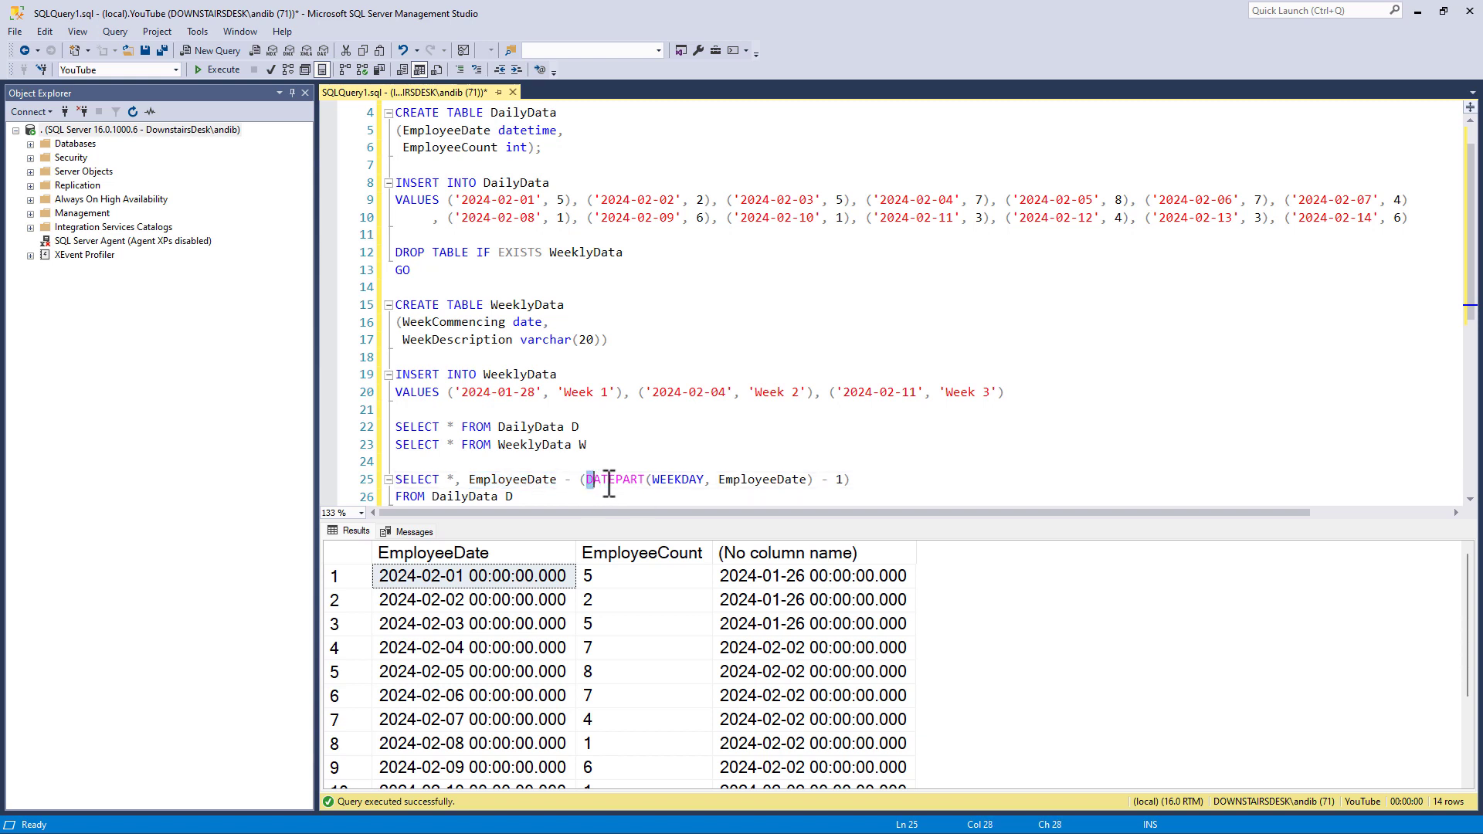
# - Rerun the corrected query to get Sunday week starts such as 2024-01-28 and 2024-02-04
pyautogui.moveTo(589, 480); pyautogui.dragTo(812, 480)
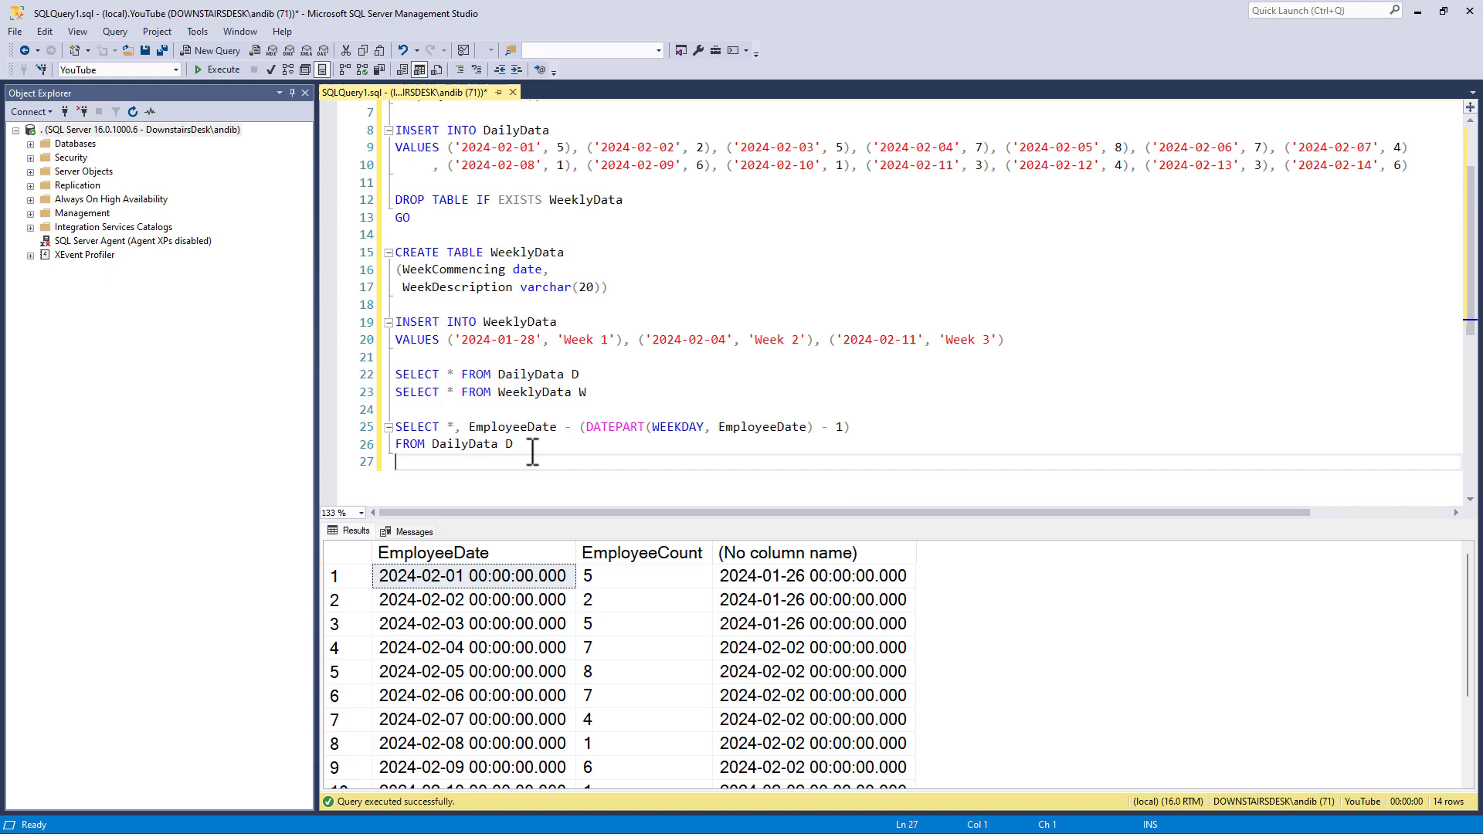
pyautogui.click(217, 69)
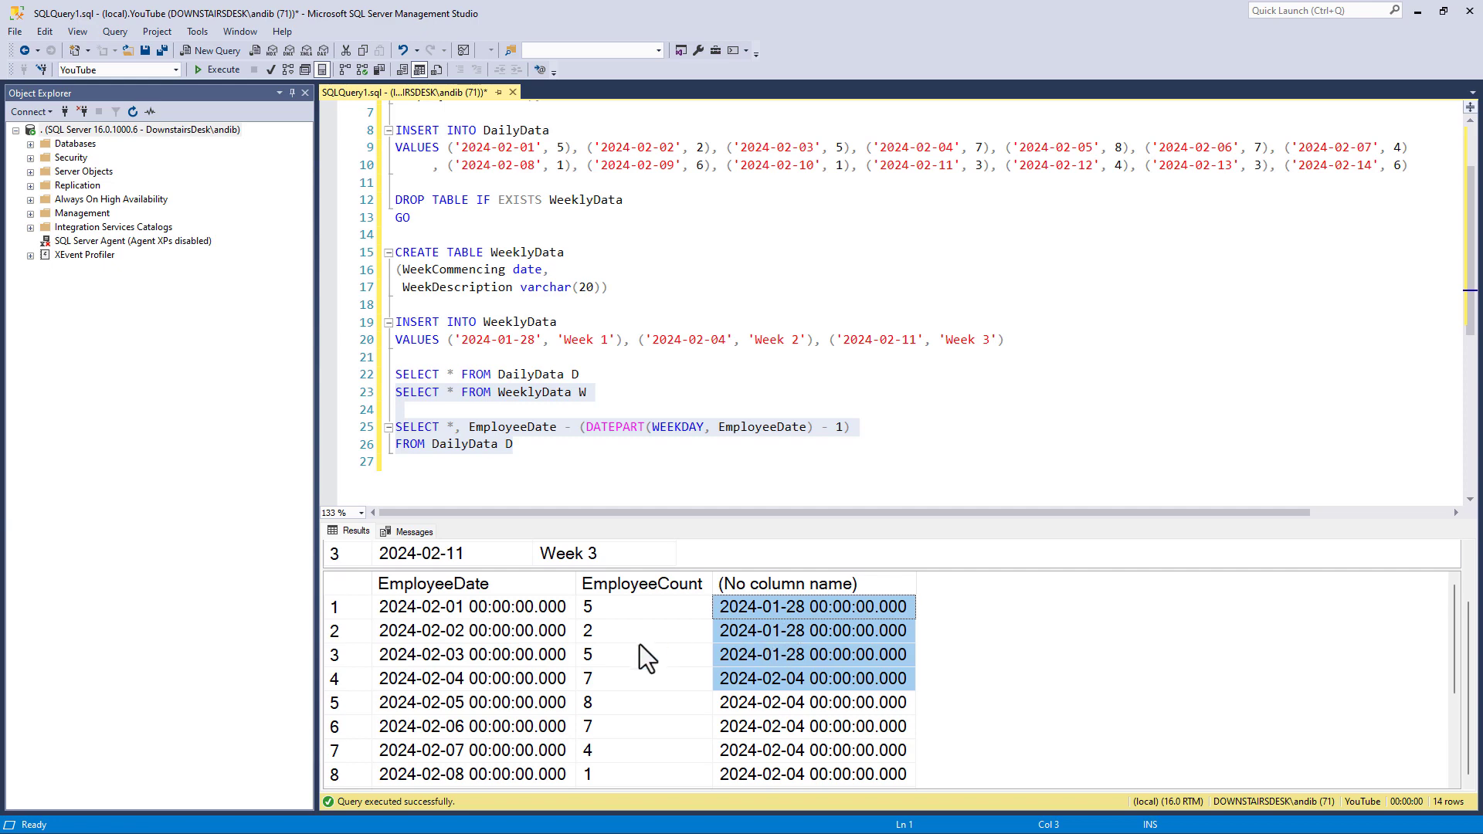
pyautogui.moveTo(658, 418)
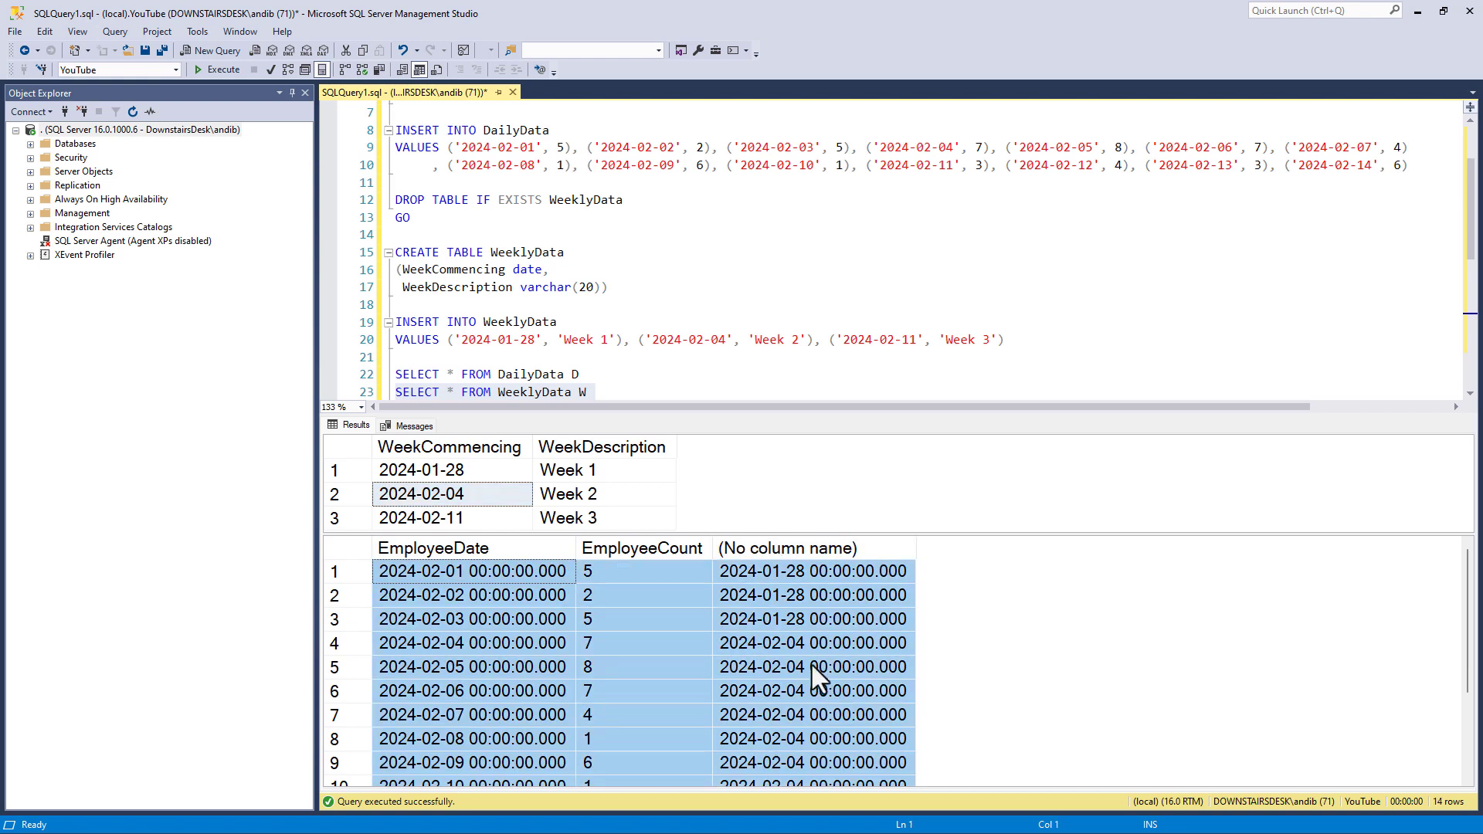
pyautogui.moveTo(632, 348)
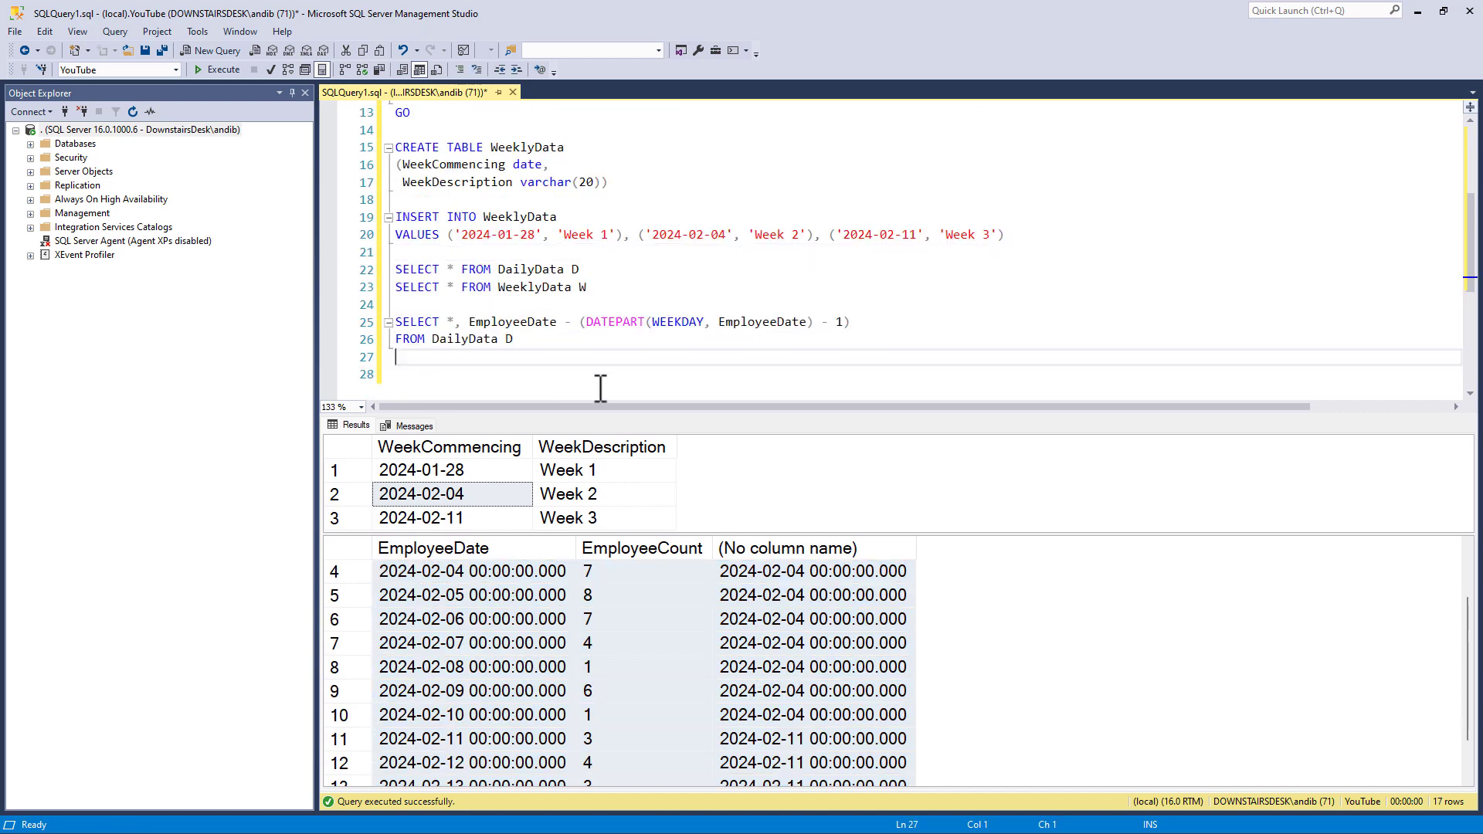
# - Add LEFT JOIN WeeklyData W ON W.WeekCommencing = computed week start, commenting out the extra column
pyautogui.write('LEFT JOIN WeeklyData')
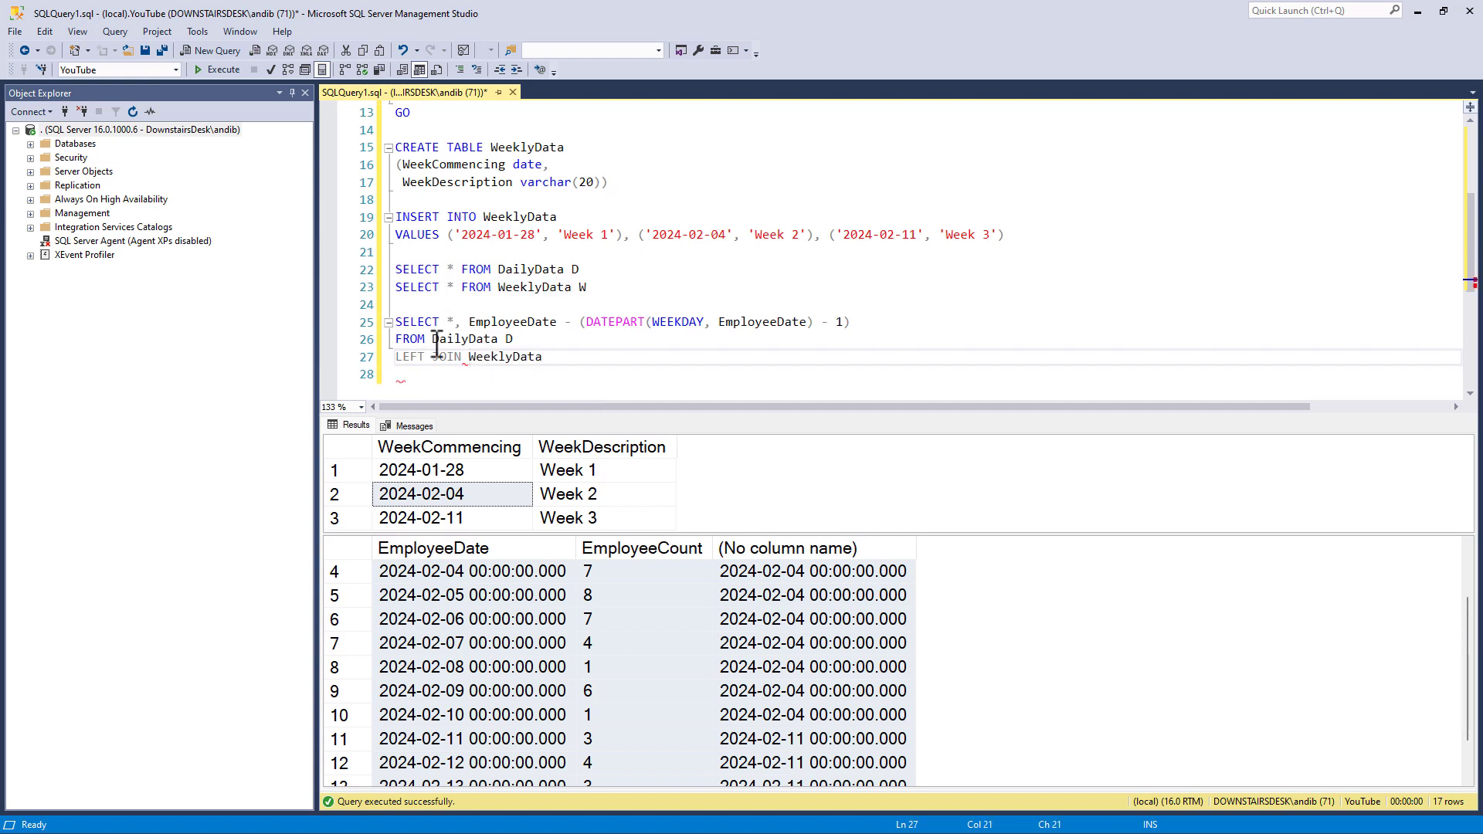
pyautogui.write('w')
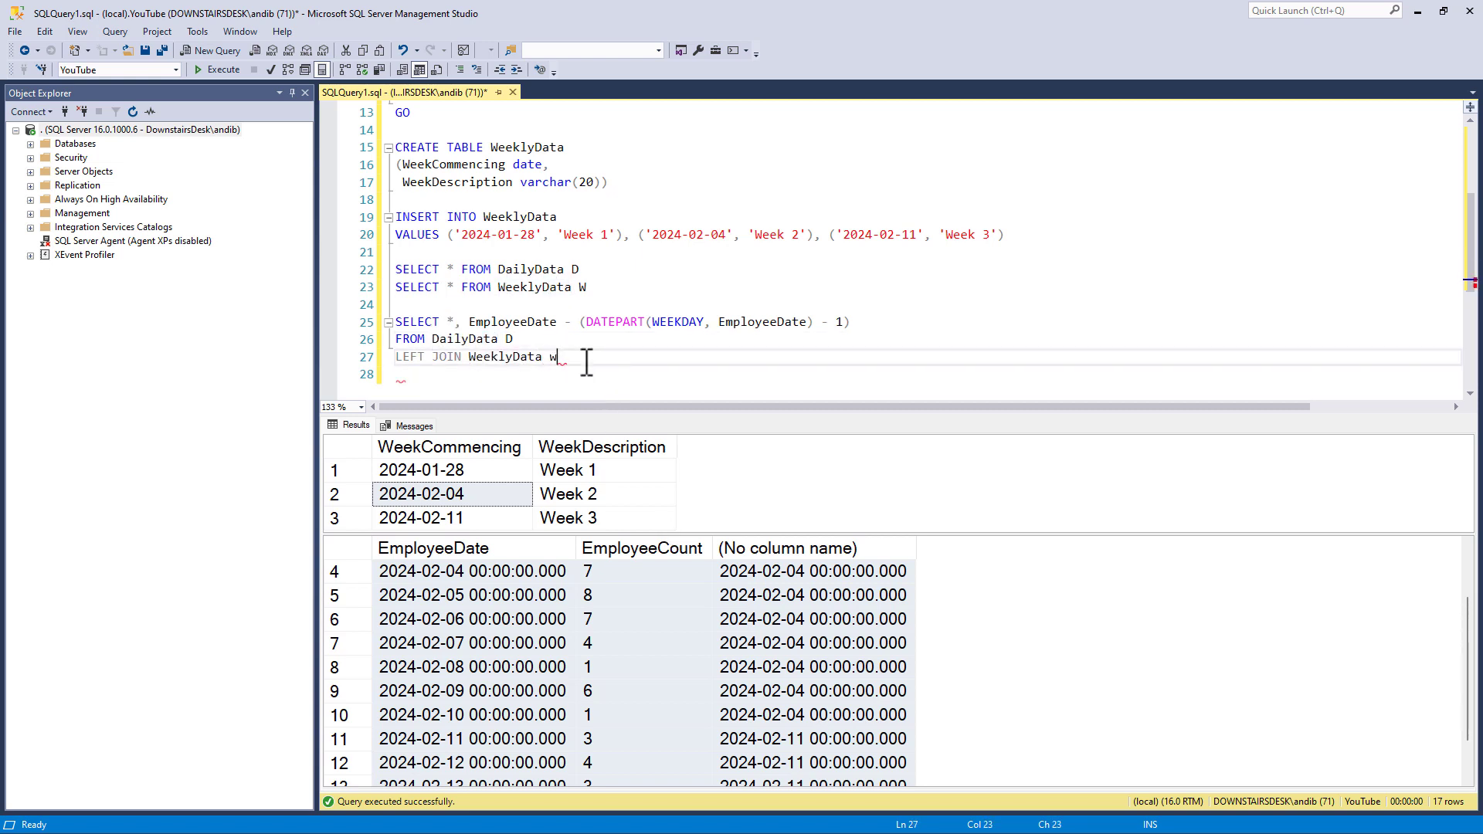
pyautogui.press('enter')
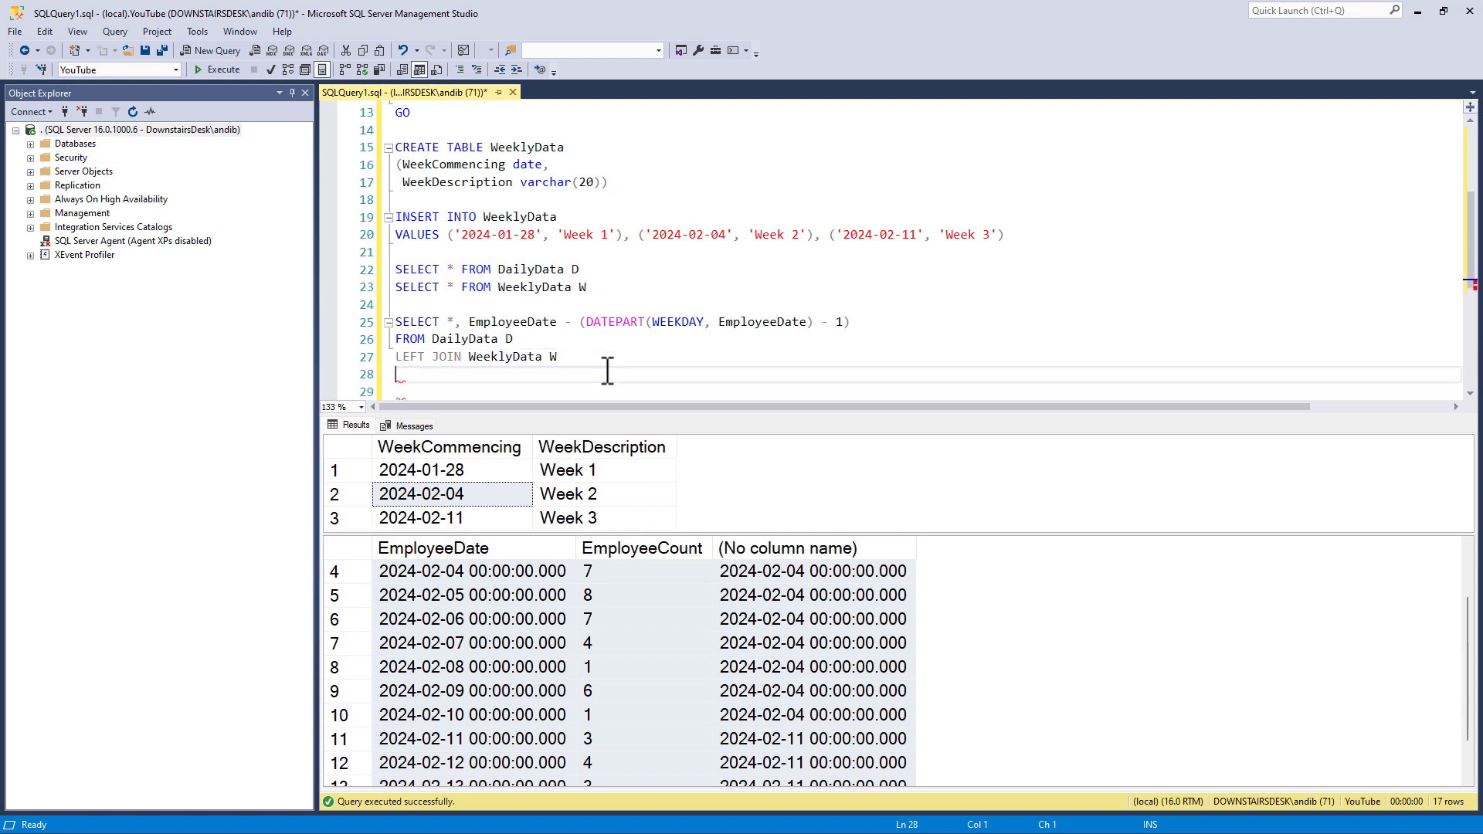
pyautogui.write('ON')
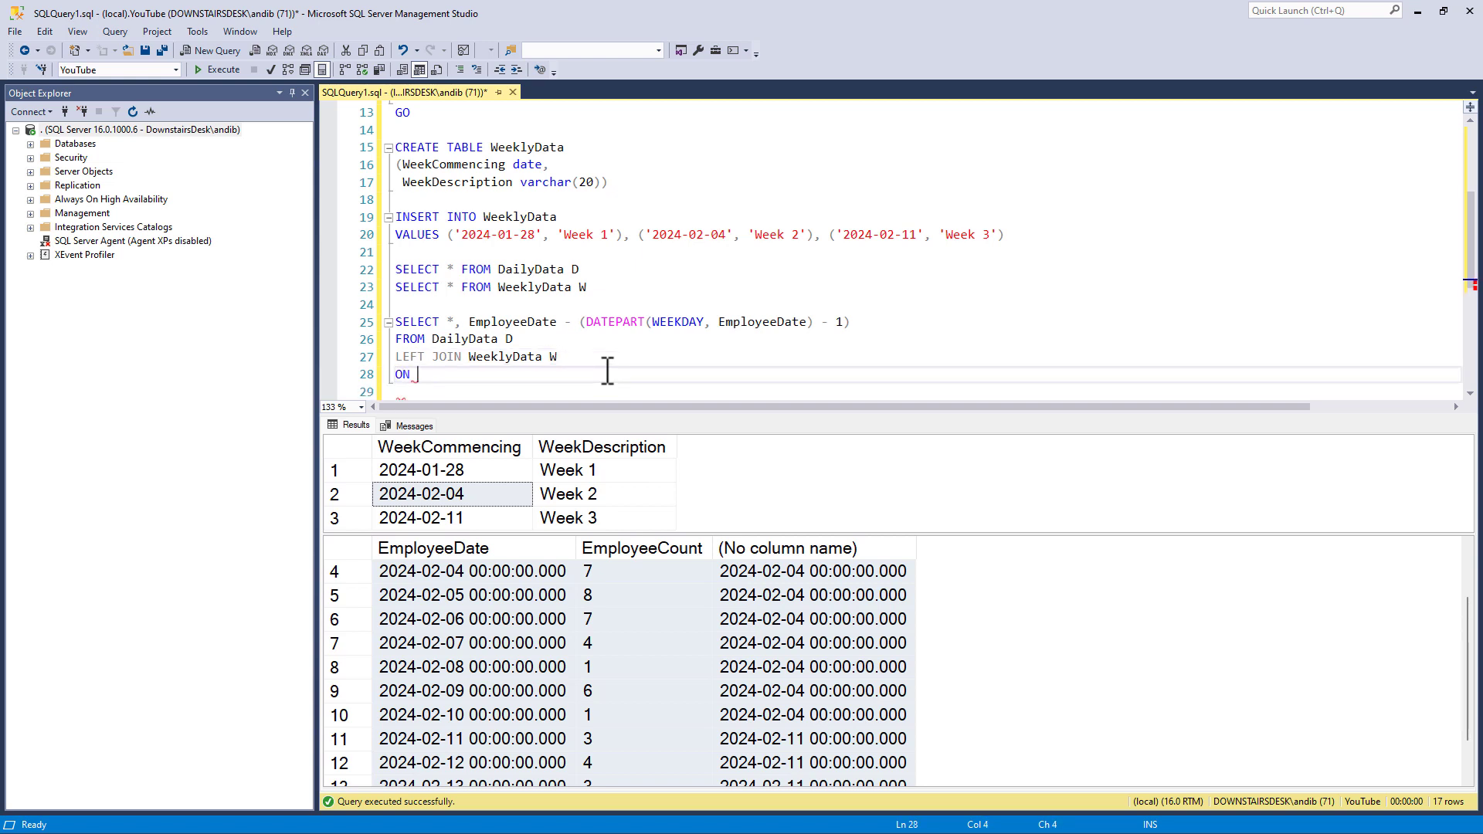
pyautogui.write('W.')
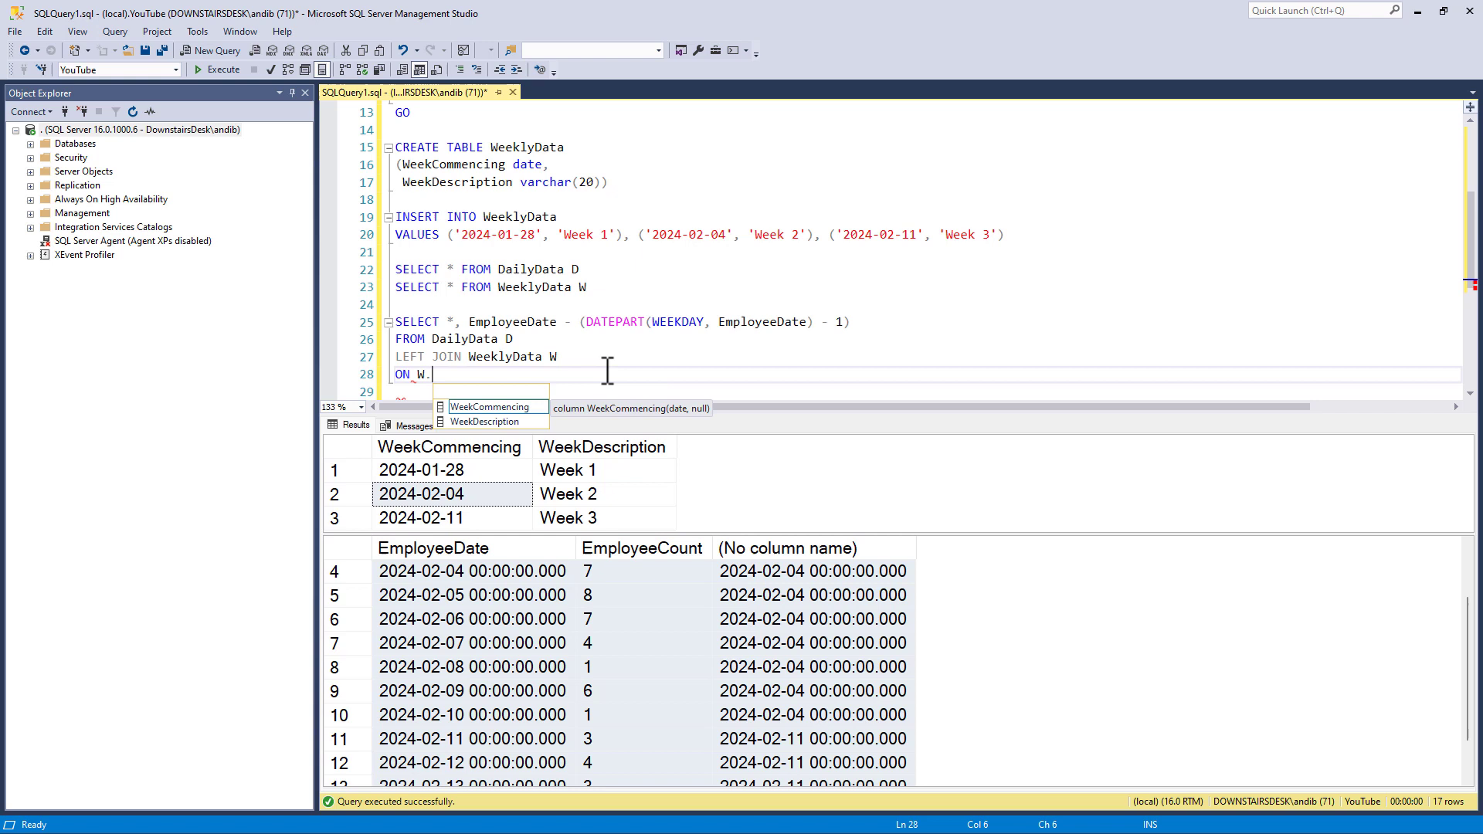
pyautogui.write('WeekCommencing = EmployeeDate - (DATEPART(WEEKDAY, EmployeeDate) - 1')
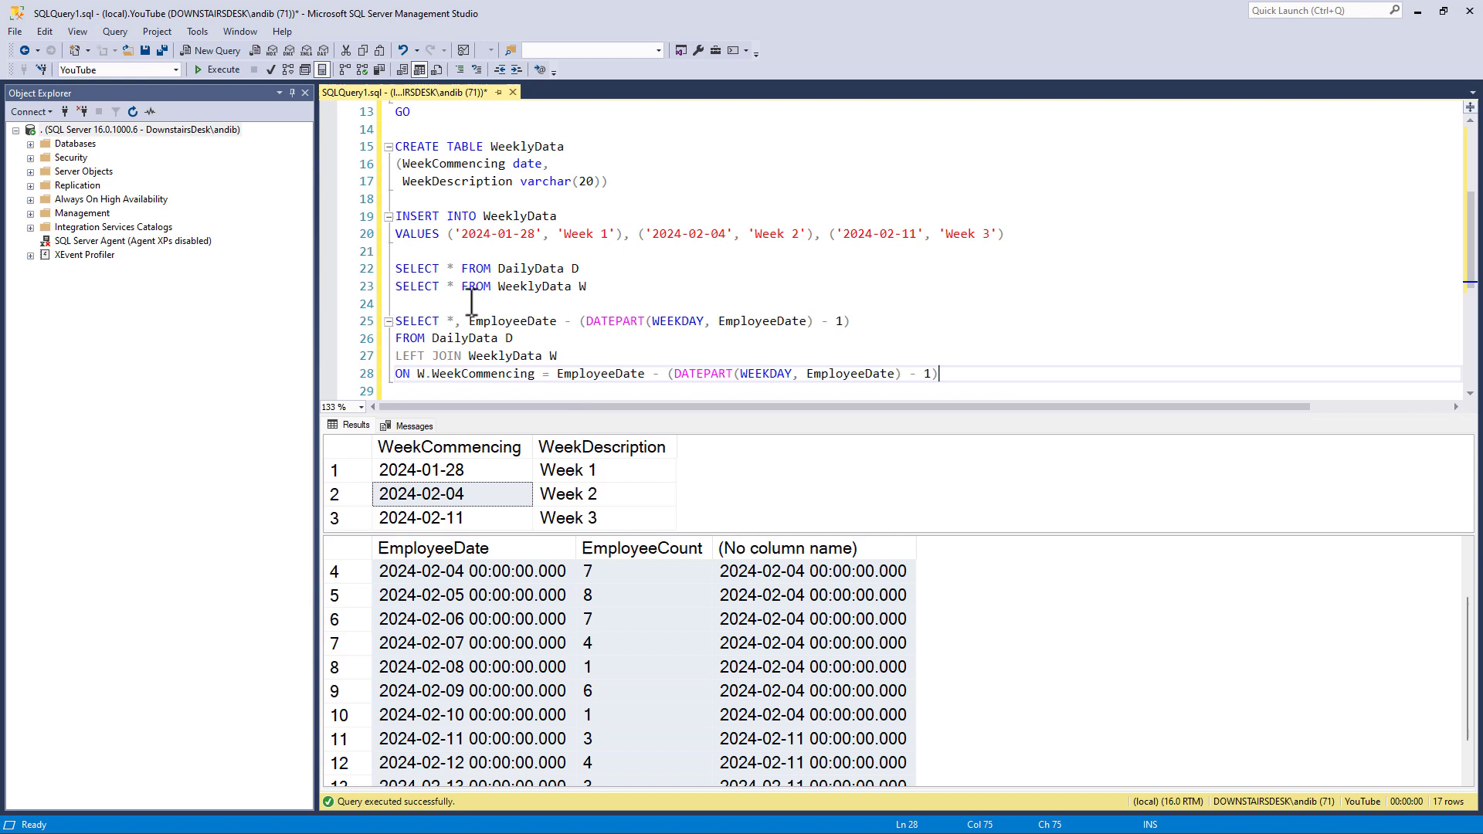
pyautogui.write('--')
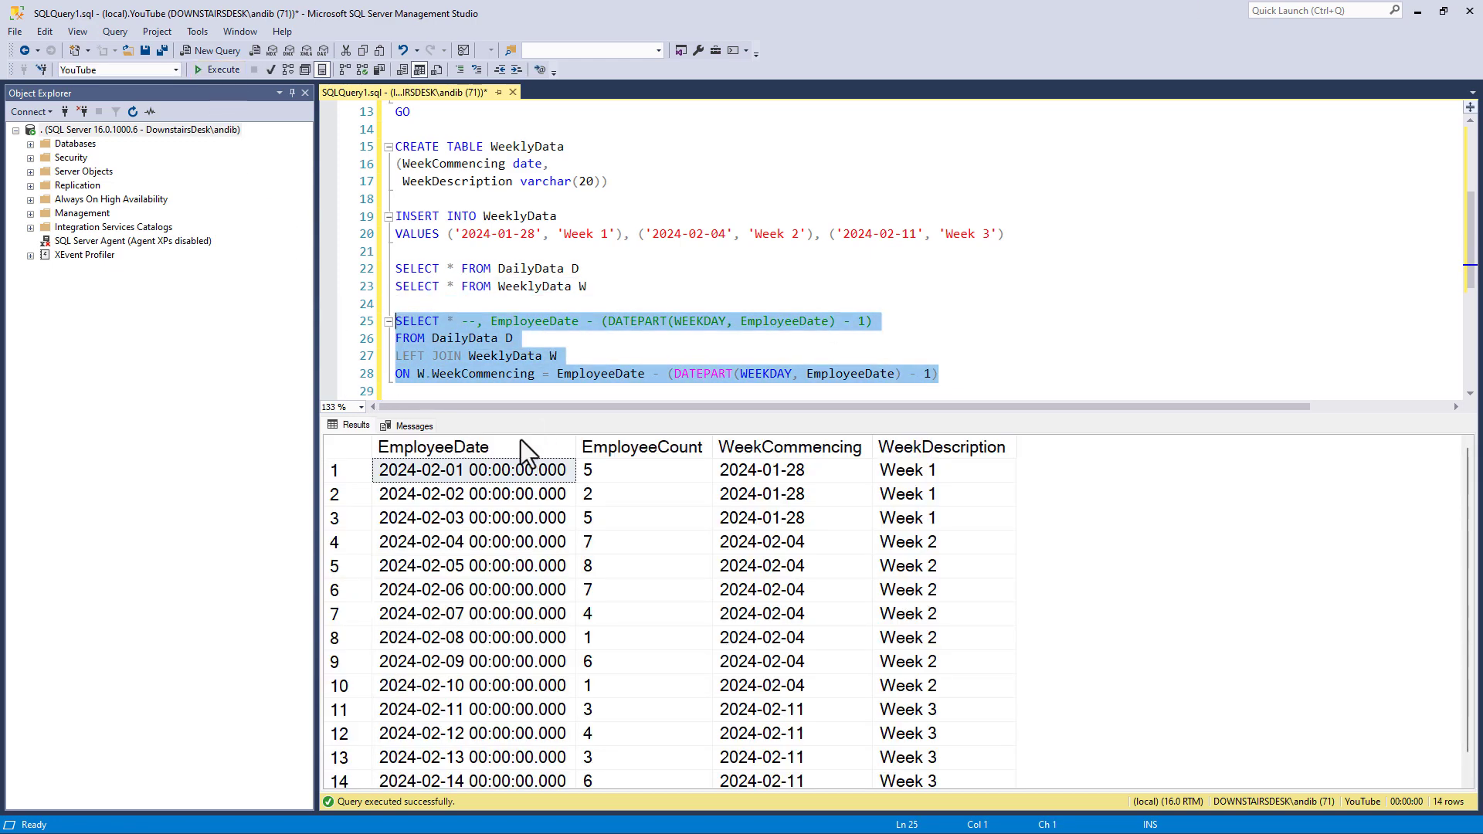
pyautogui.moveTo(776, 485)
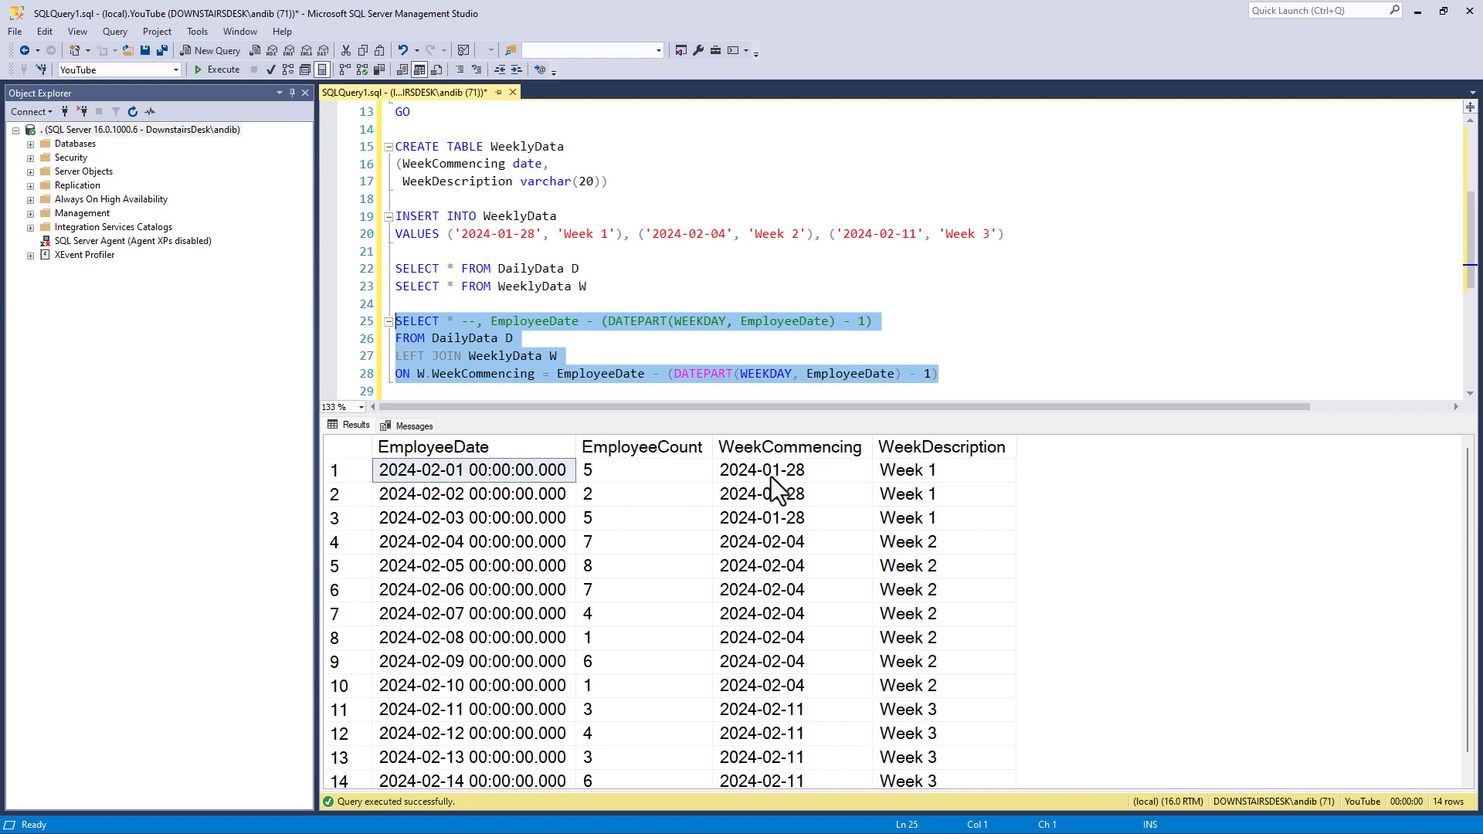
pyautogui.moveTo(944, 471); pyautogui.dragTo(944, 518)
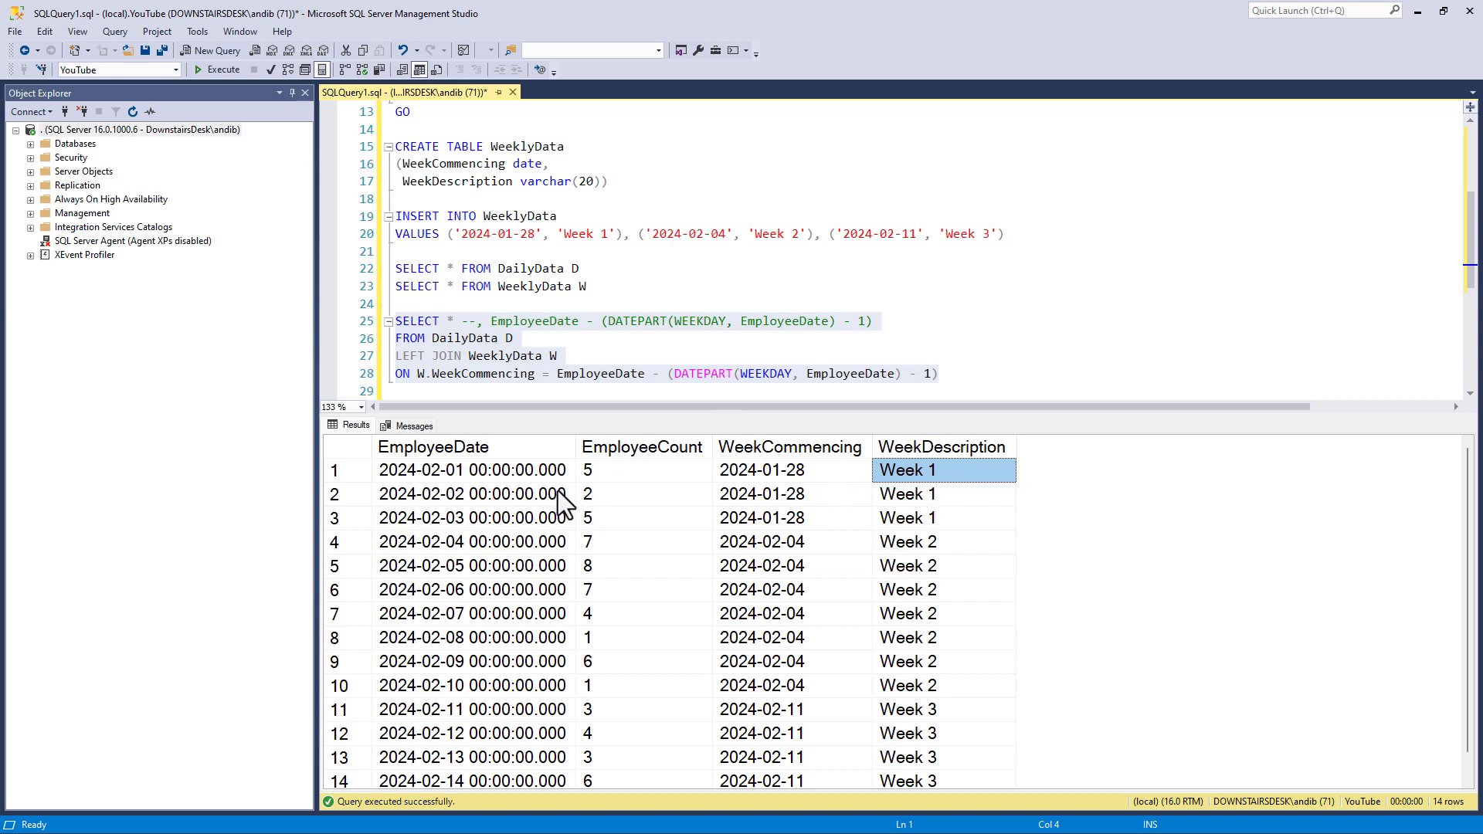
pyautogui.moveTo(821, 490)
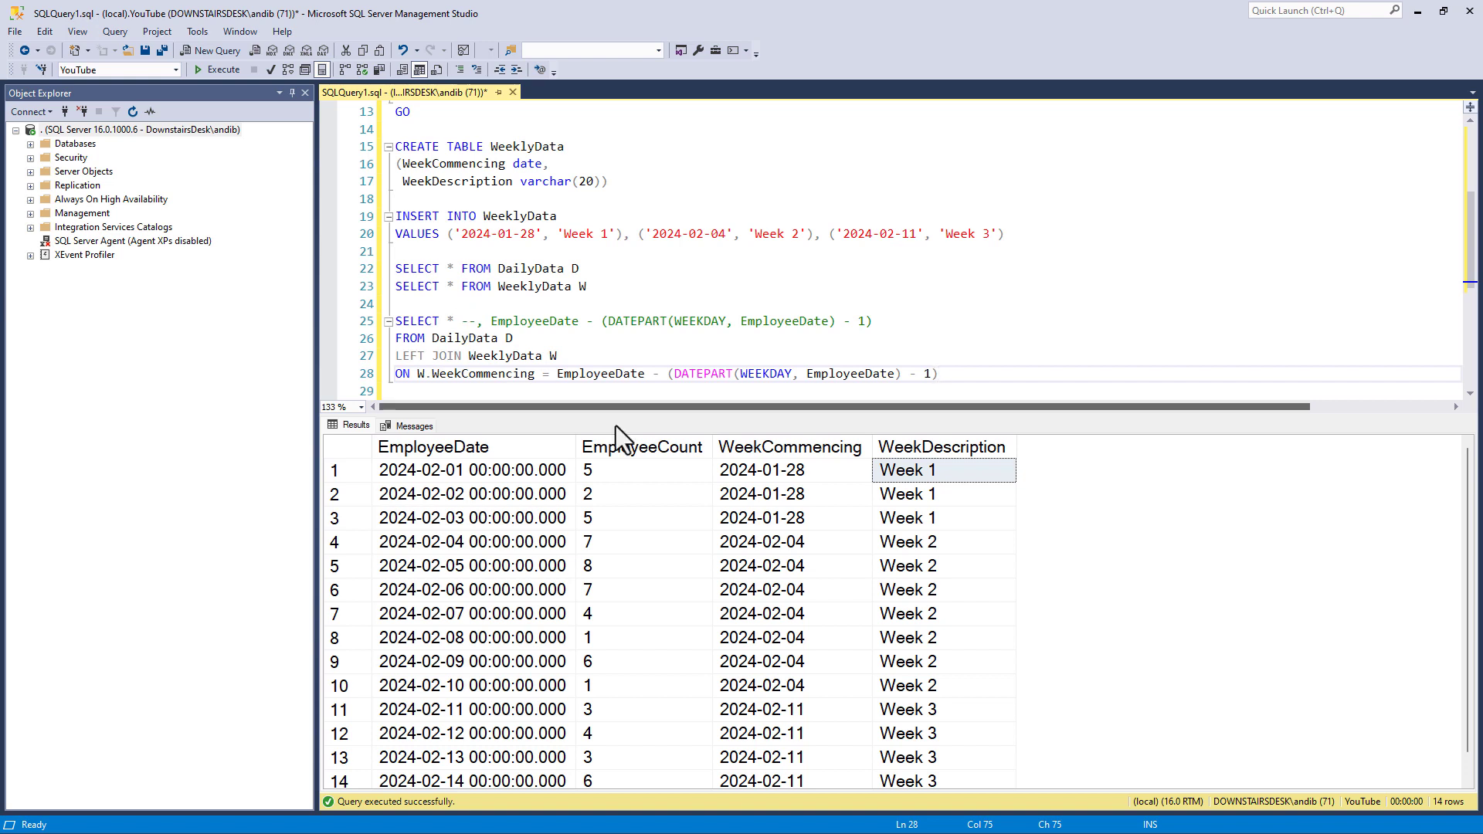
# - Change the select list to WeekCommencing, WeekDescription and SUM(EmployeeCount) AS TotalEmployeeCount
pyautogui.click(790, 446)
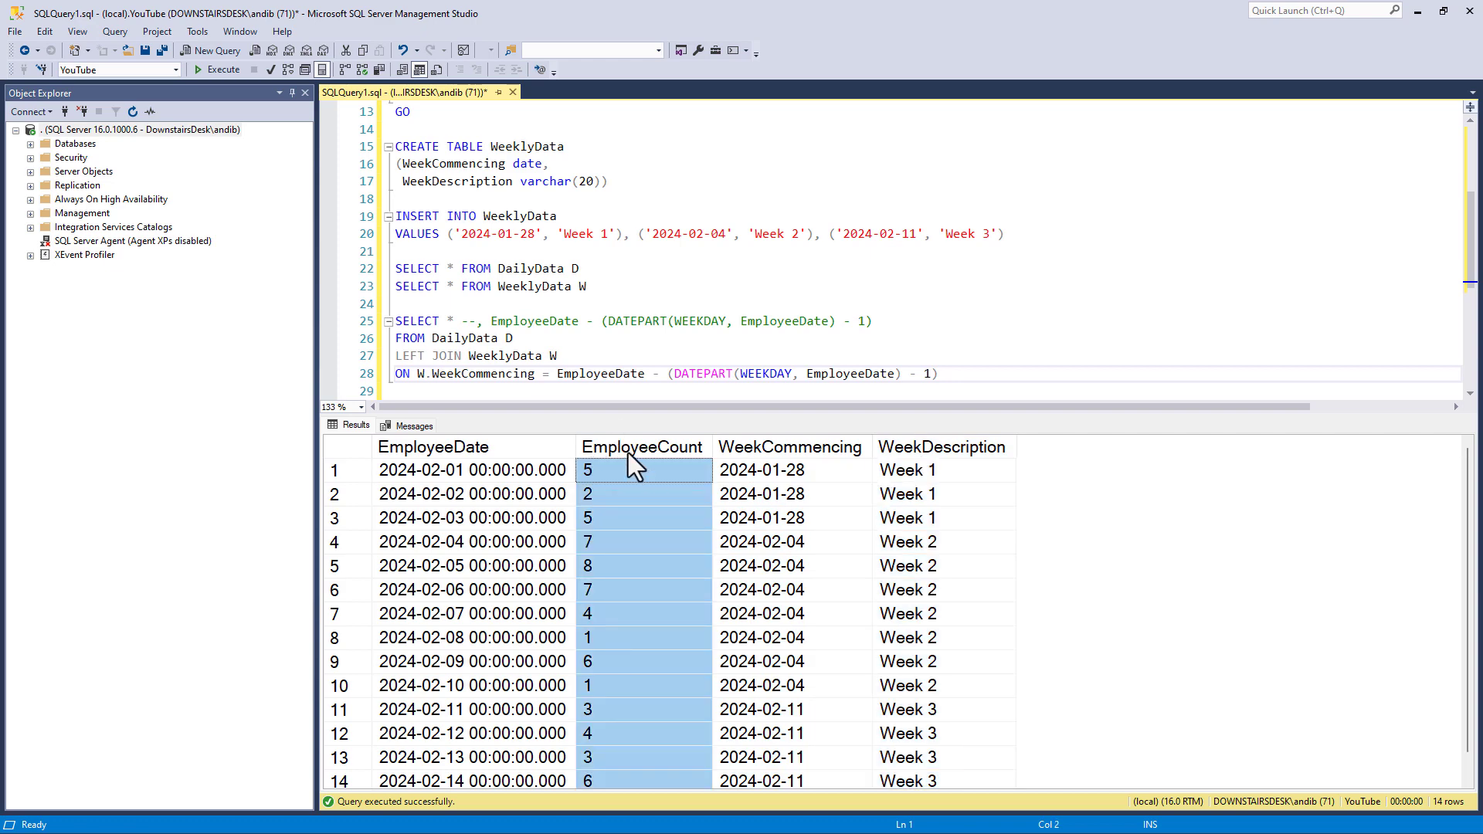
pyautogui.click(431, 446)
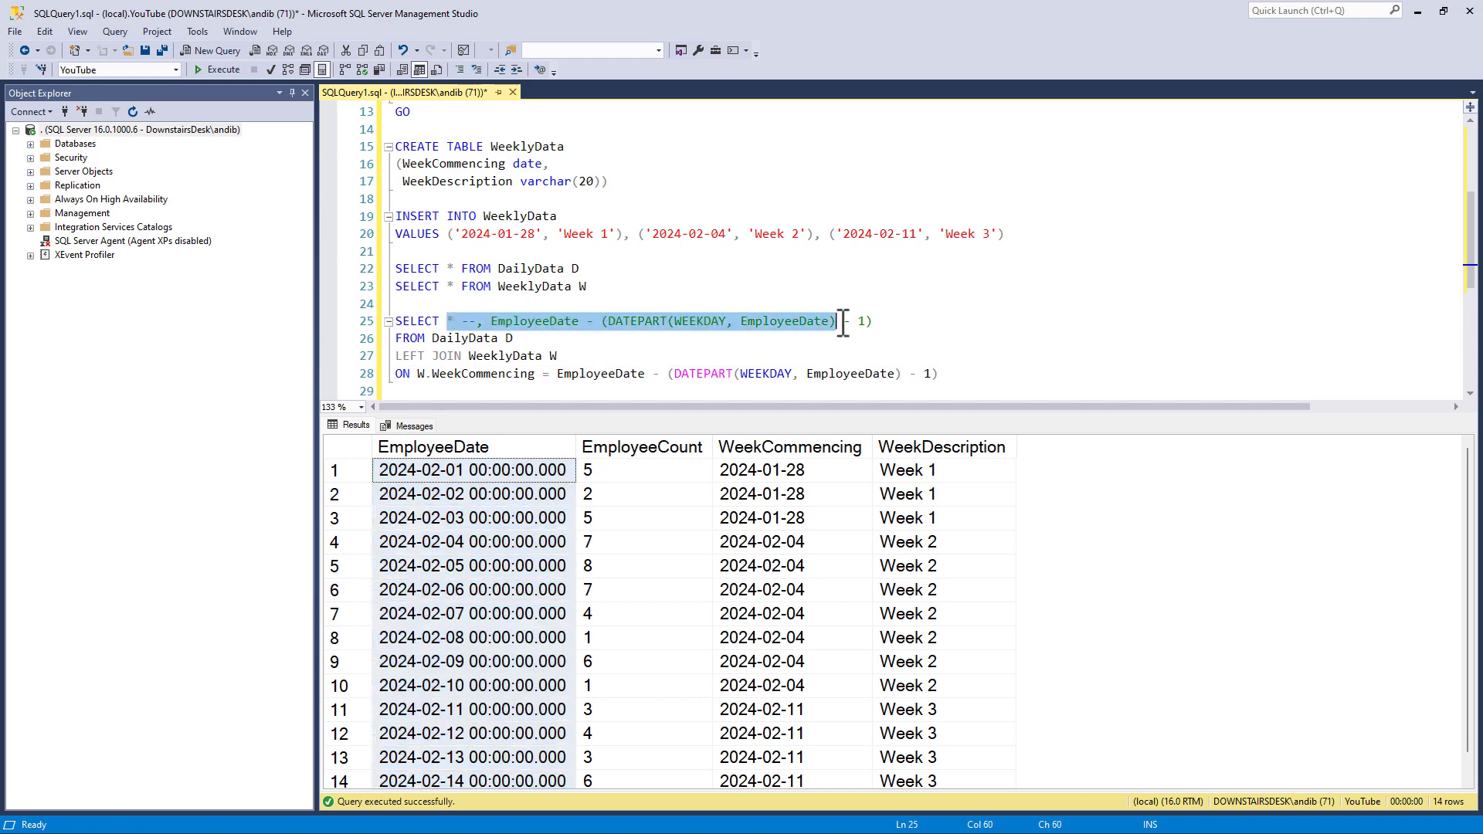
pyautogui.write('We')
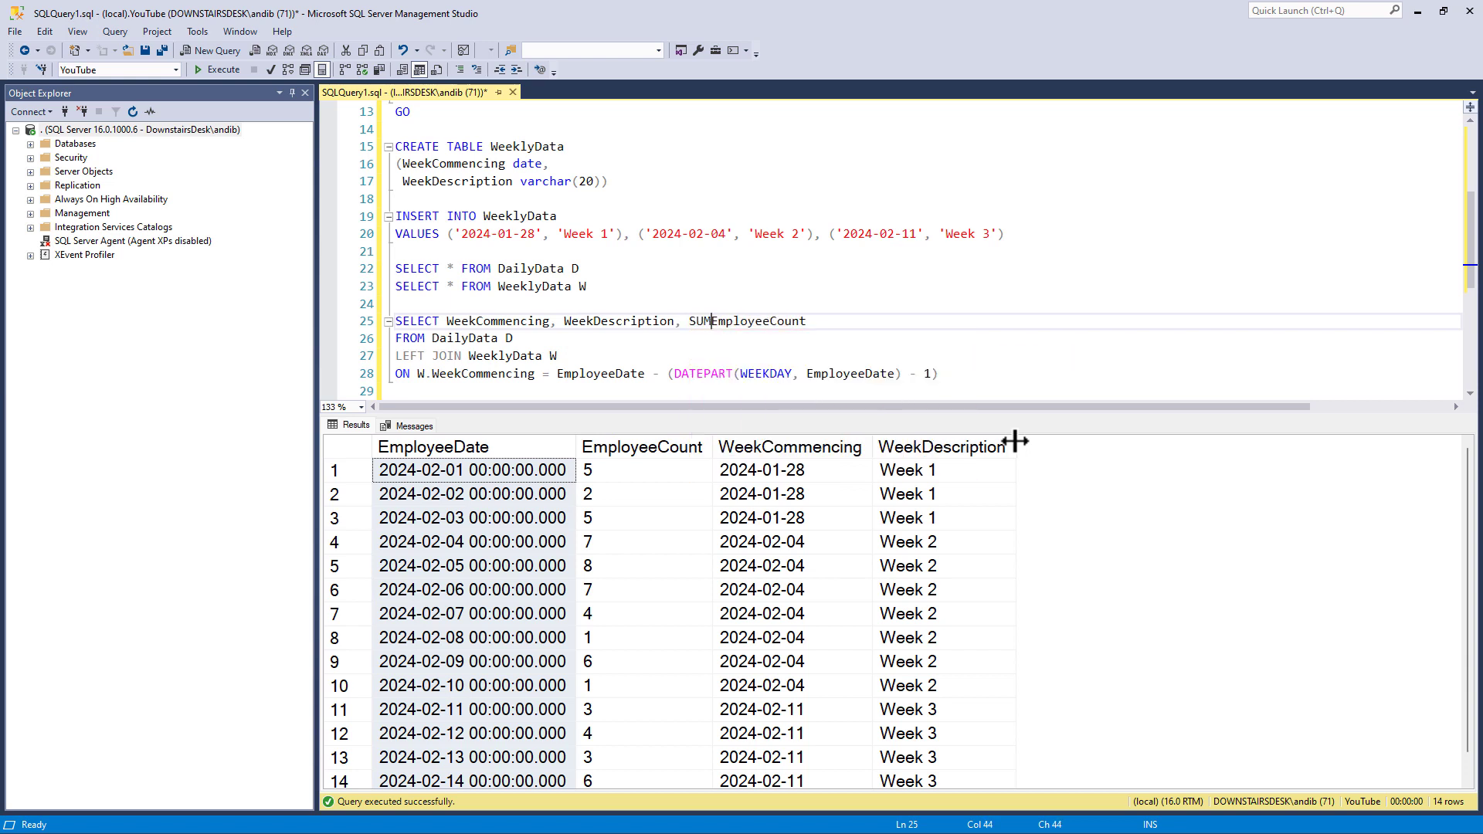
pyautogui.write('(EmployeeCount) AS')
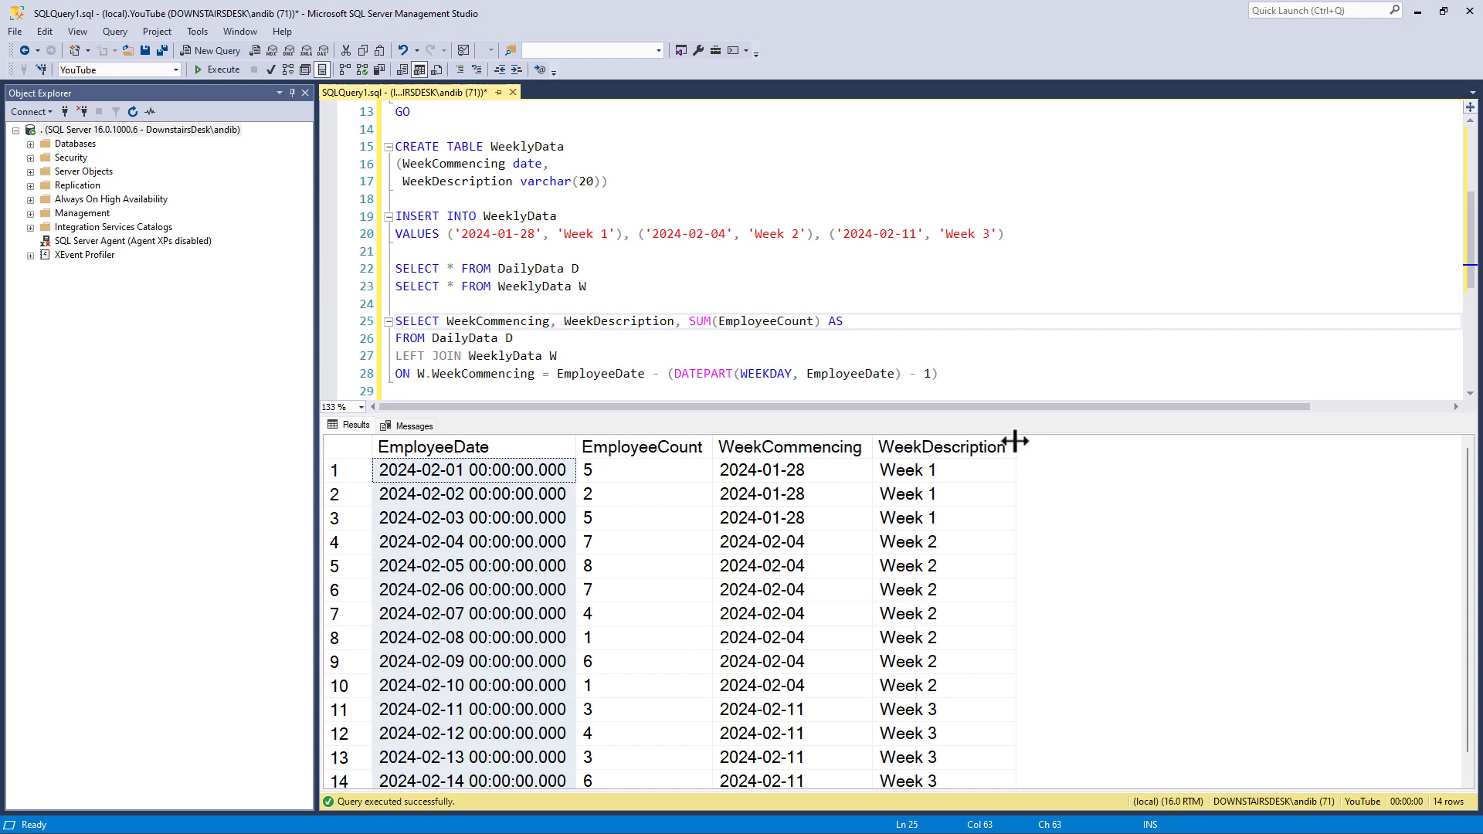
pyautogui.write('Total Emplo')
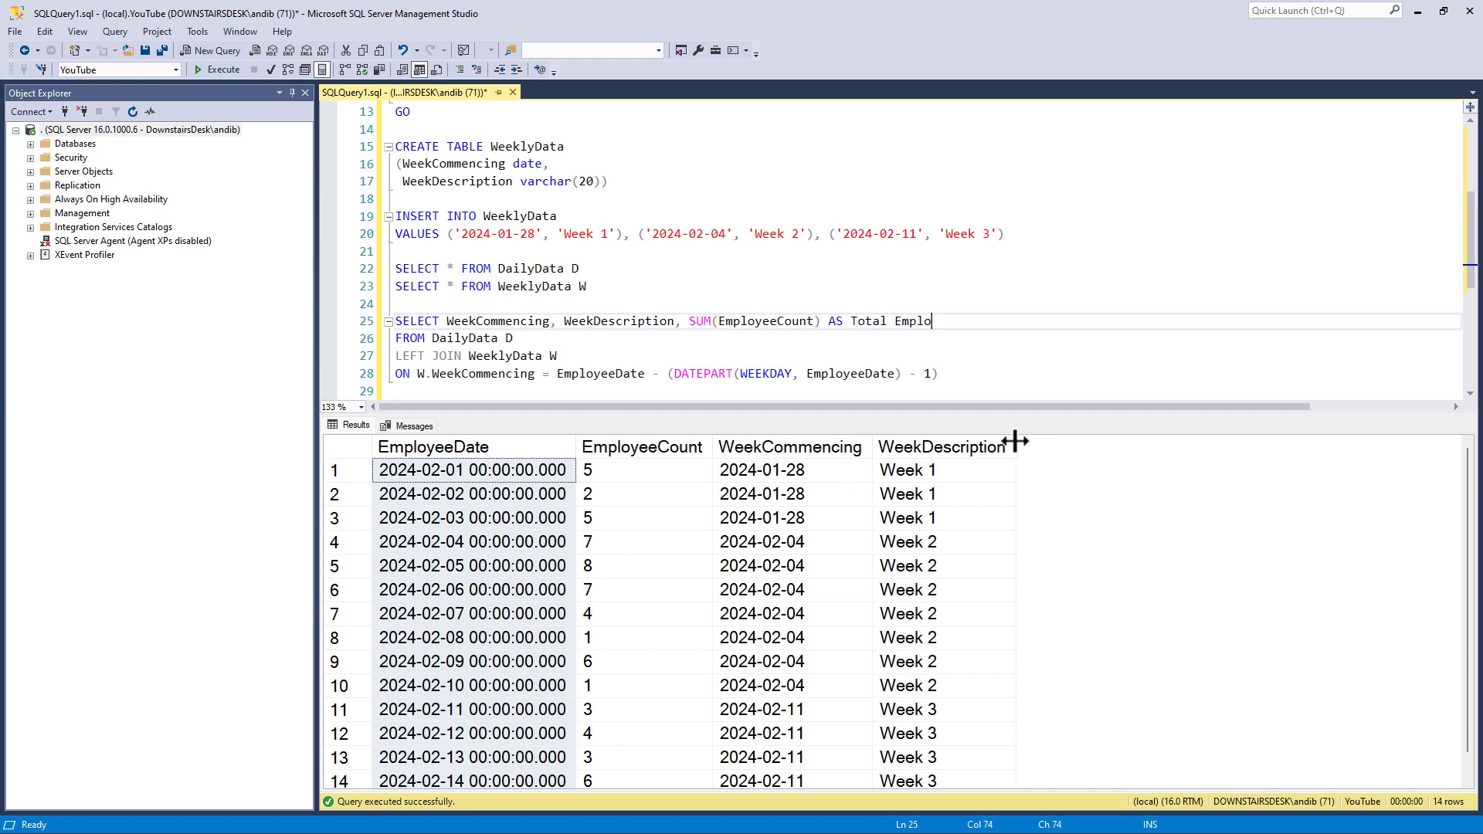
pyautogui.write('yee Count')
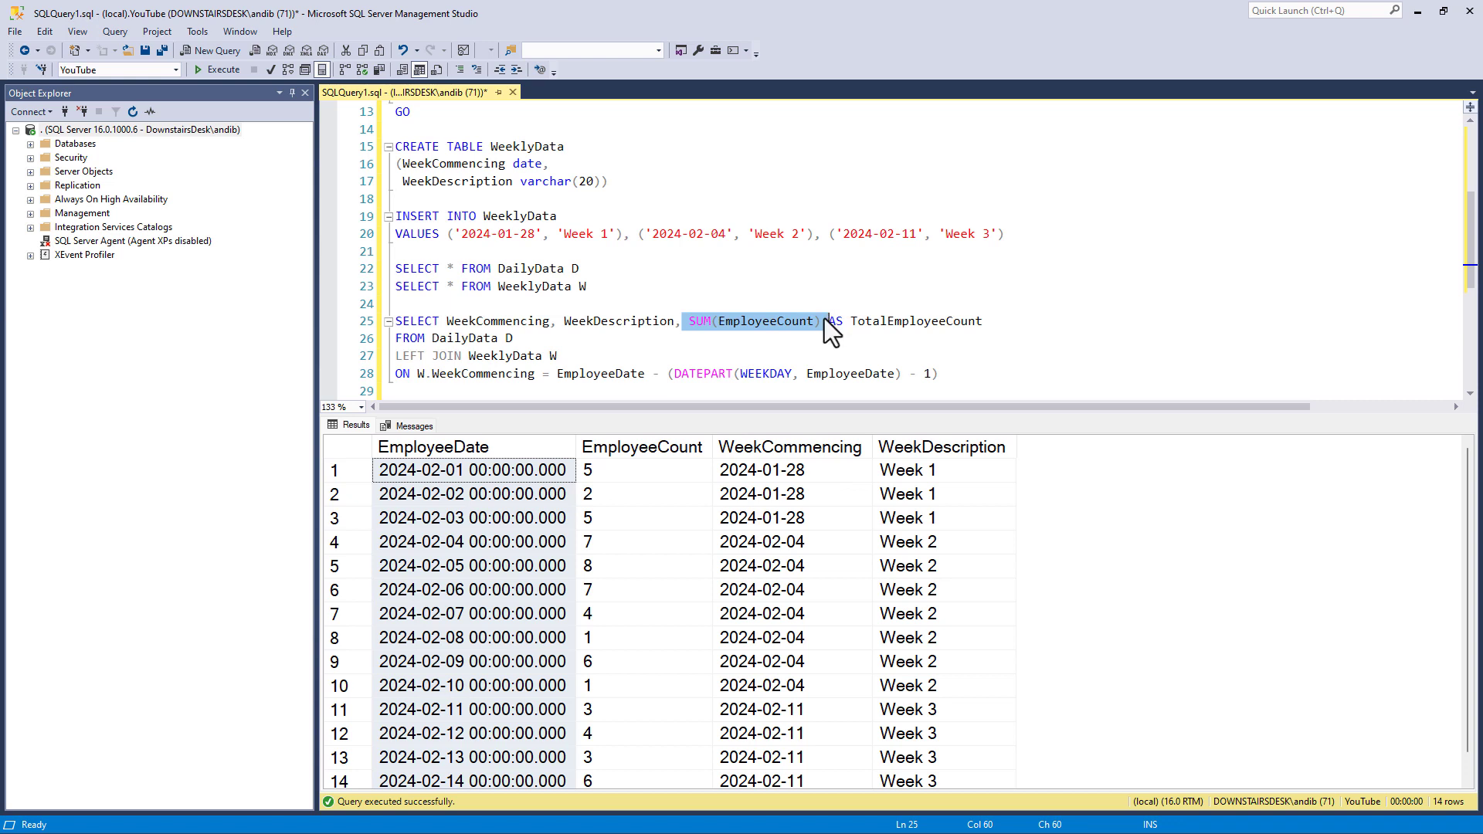
# - Append GROUP BY and ORDER BY clauses on WeekCommencing, WeekDescription
pyautogui.click(450, 321)
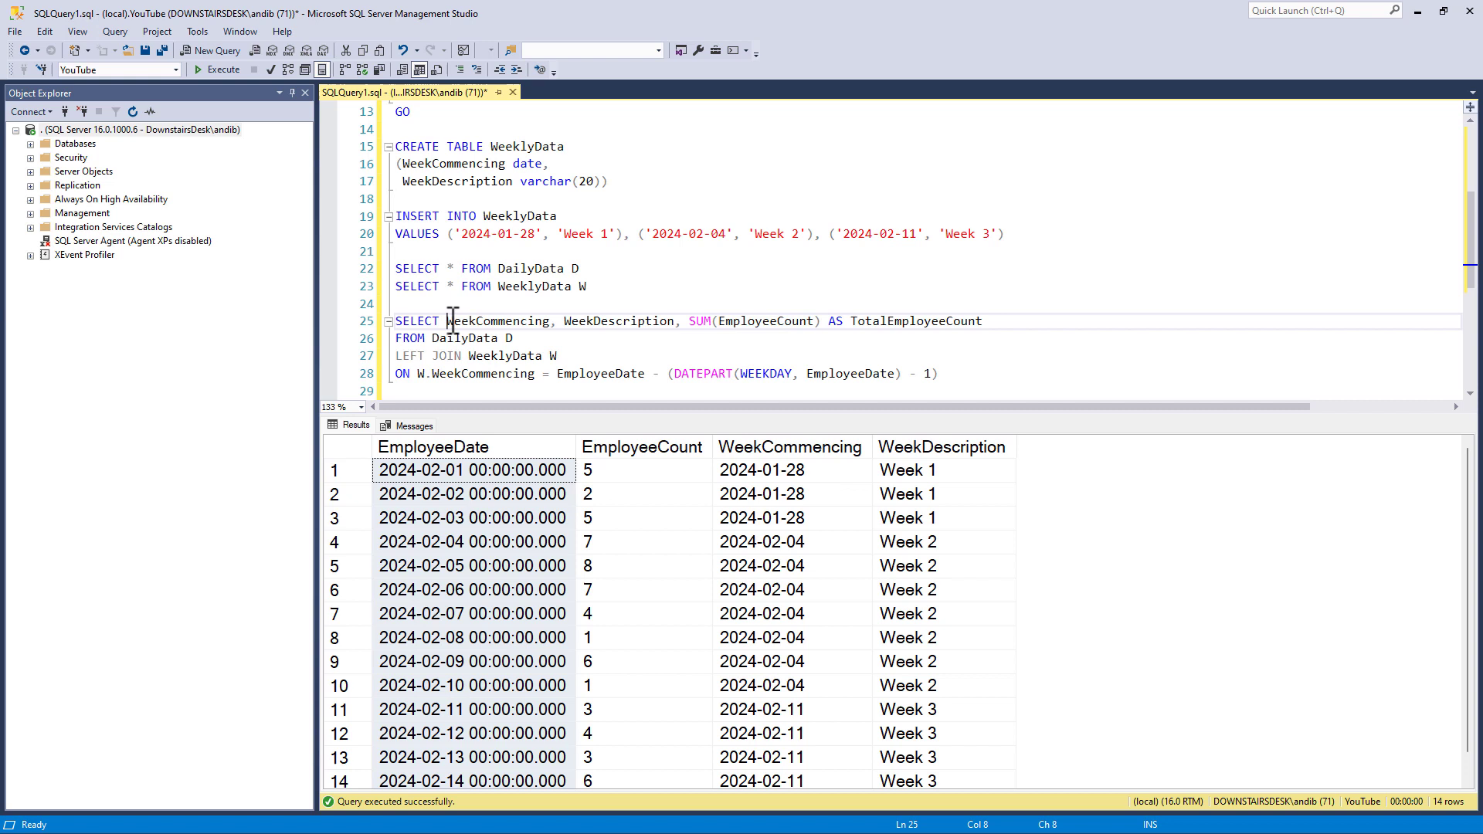
pyautogui.moveTo(447, 321); pyautogui.dragTo(677, 321)
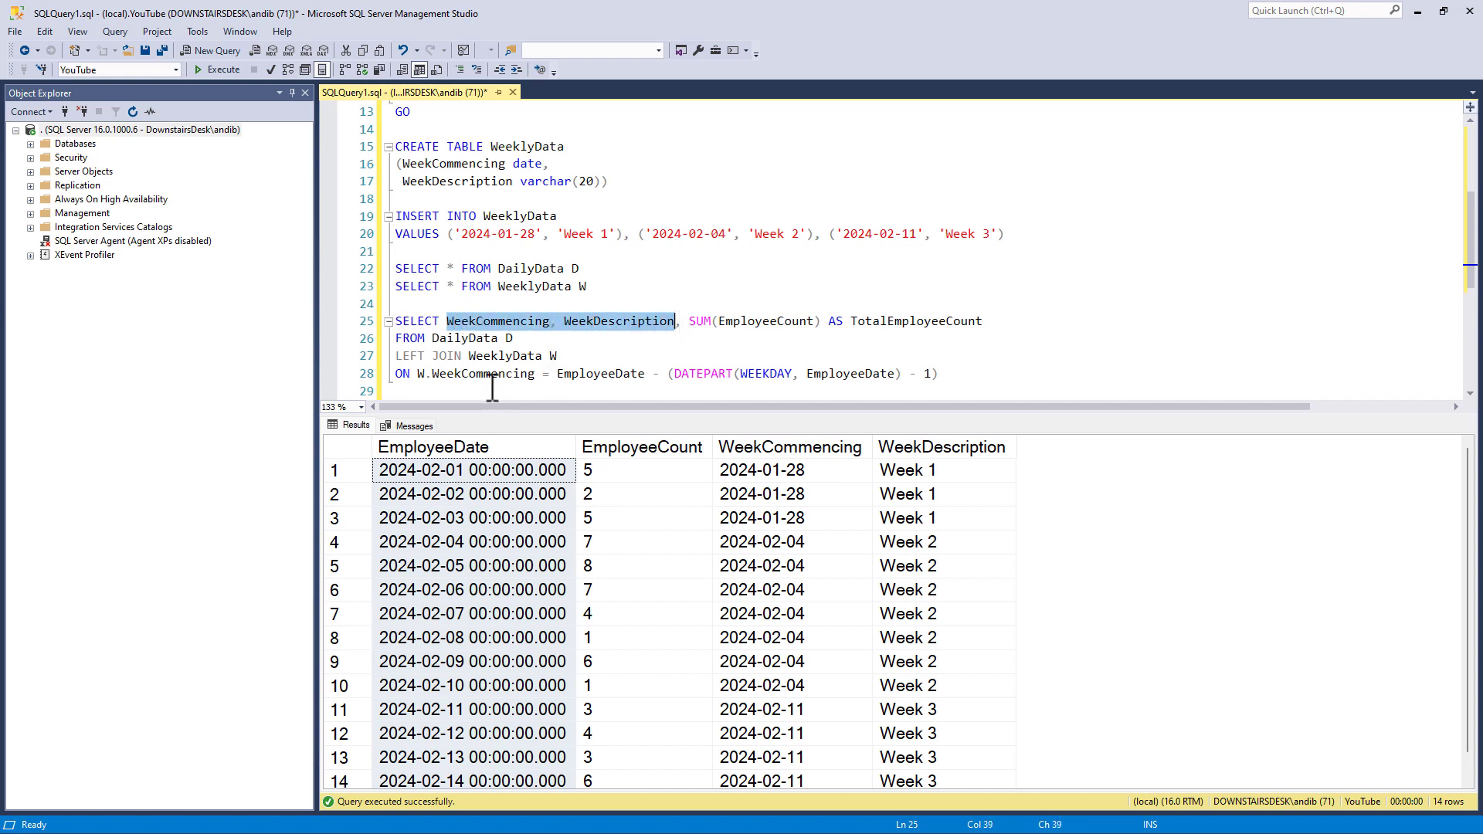
pyautogui.write('GROUP BY WeekCommencing, WeekDescription')
pyautogui.write('ORDER')
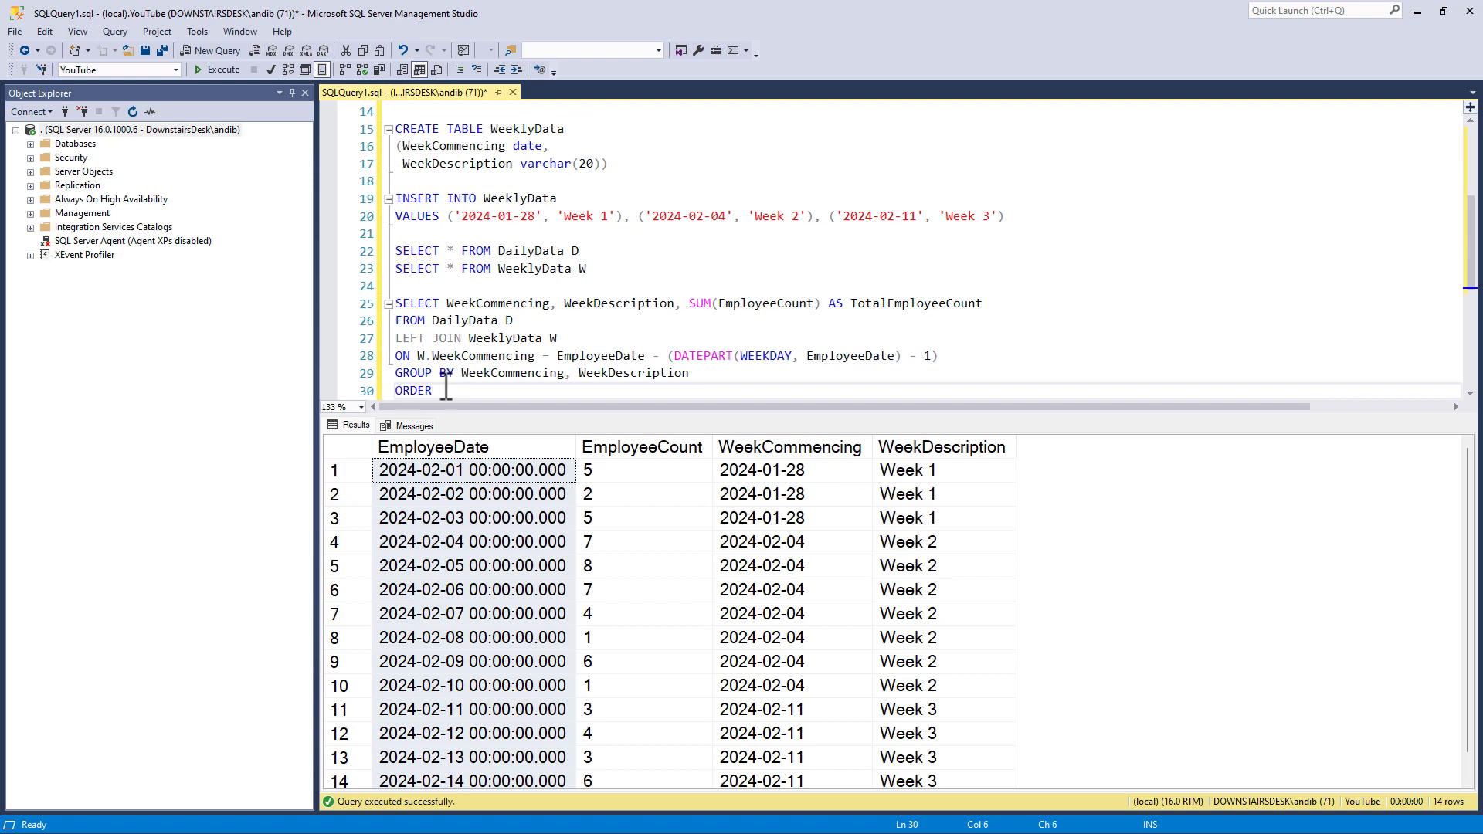
pyautogui.write('BY WeekCommencing, WeekDescription')
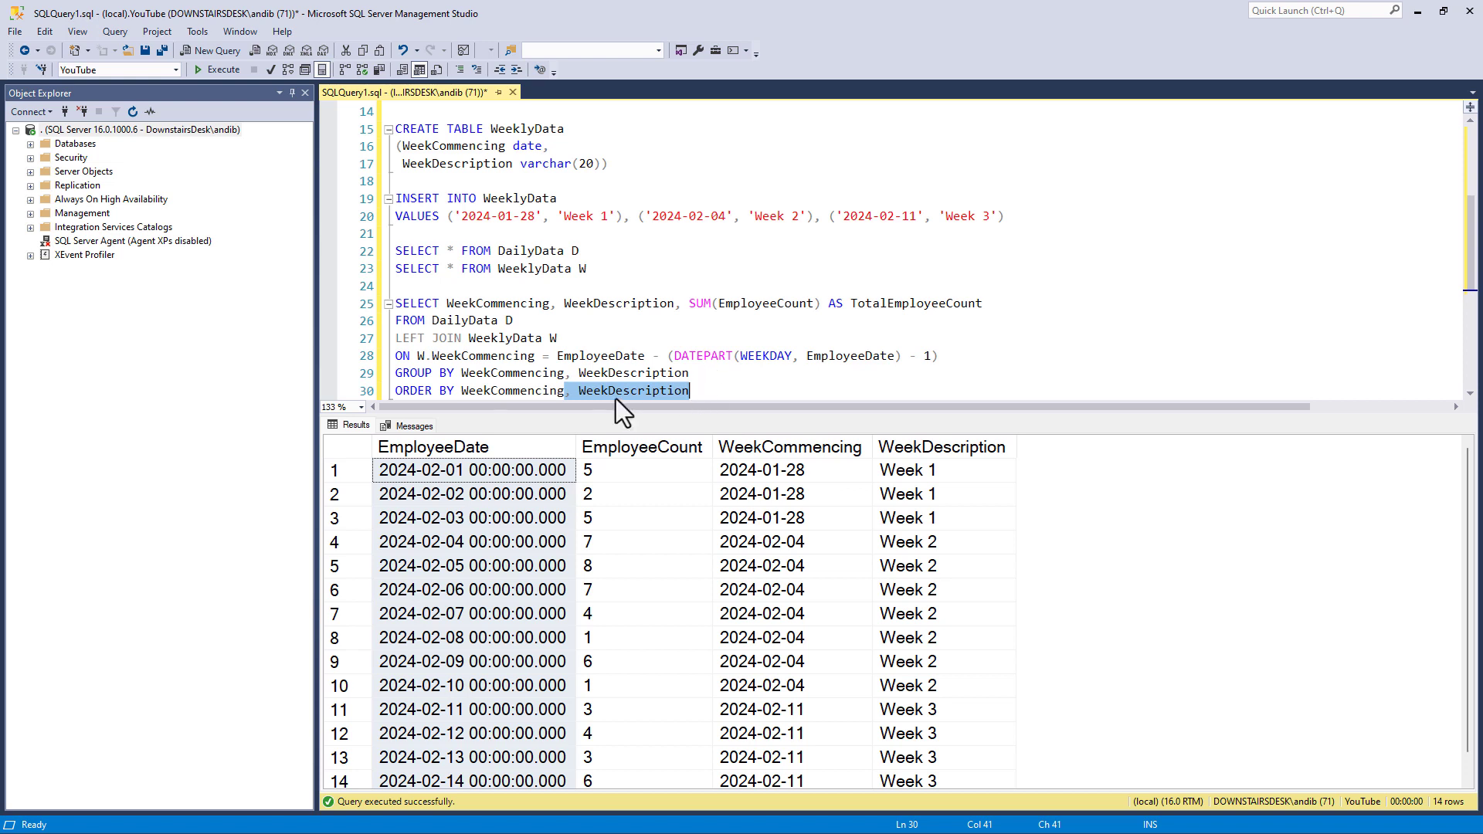
pyautogui.click(709, 391)
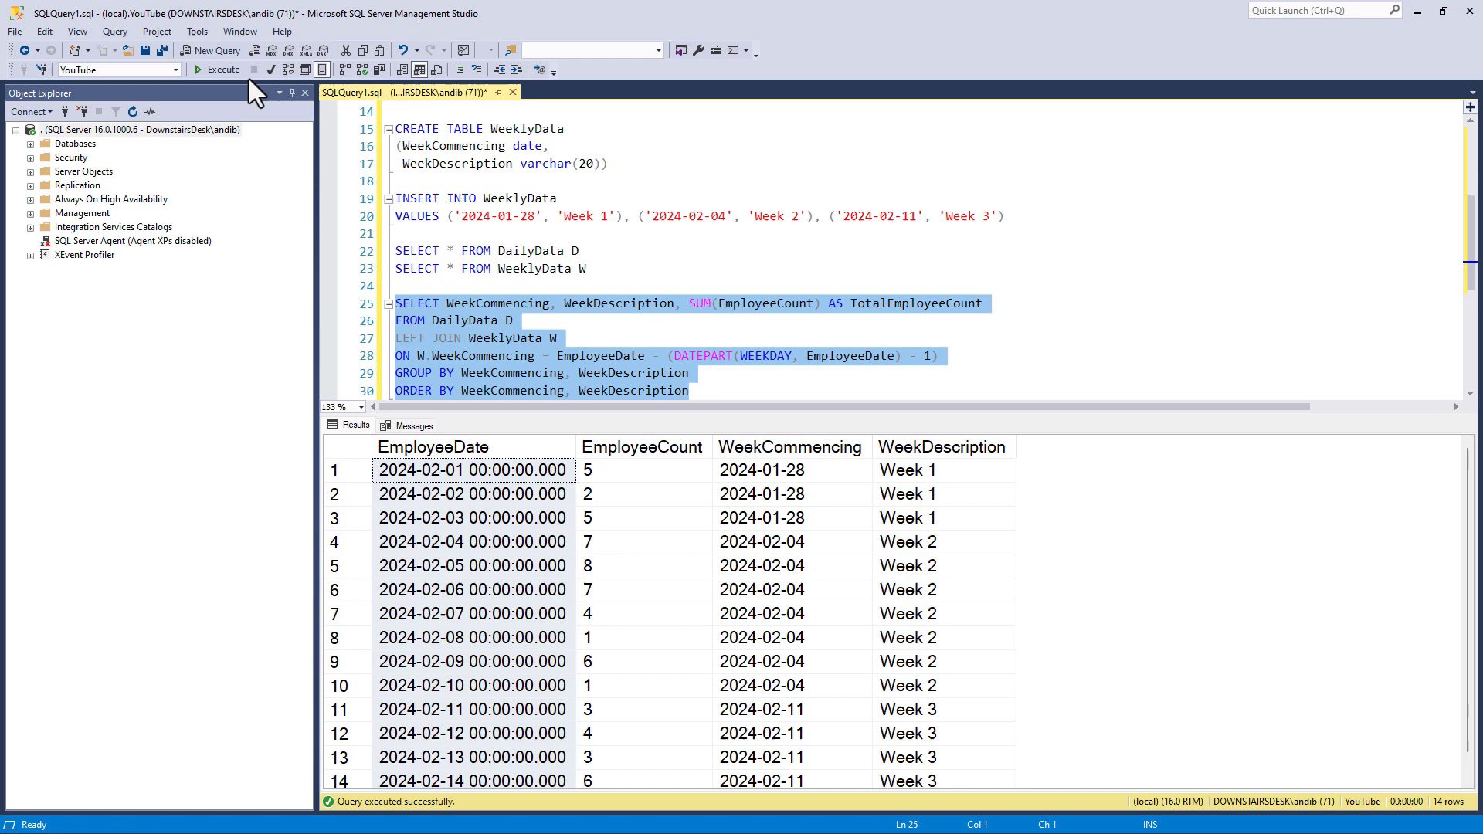
# - Run the grouped query giving weekly totals 12, 34 and 16, then highlight the DATEPART expression
pyautogui.click(218, 69)
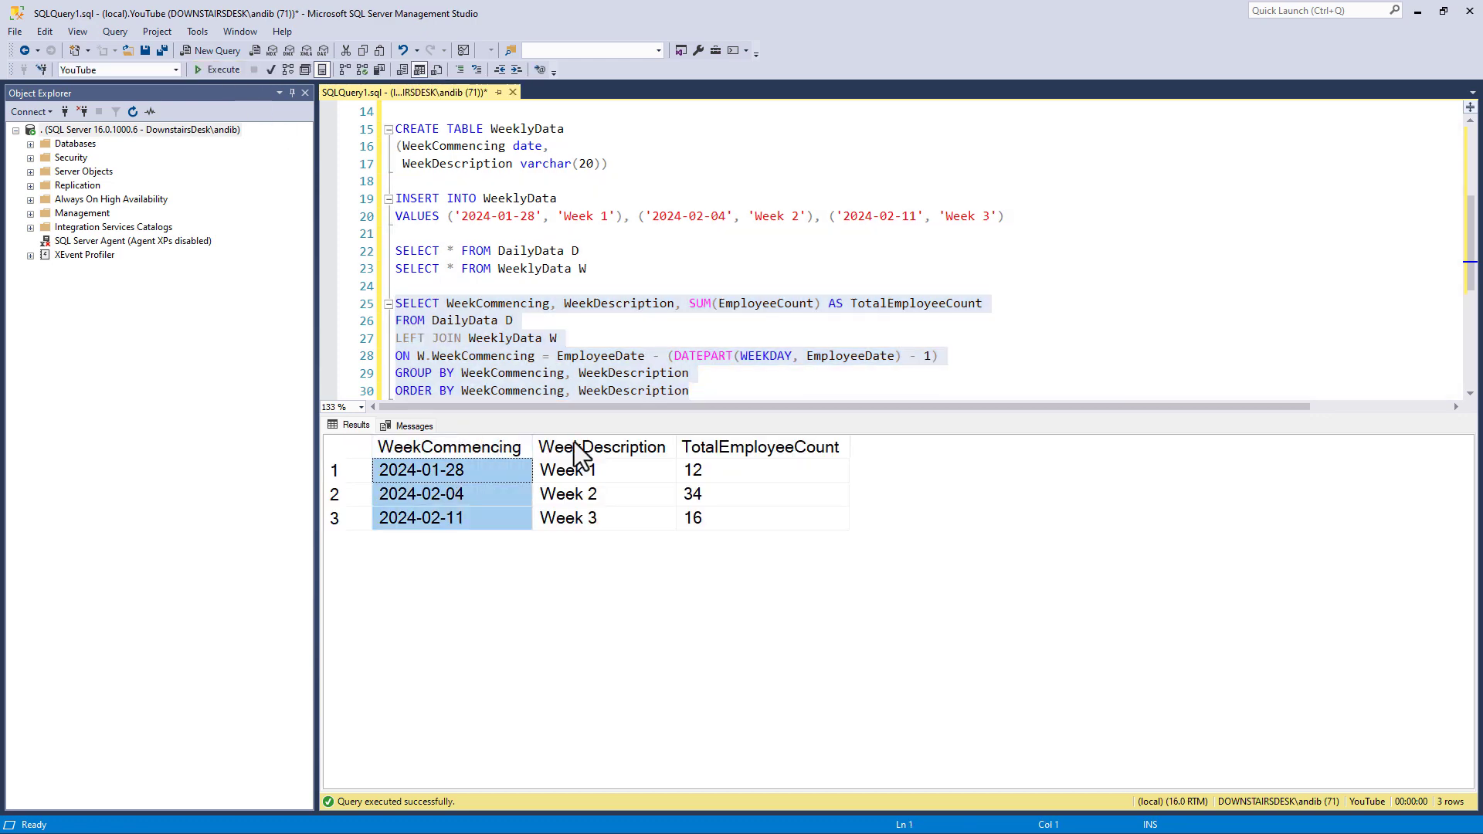
pyautogui.click(568, 470)
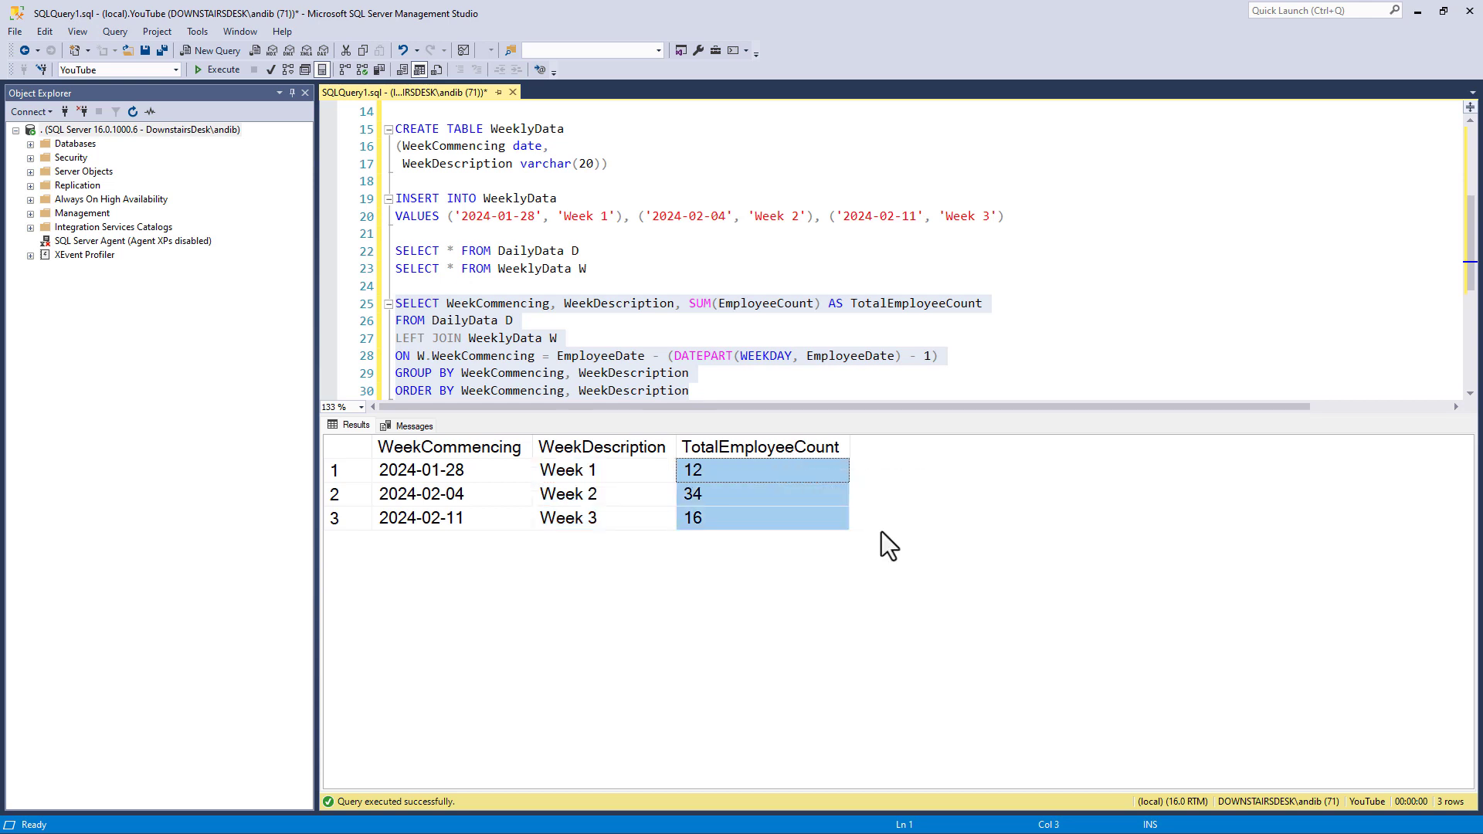
pyautogui.moveTo(1020, 219)
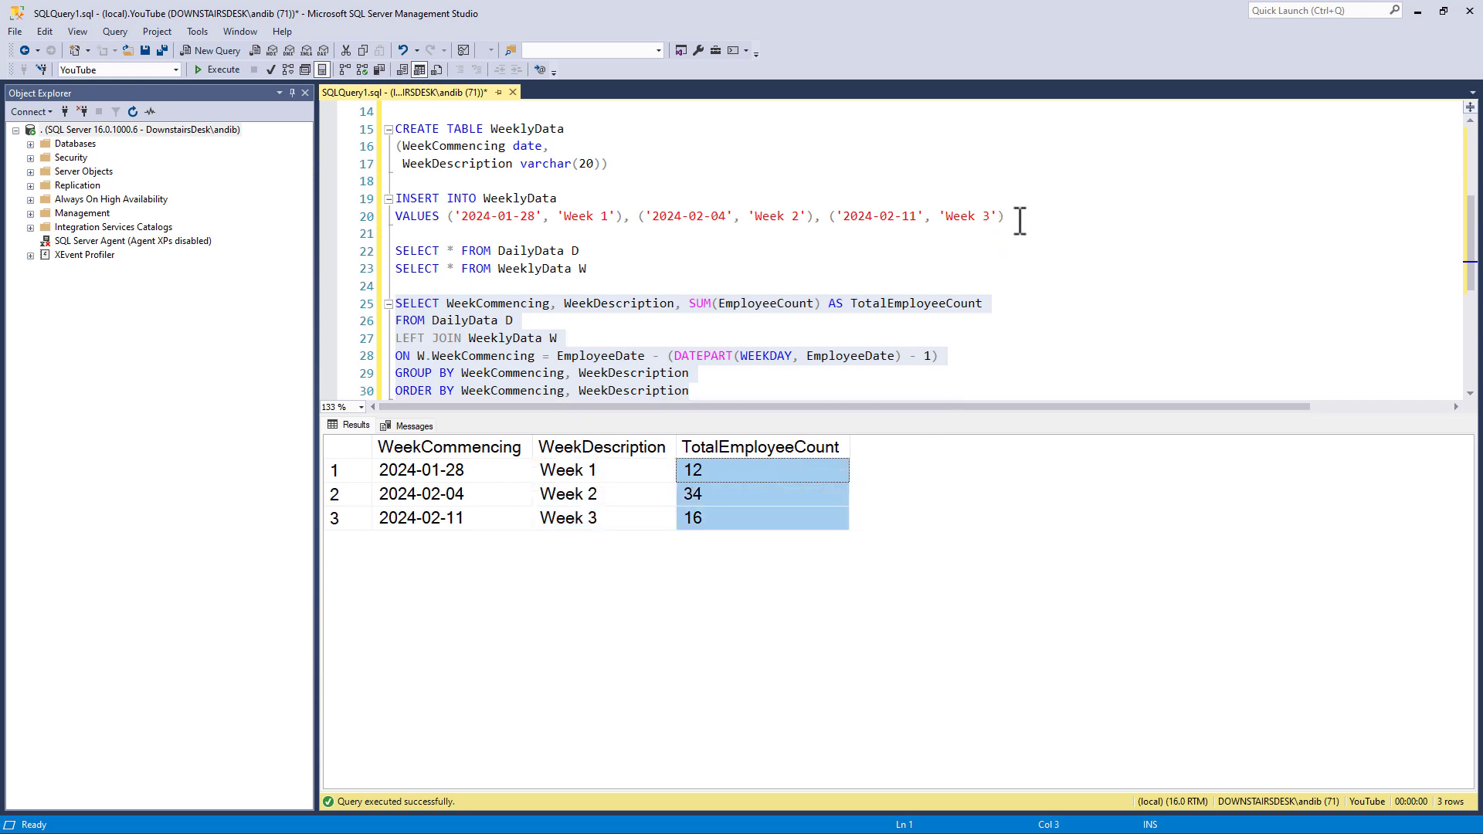
pyautogui.moveTo(399, 198); pyautogui.dragTo(1003, 216)
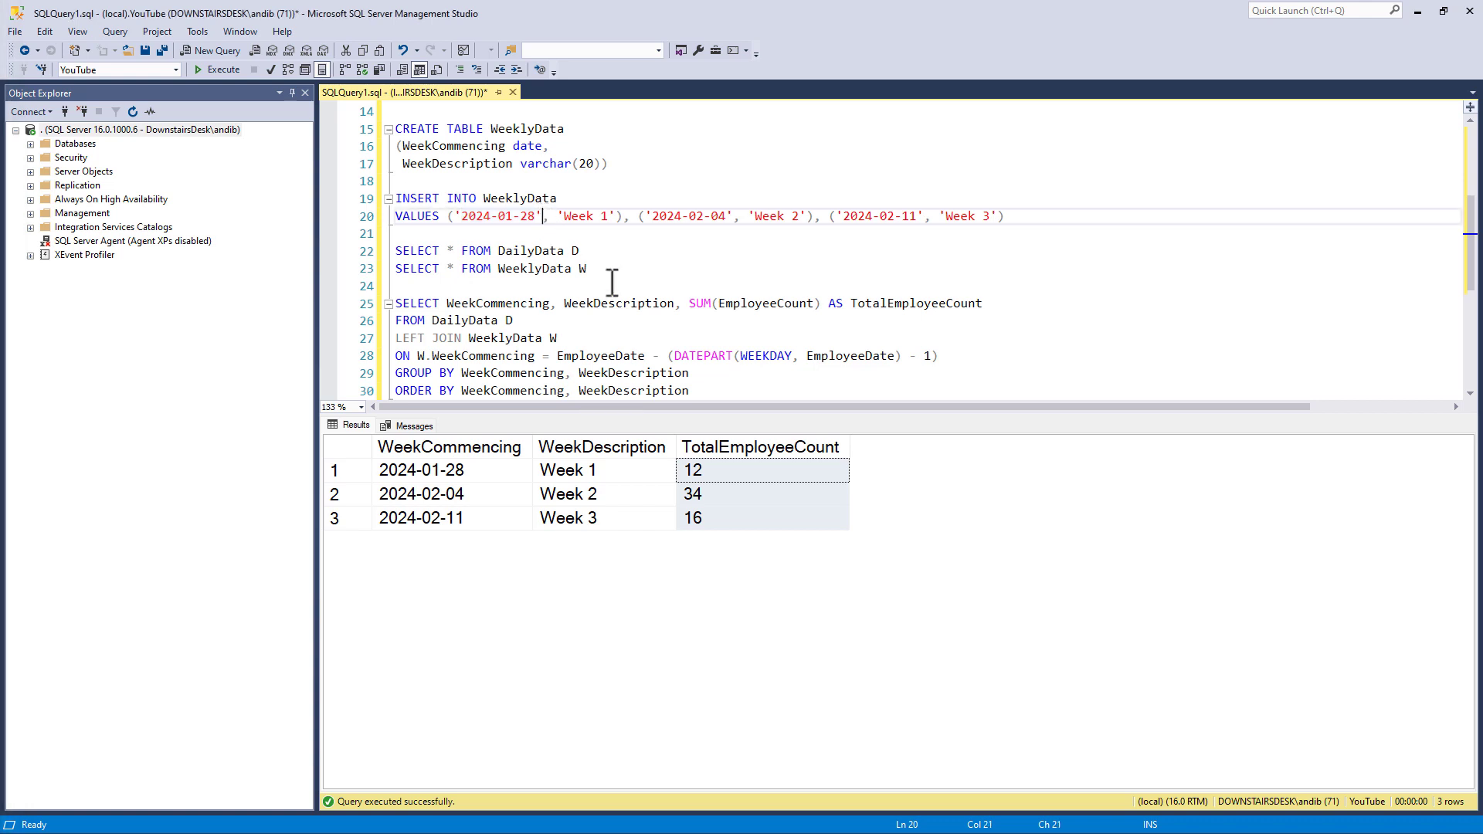
pyautogui.moveTo(673, 355); pyautogui.dragTo(937, 356)
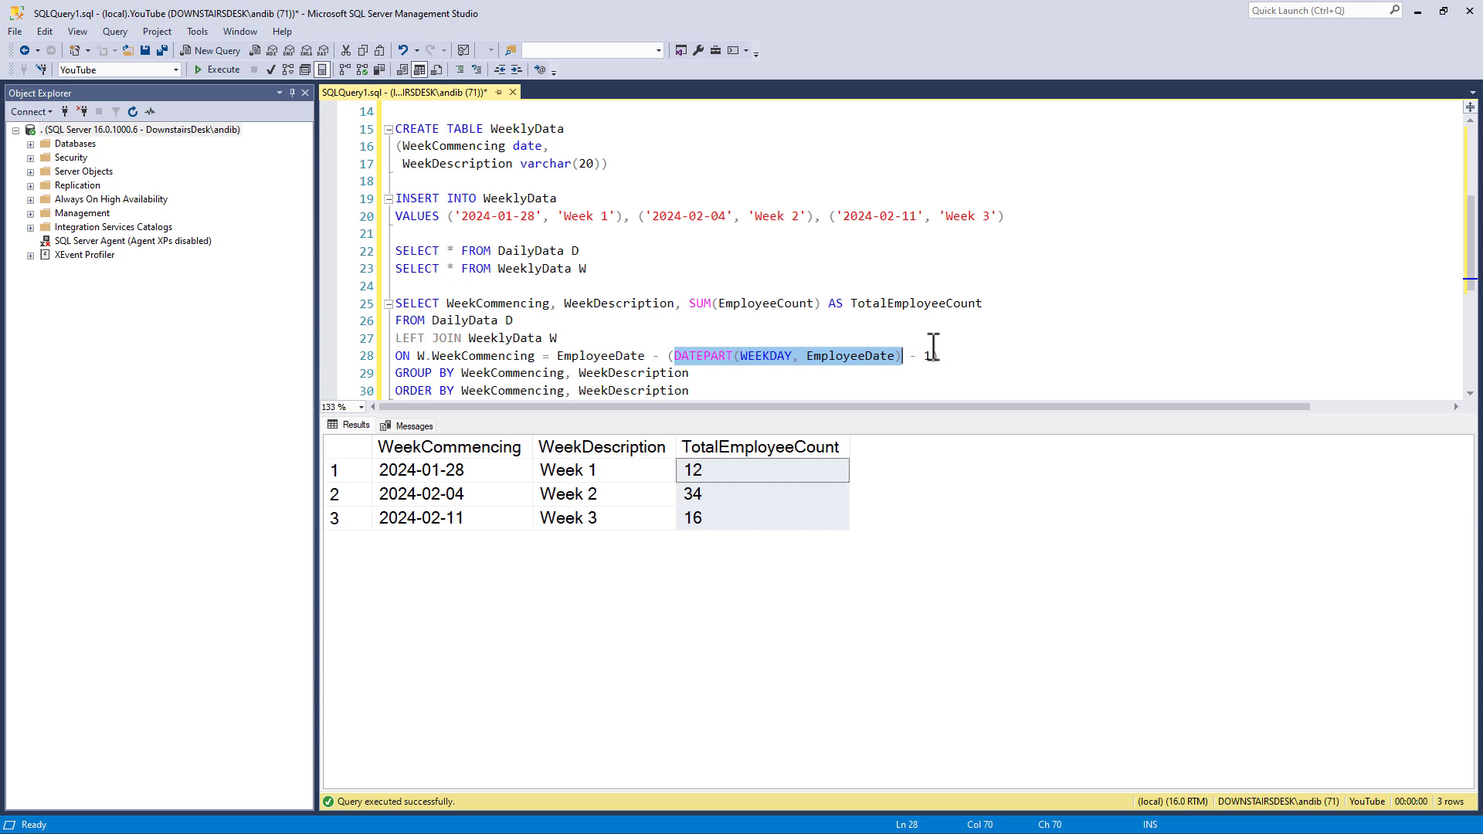
pyautogui.moveTo(545, 256)
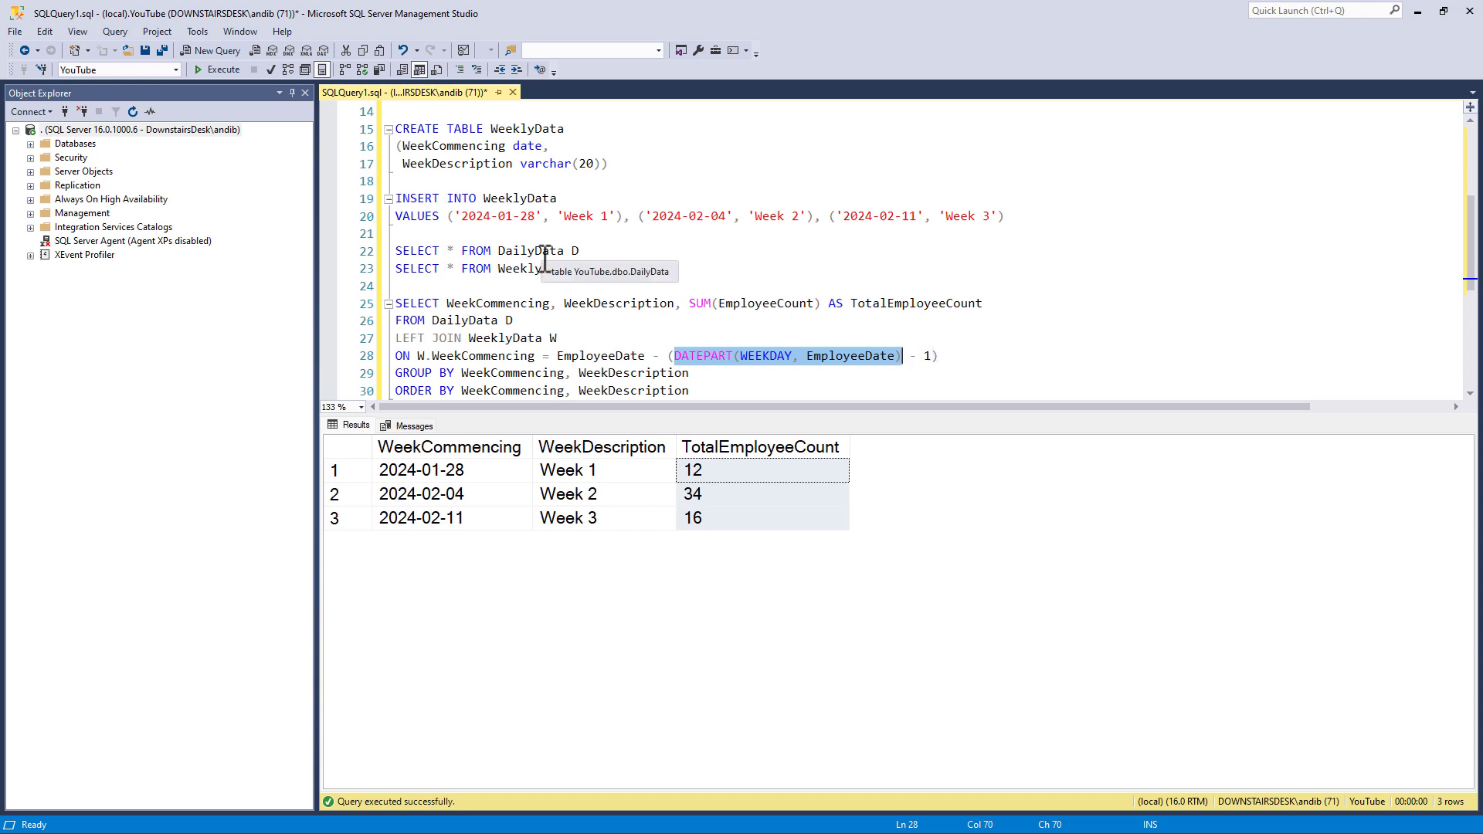
pyautogui.moveTo(543, 269)
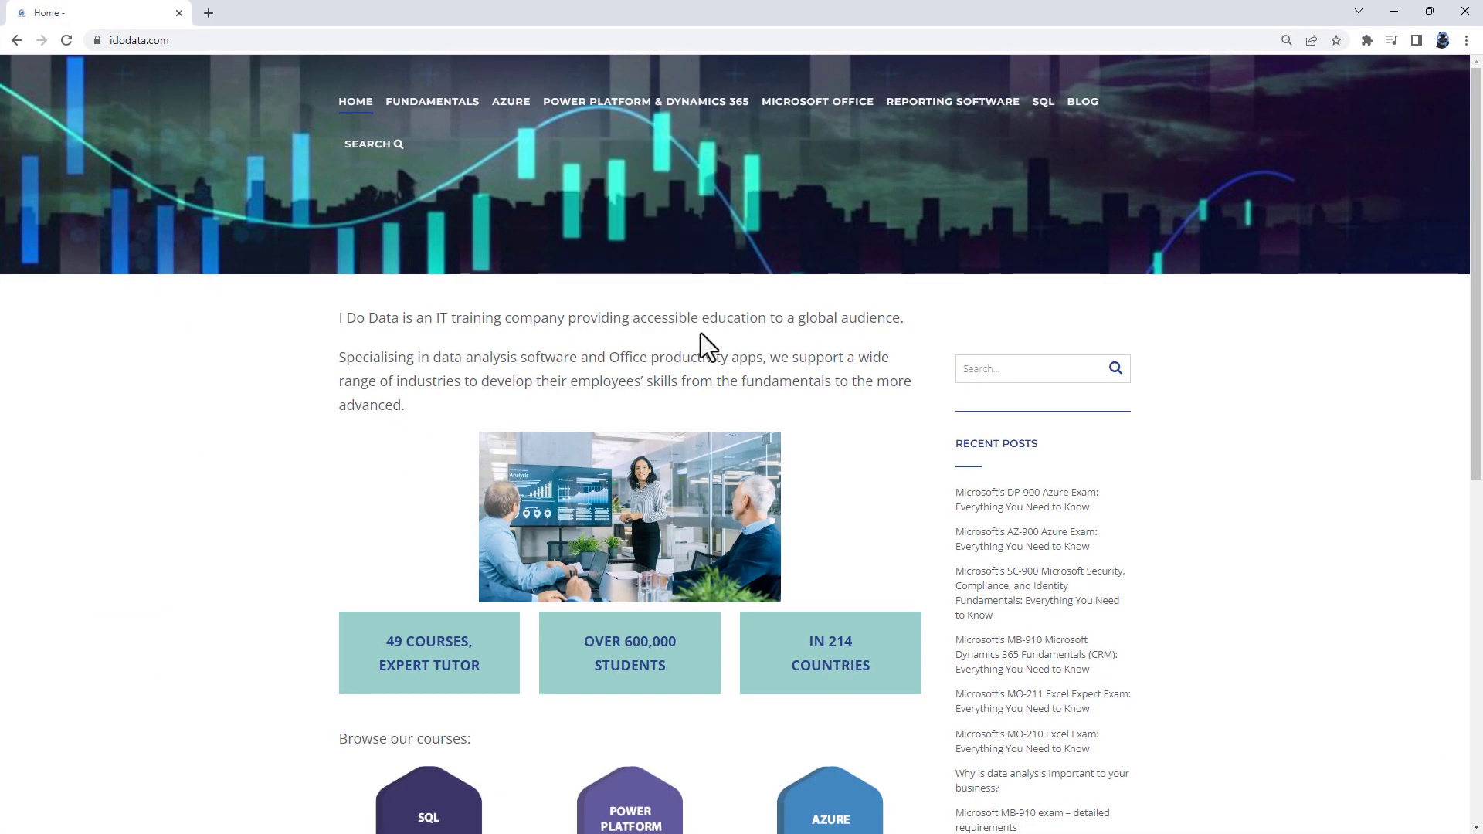
pyautogui.moveTo(216, 135)
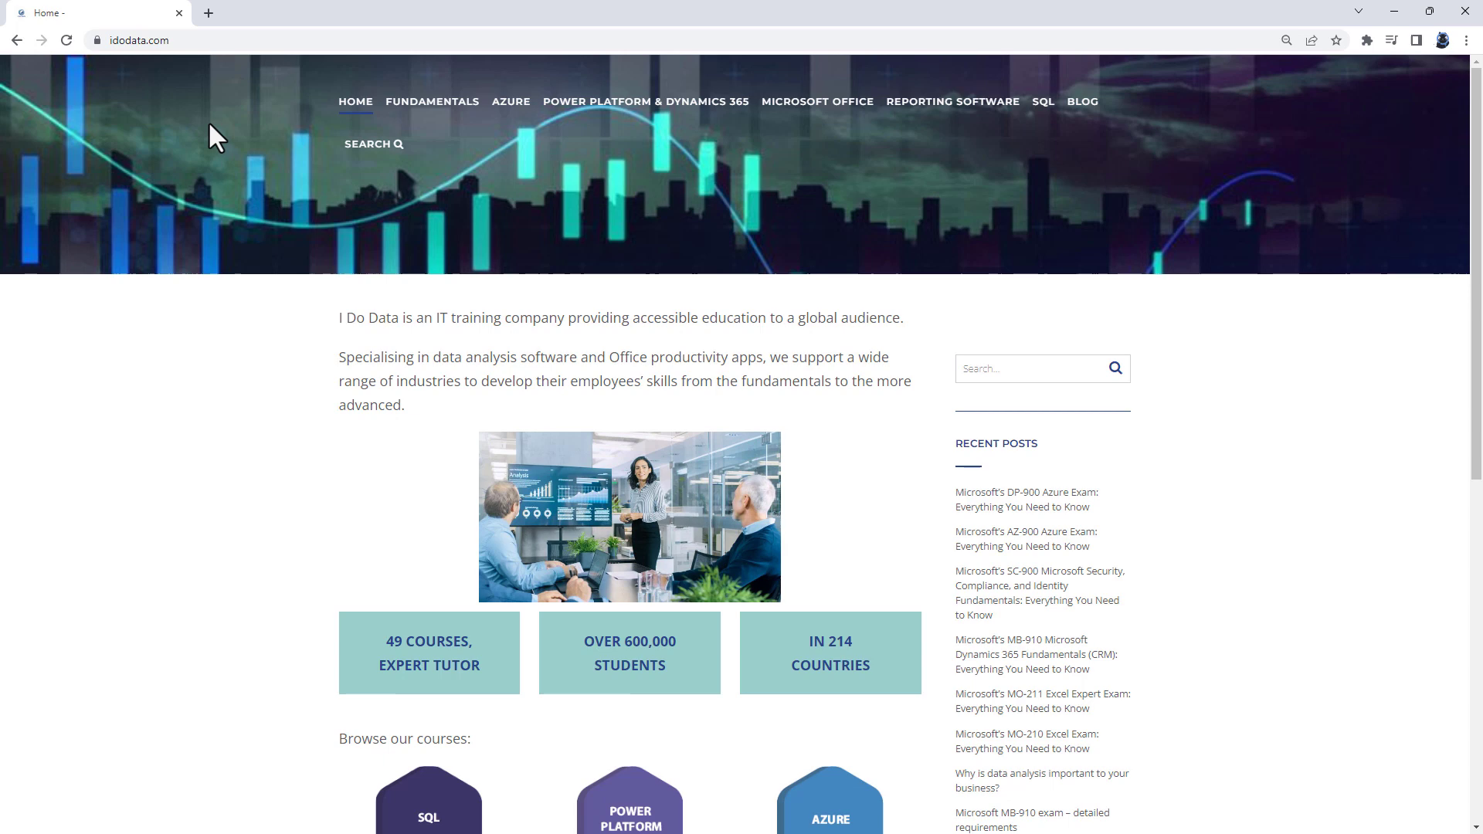
pyautogui.moveTo(358, 77)
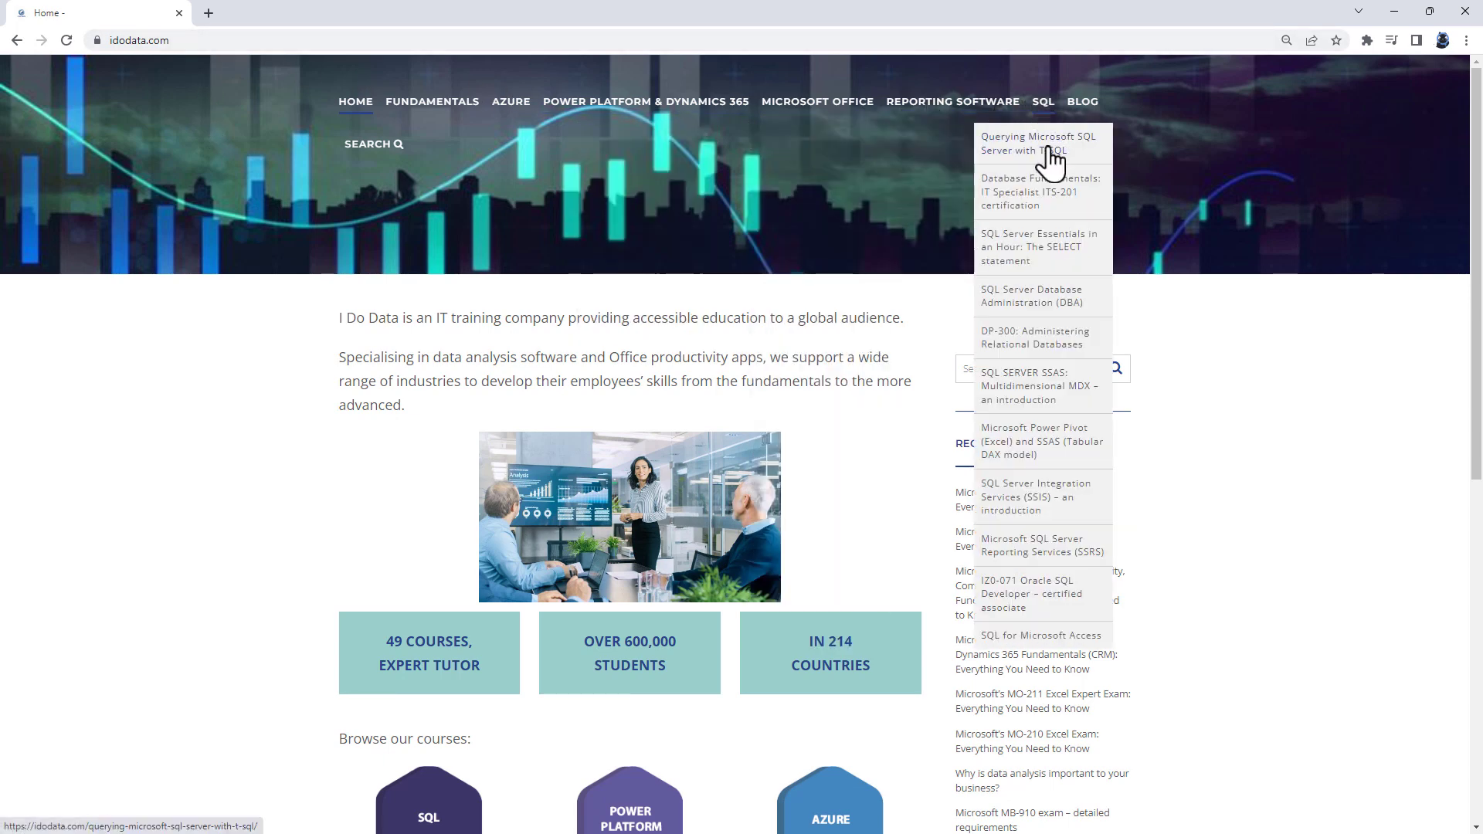
# - Open the Querying Microsoft SQL Server with T-SQL course from the idodata.com SQL menu
pyautogui.click(1038, 143)
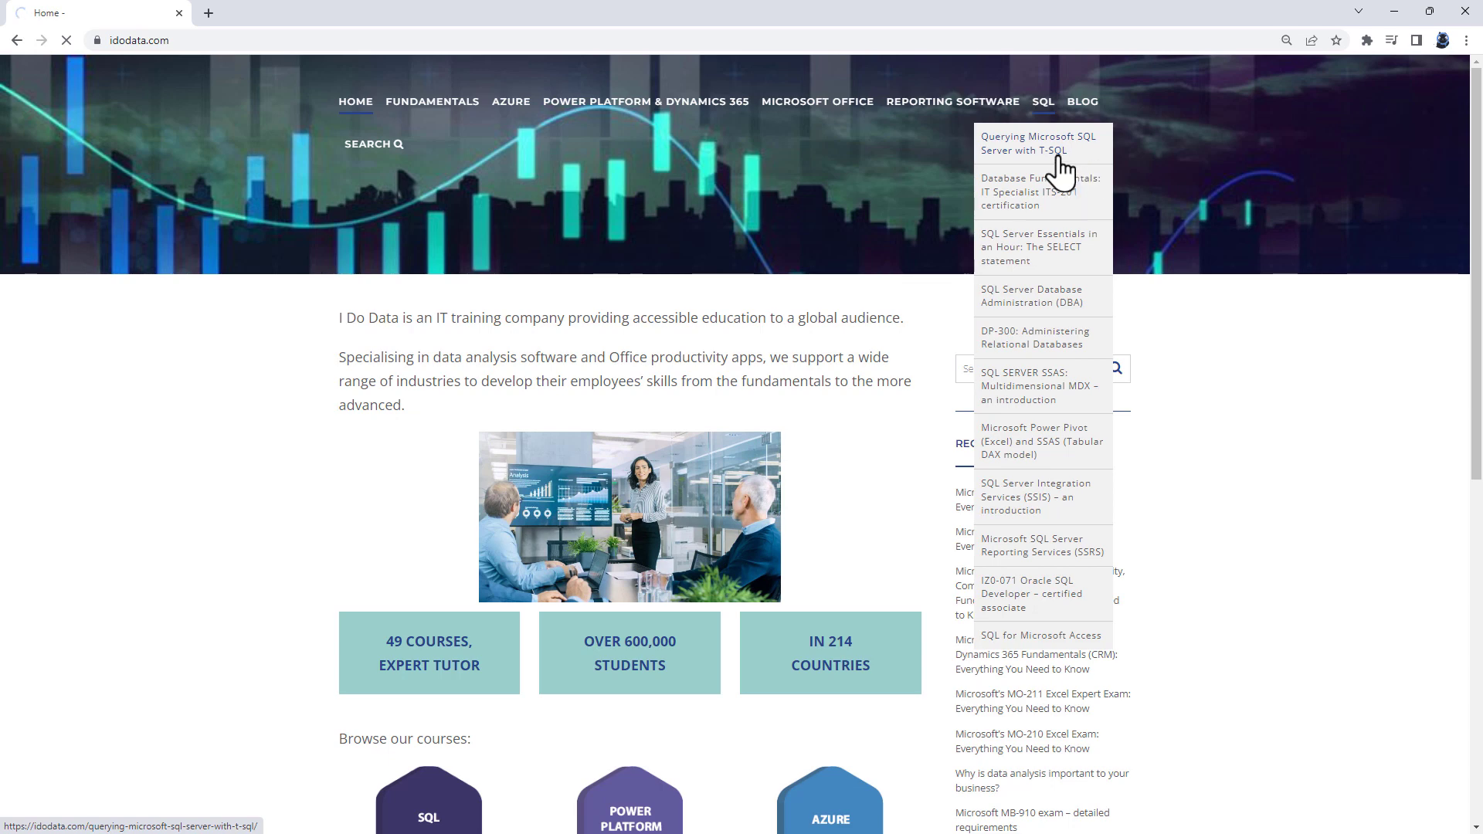
pyautogui.click(1038, 143)
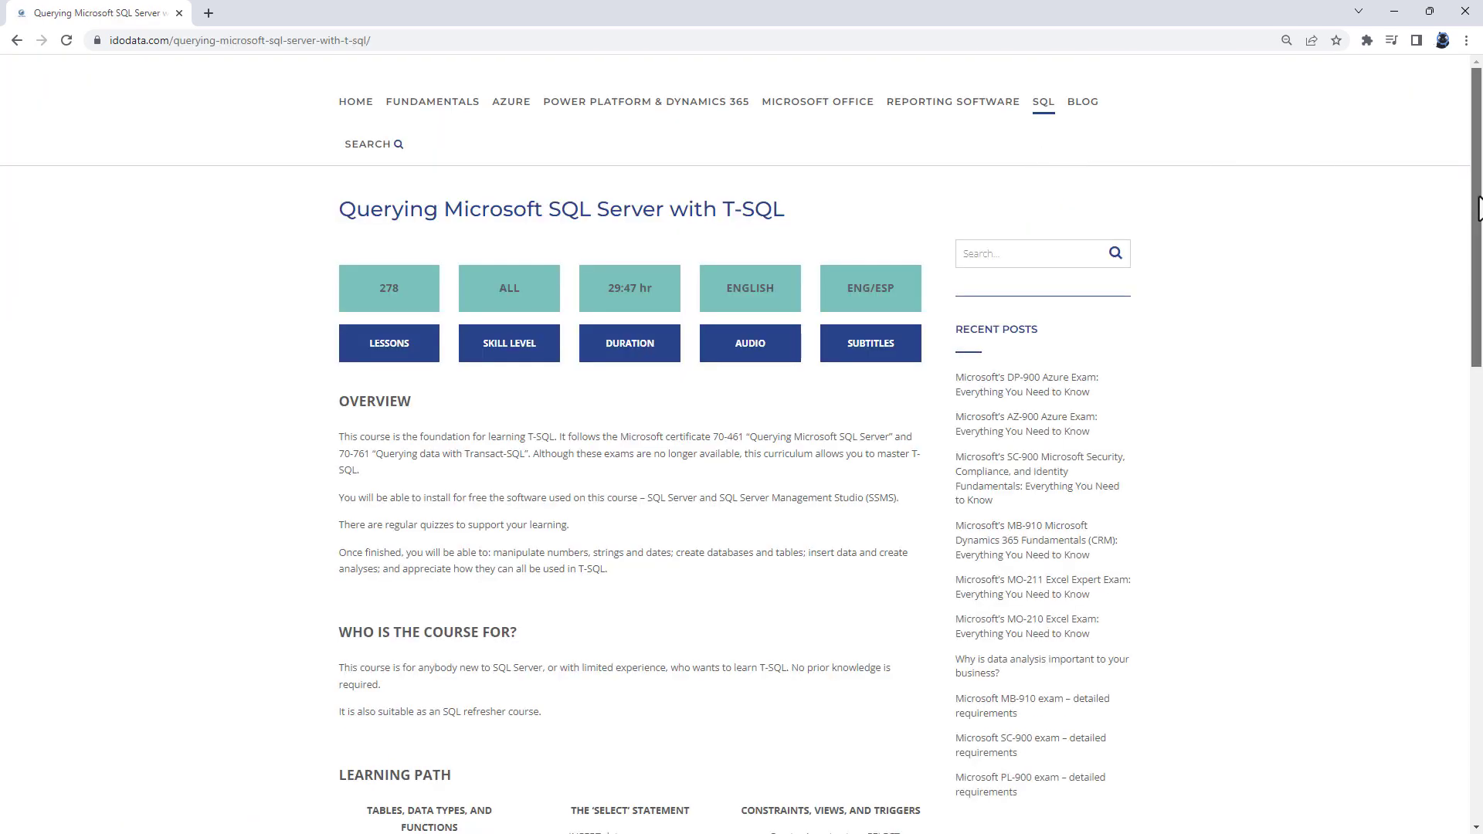
pyautogui.scroll(-3)
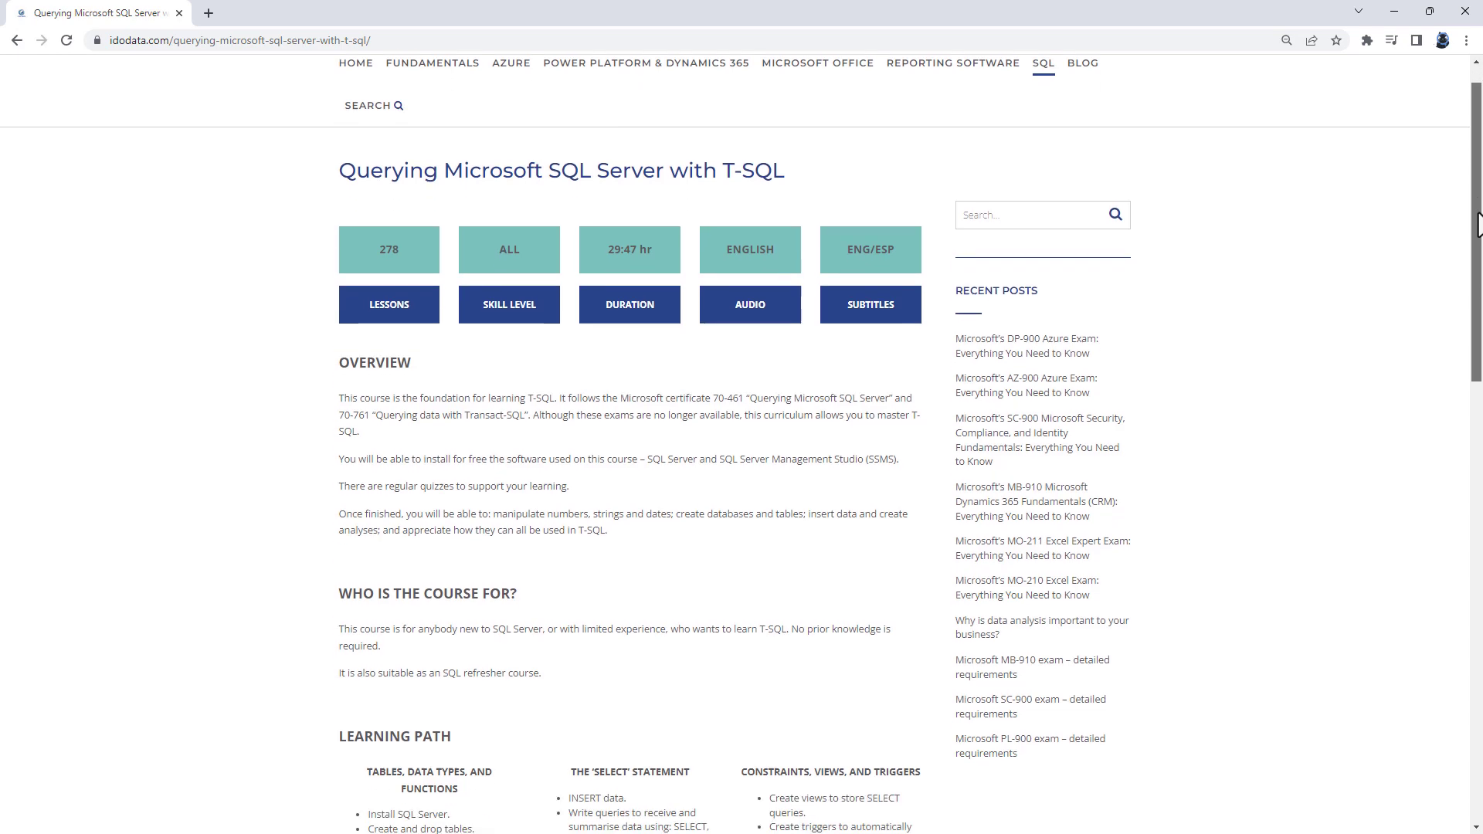
pyautogui.scroll(-3)
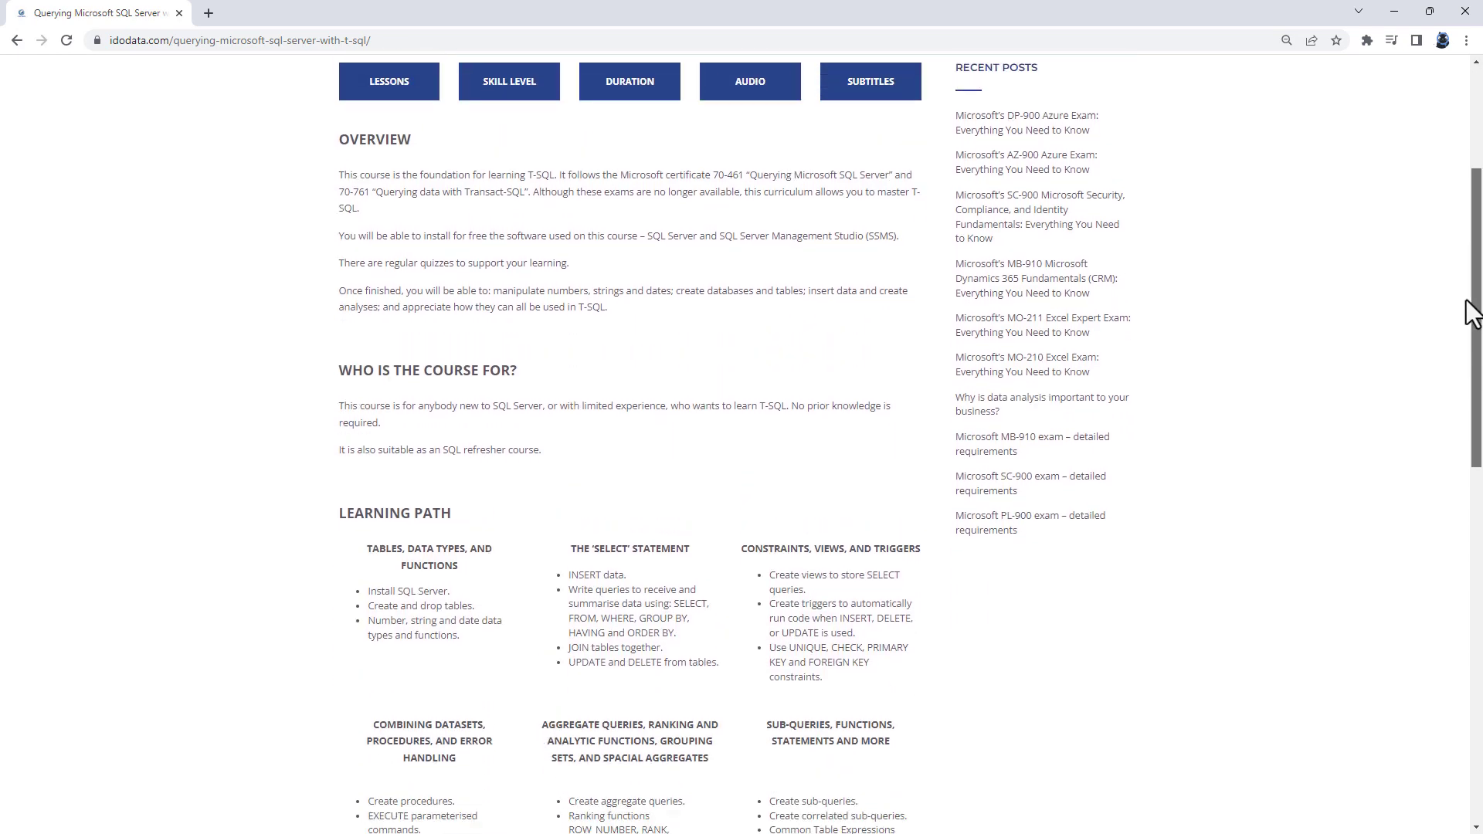
pyautogui.scroll(-3)
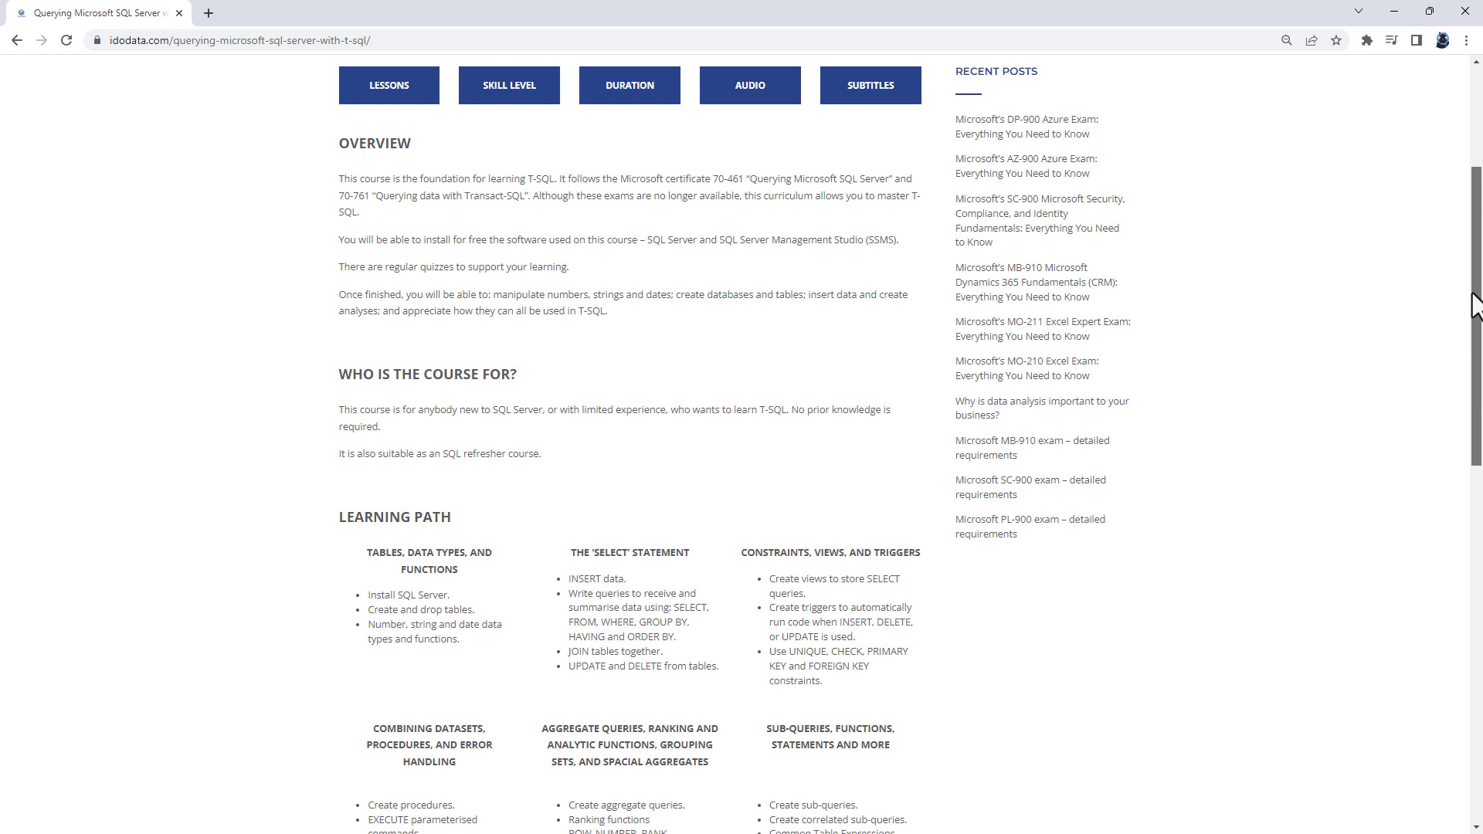
pyautogui.scroll(-3)
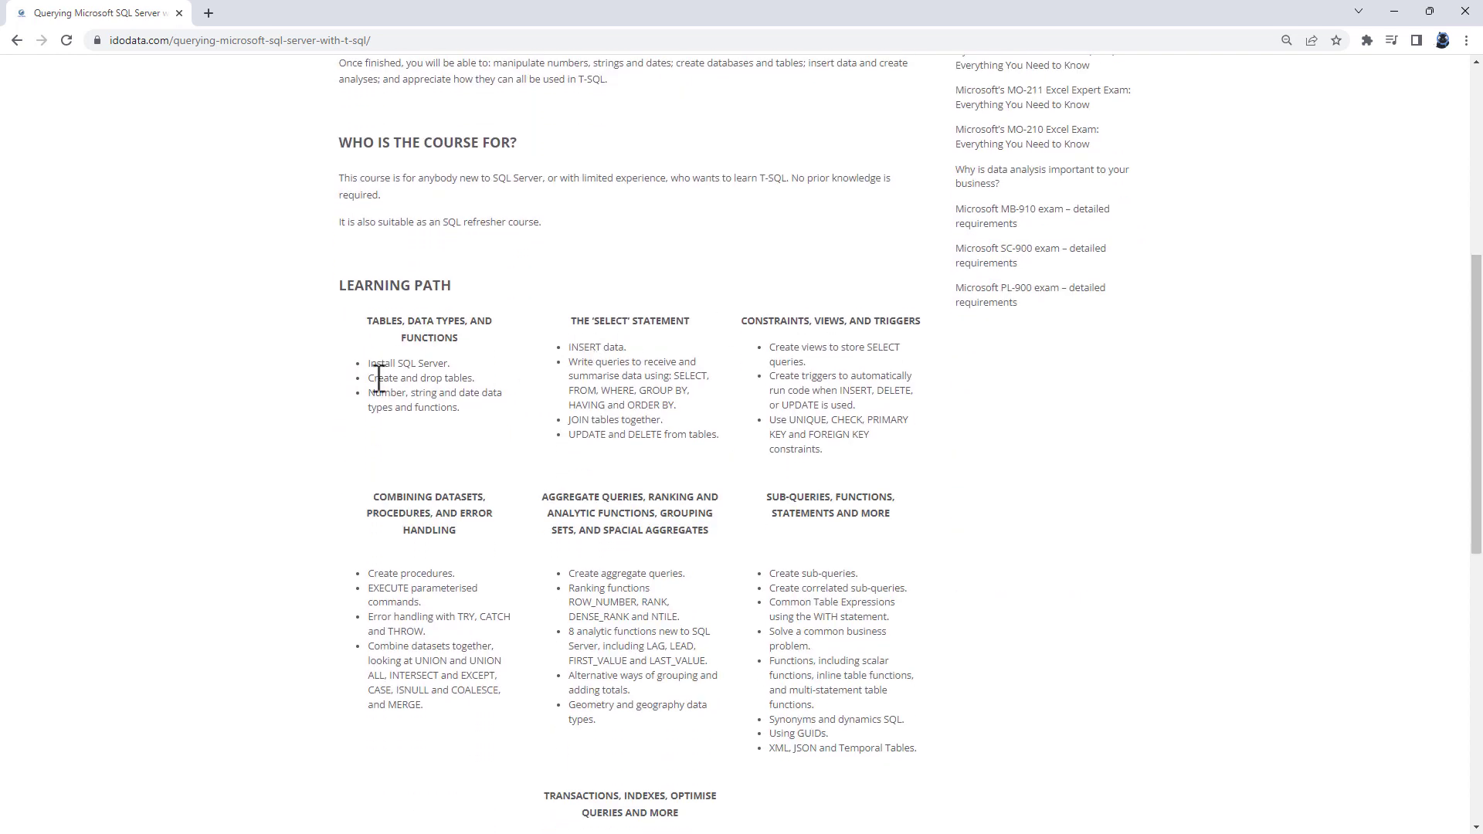
pyautogui.moveTo(567, 320); pyautogui.dragTo(717, 435)
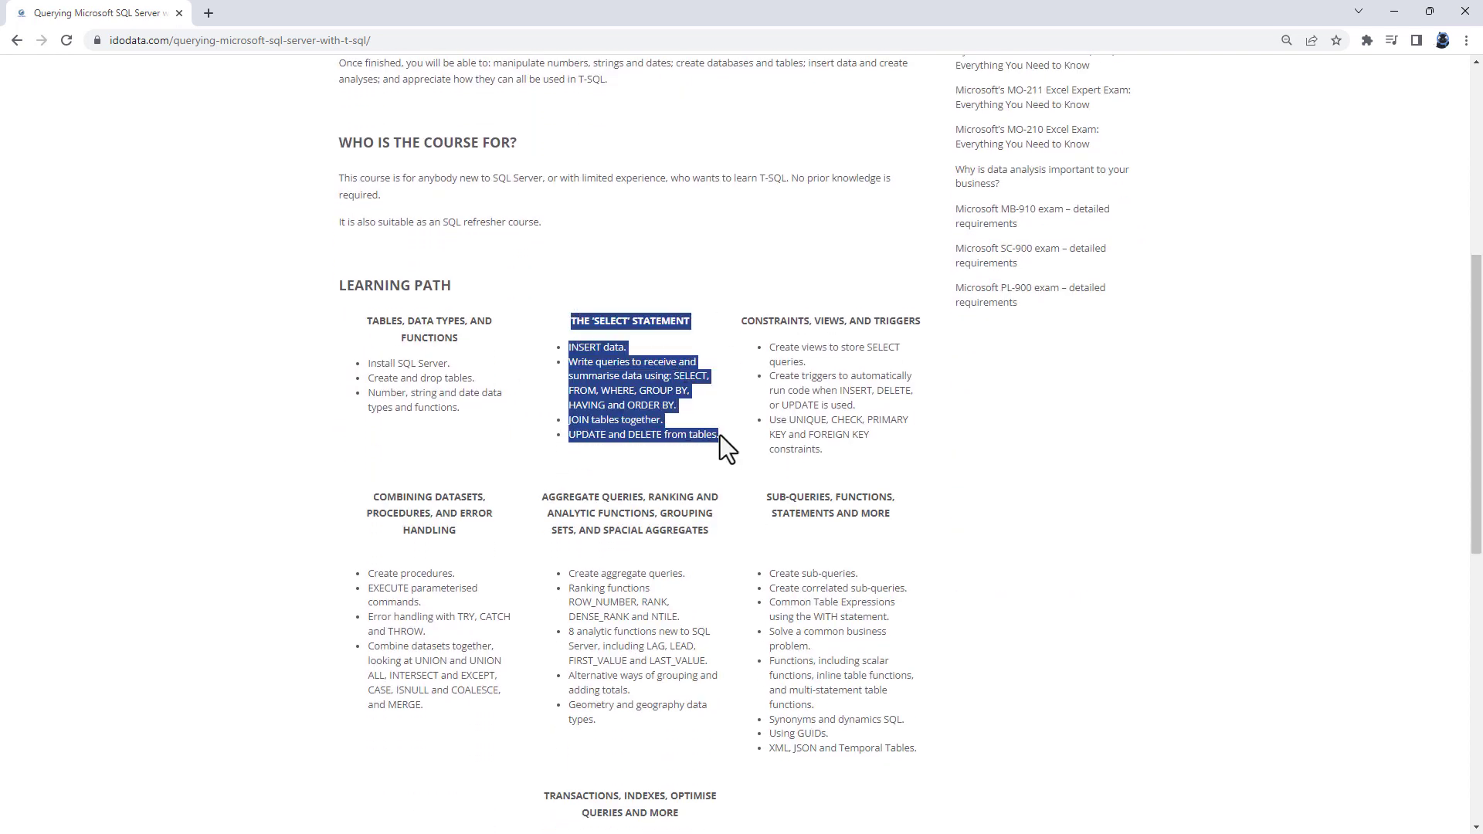
pyautogui.moveTo(707, 417)
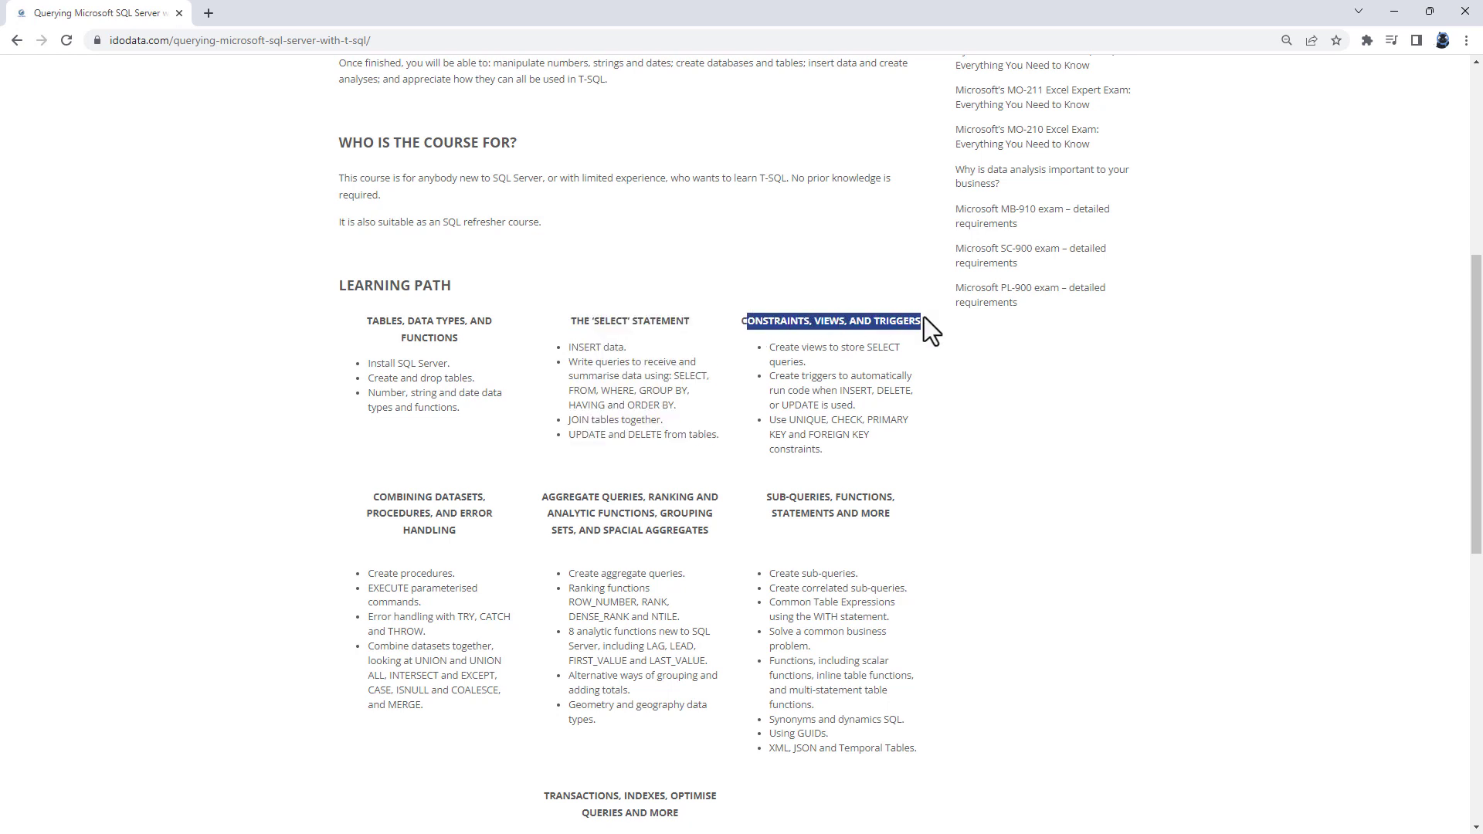
pyautogui.moveTo(379, 520)
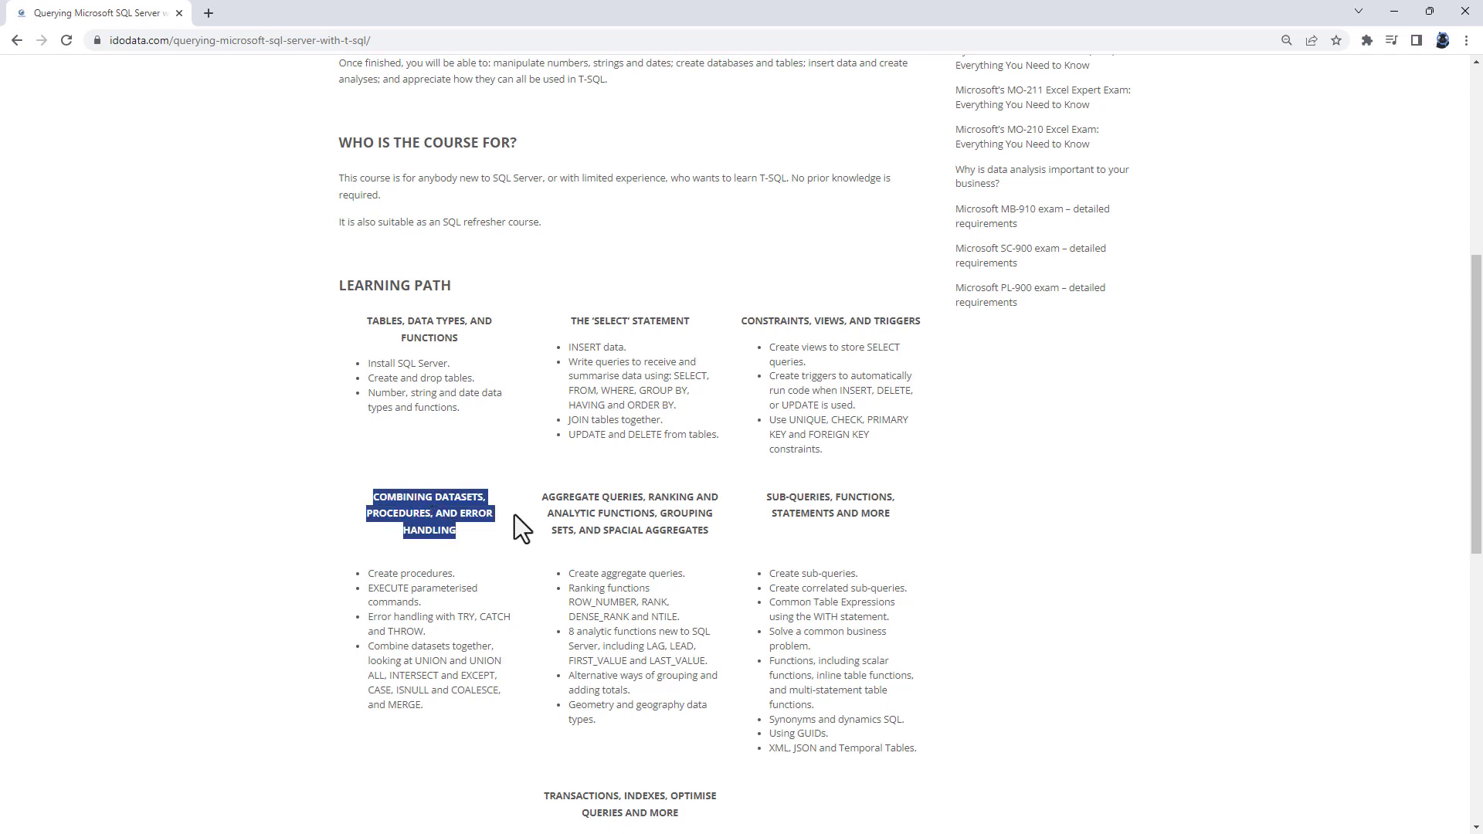
pyautogui.scroll(-3)
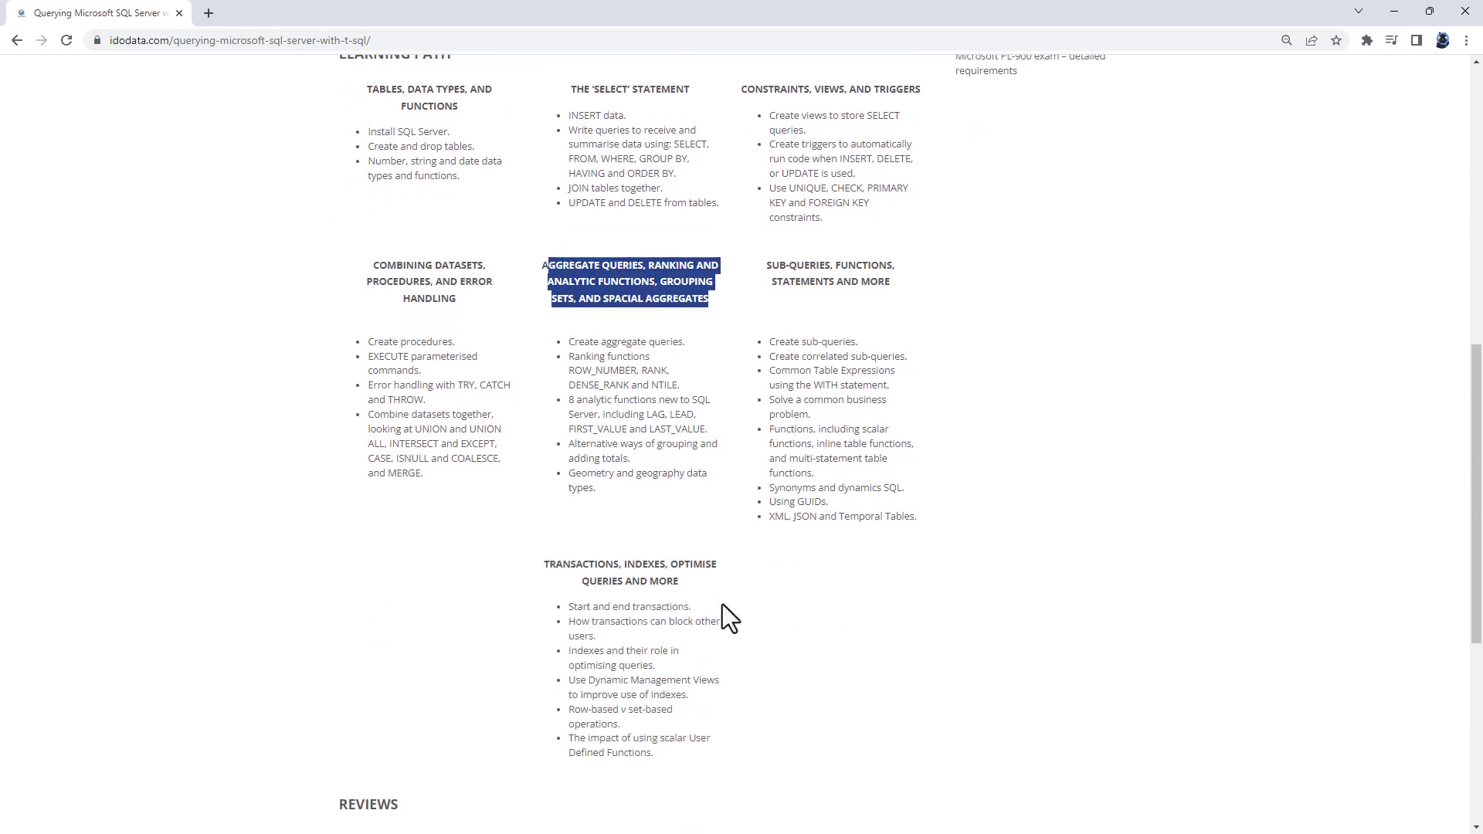
pyautogui.scroll(-3)
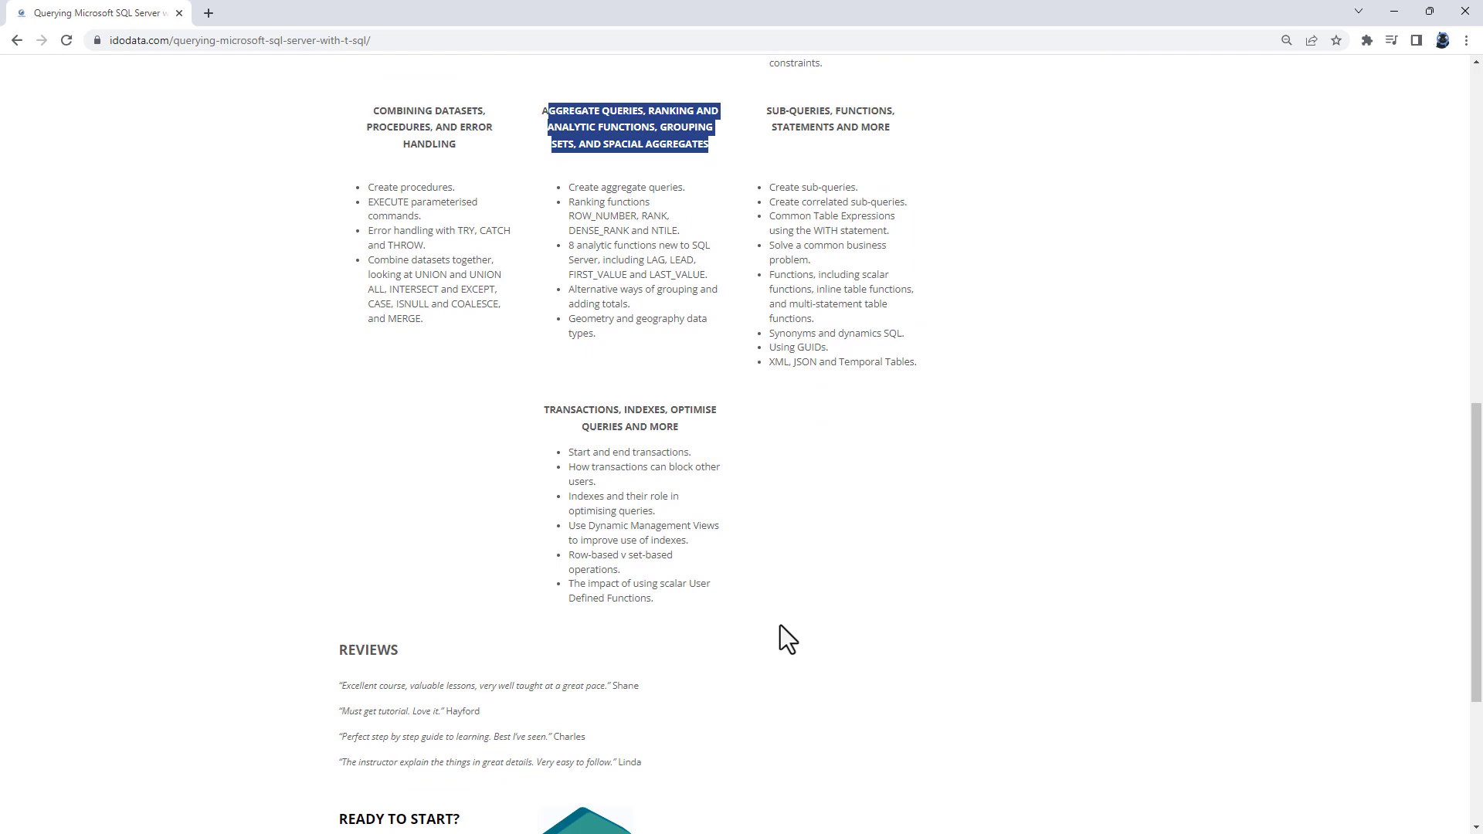
pyautogui.scroll(-3)
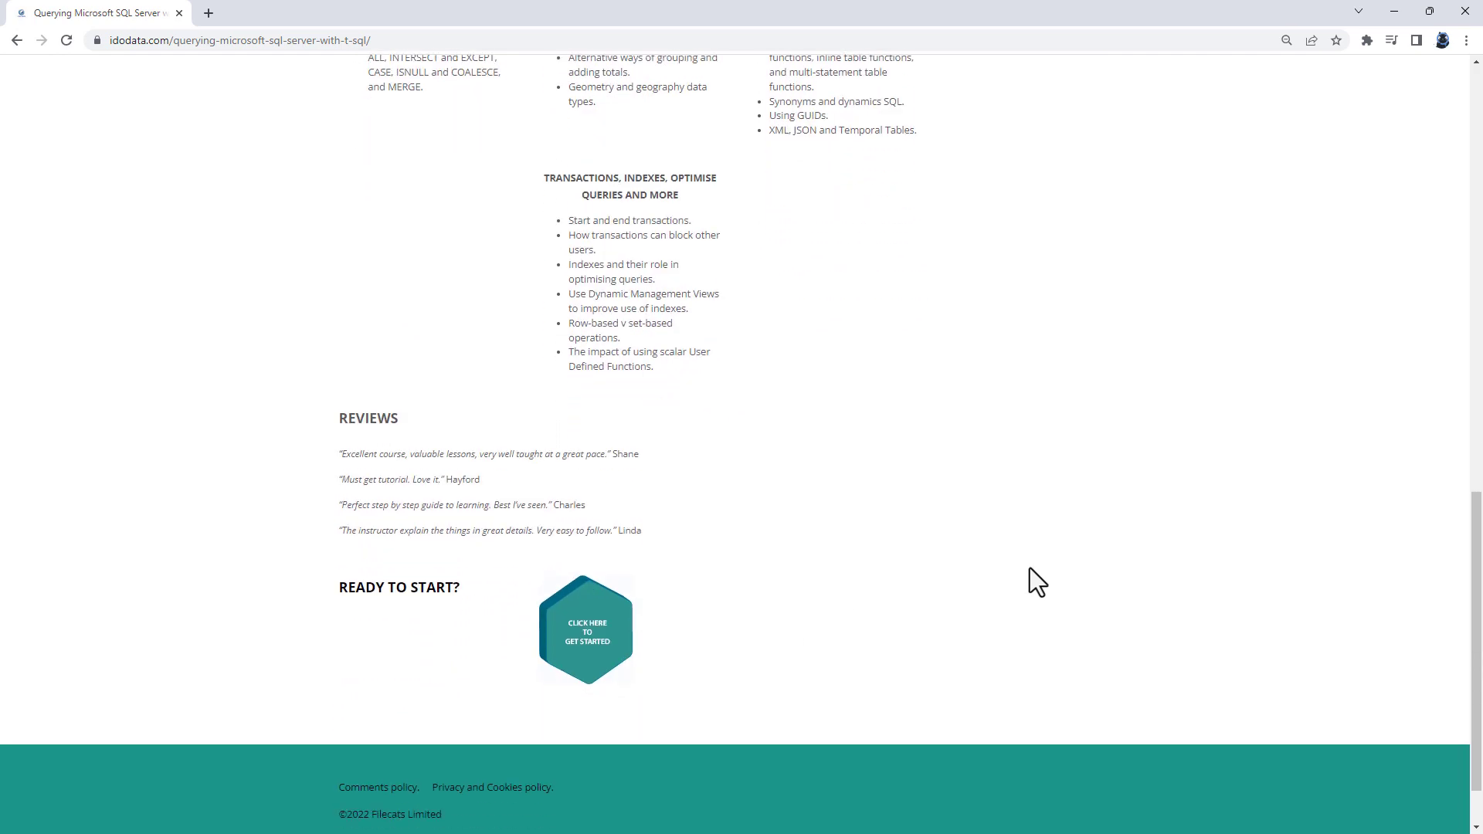
pyautogui.scroll(3)
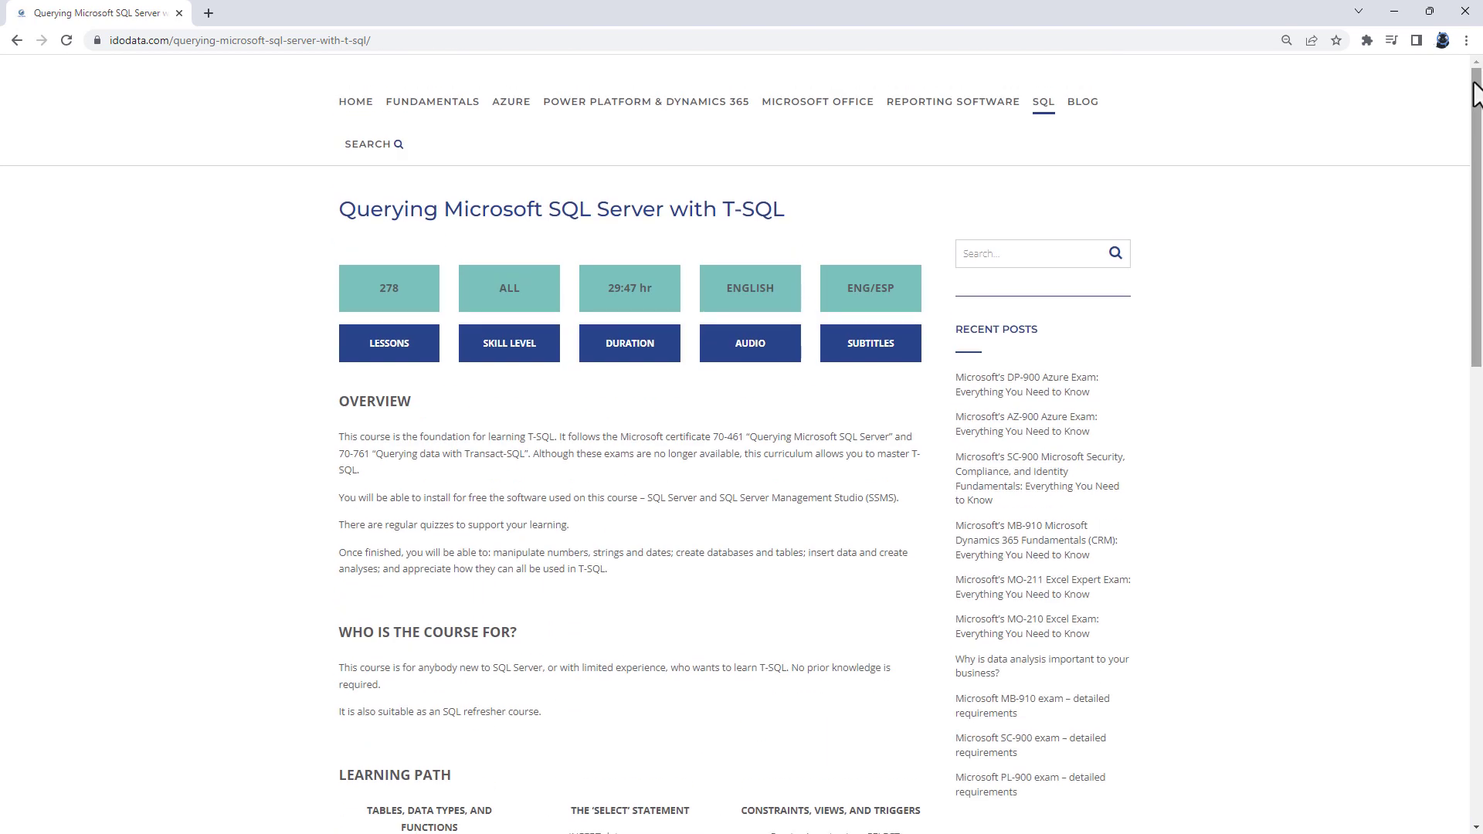
pyautogui.moveTo(1050, 104)
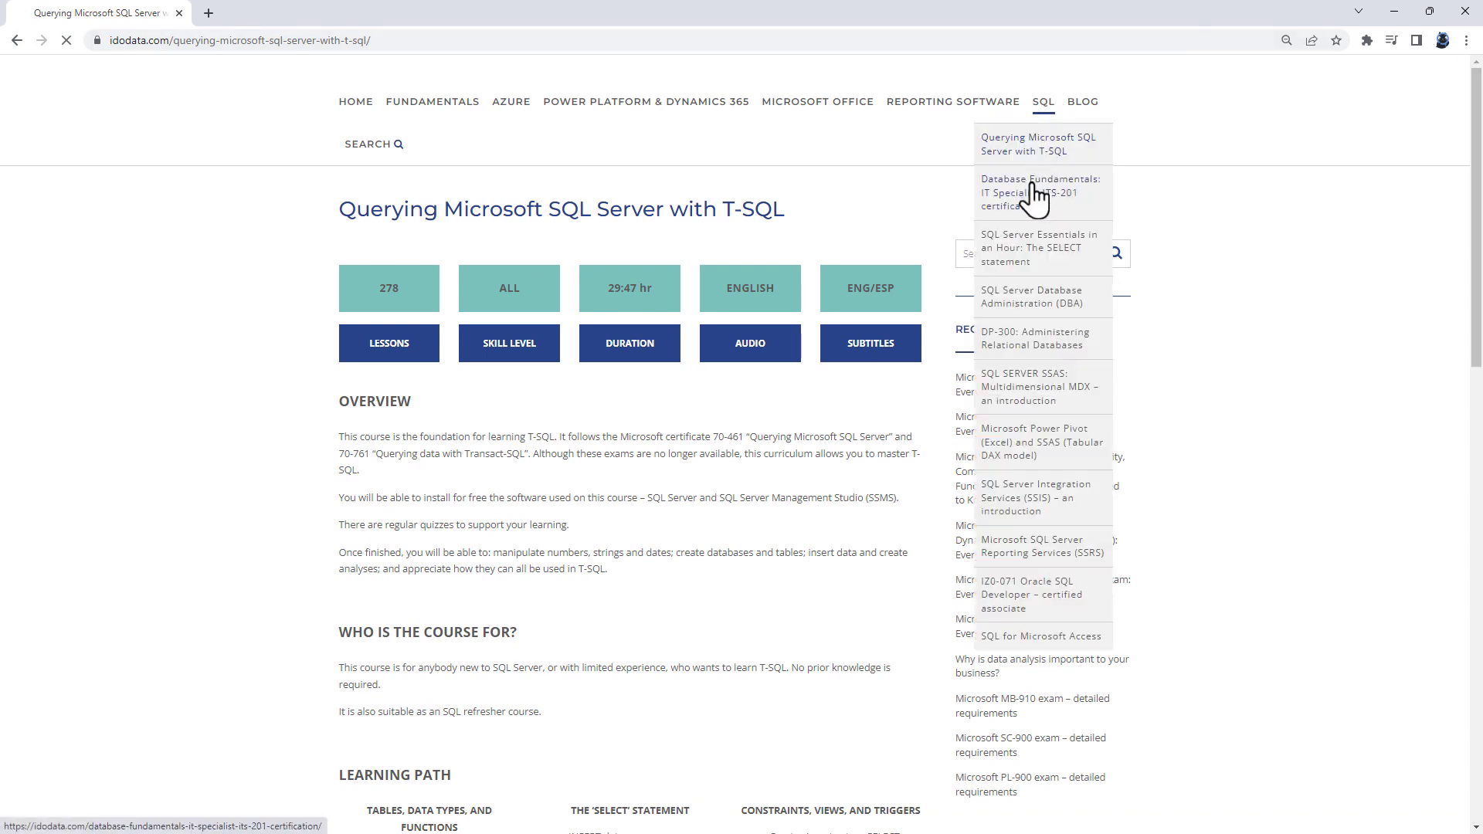
pyautogui.moveTo(838, 273)
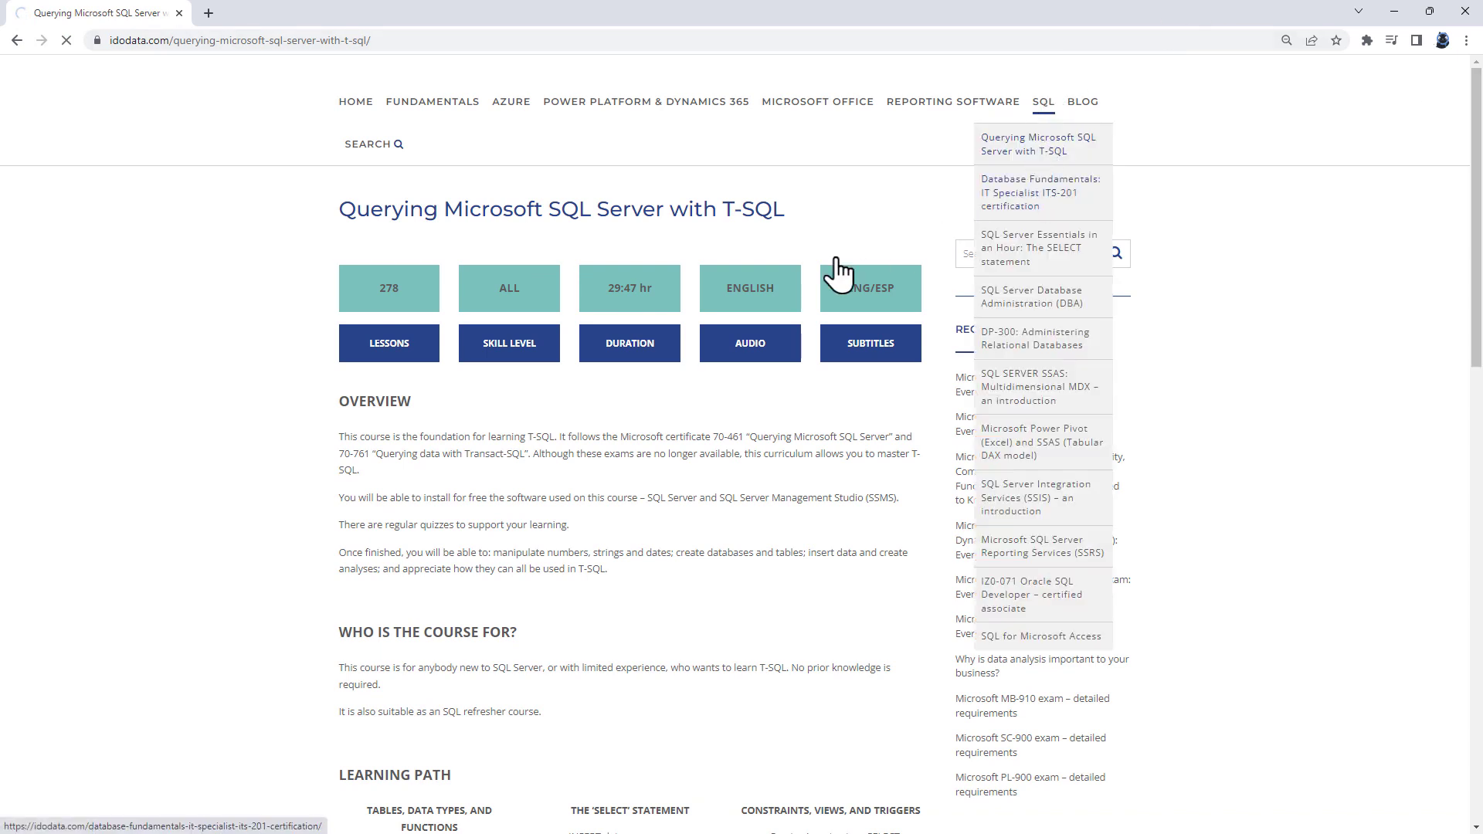
# - Open the Database Fundamentals: IT Specialist ITS-201 course page on idodata.com
pyautogui.click(1038, 193)
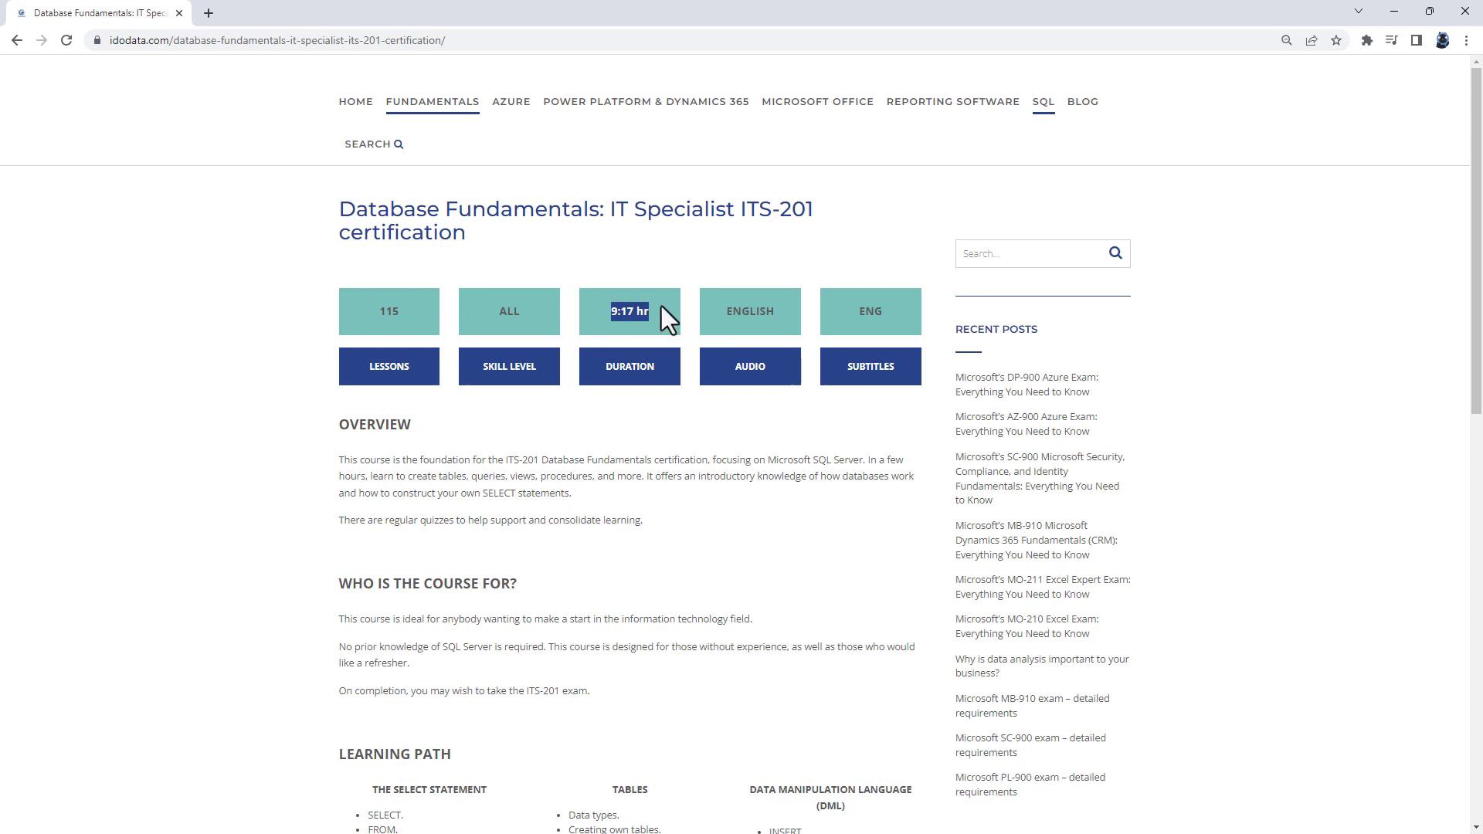
pyautogui.moveTo(433, 102)
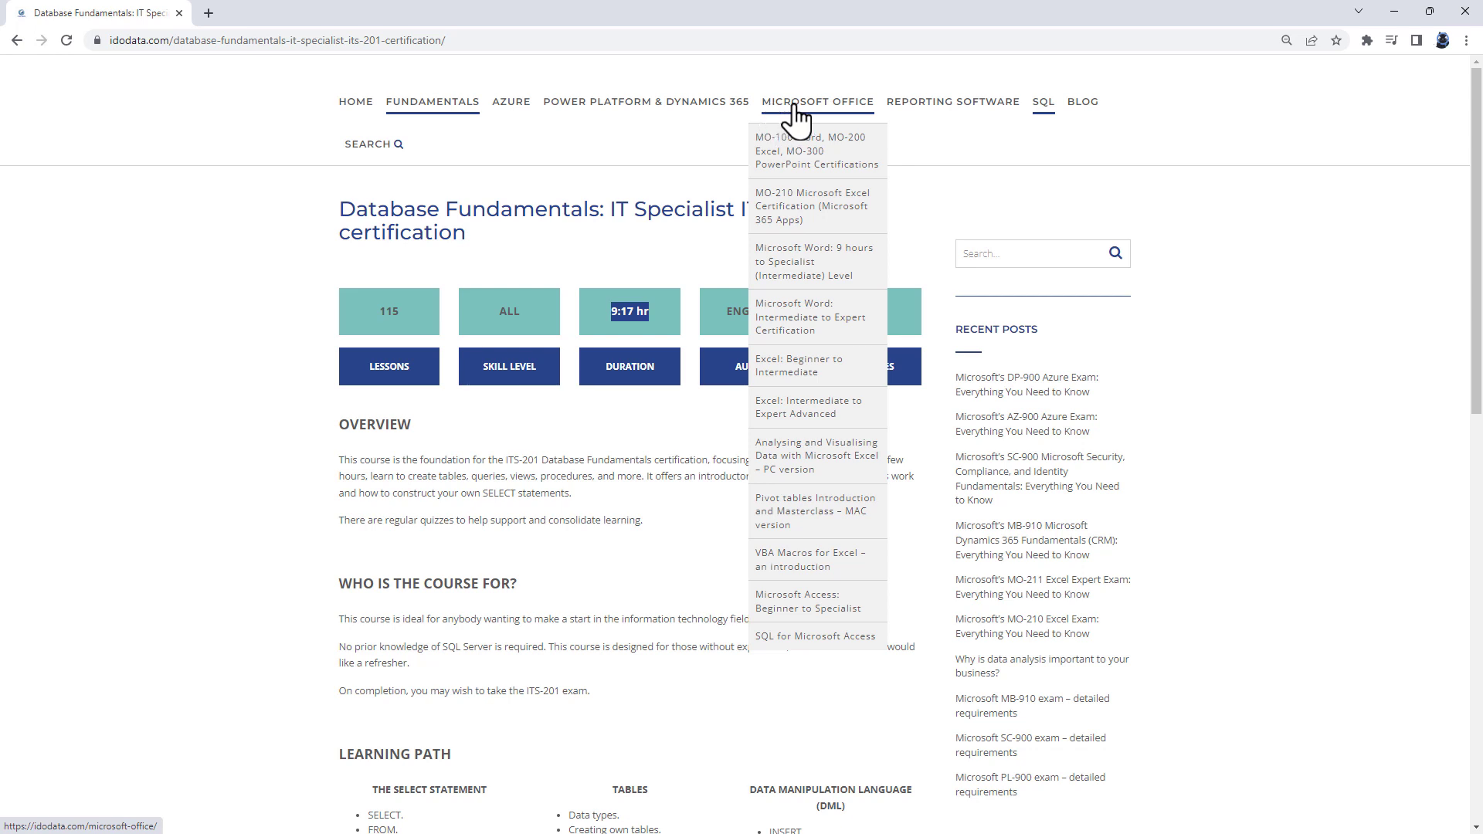
pyautogui.moveTo(953, 102)
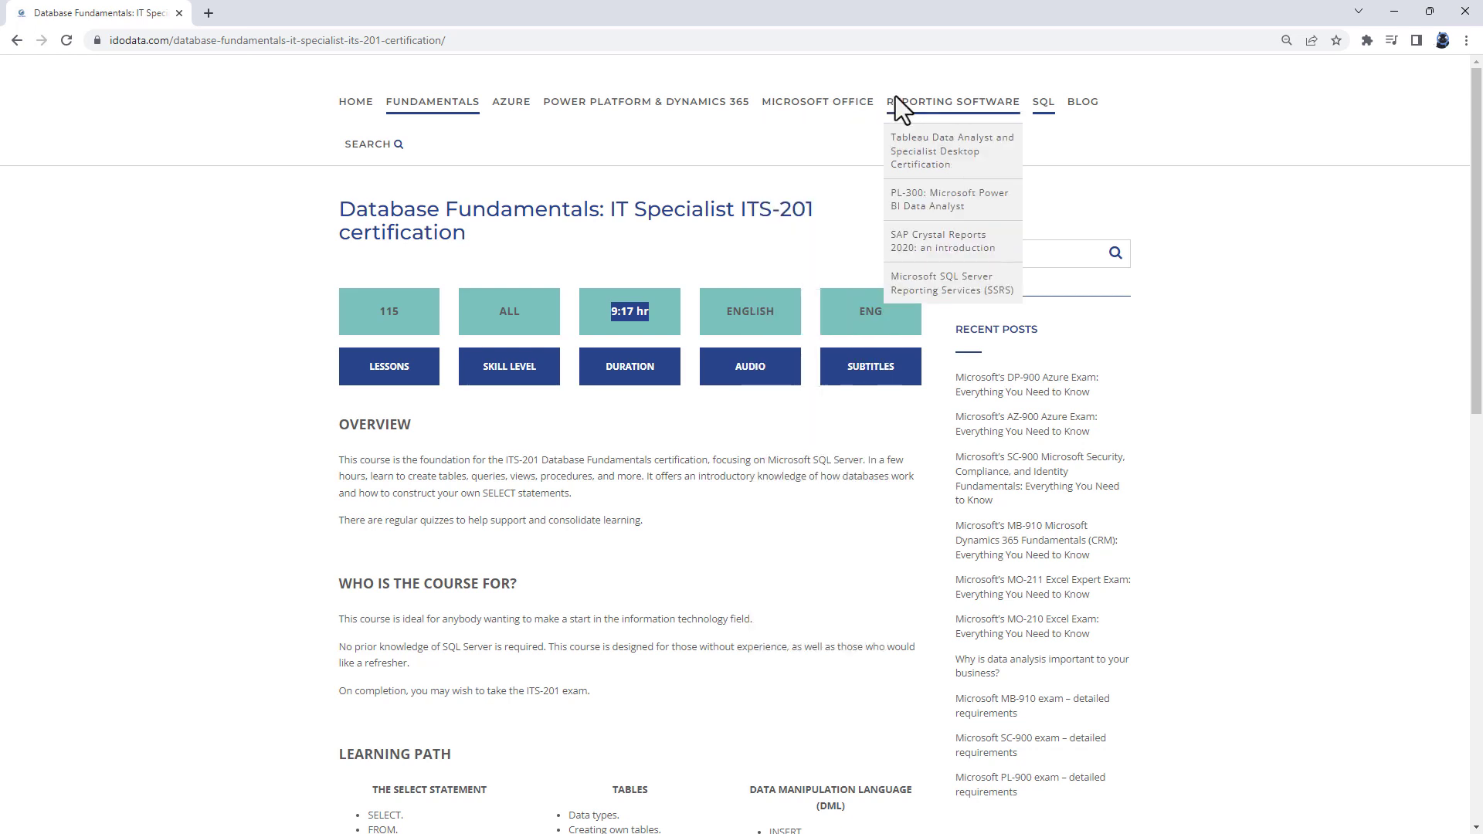